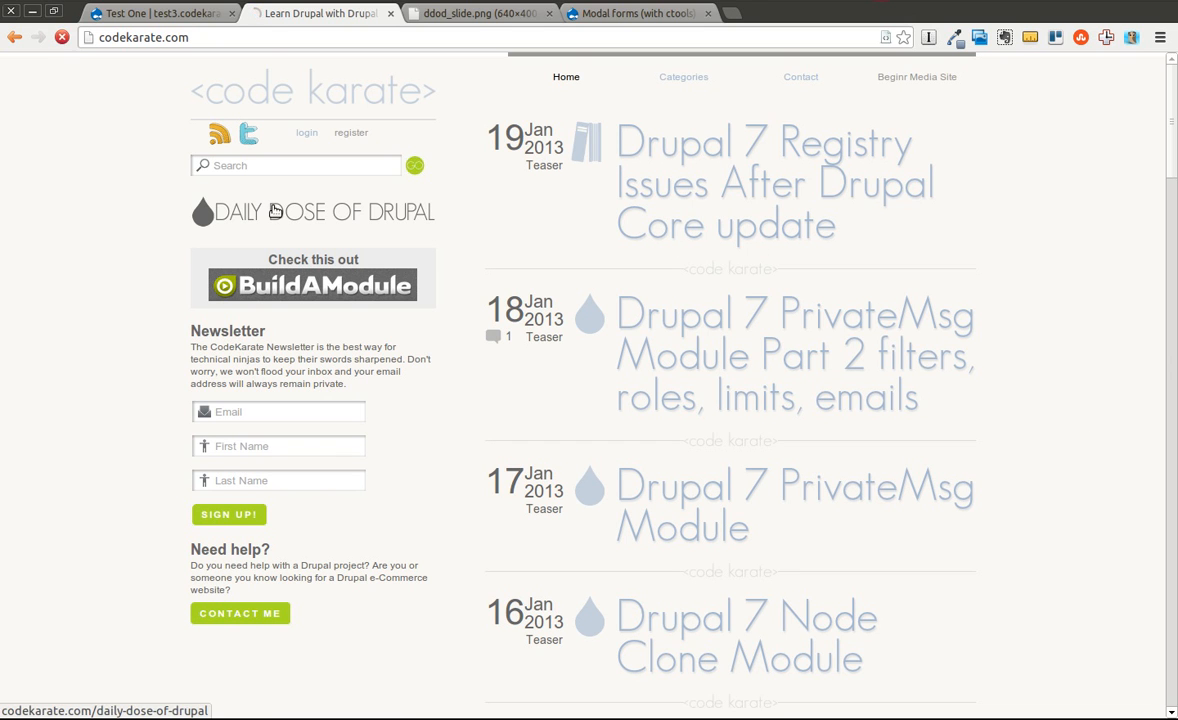
# Open the Daily Dose of Drupal videos listing, glance at the slide tab, and return.
pyautogui.click(312, 211)
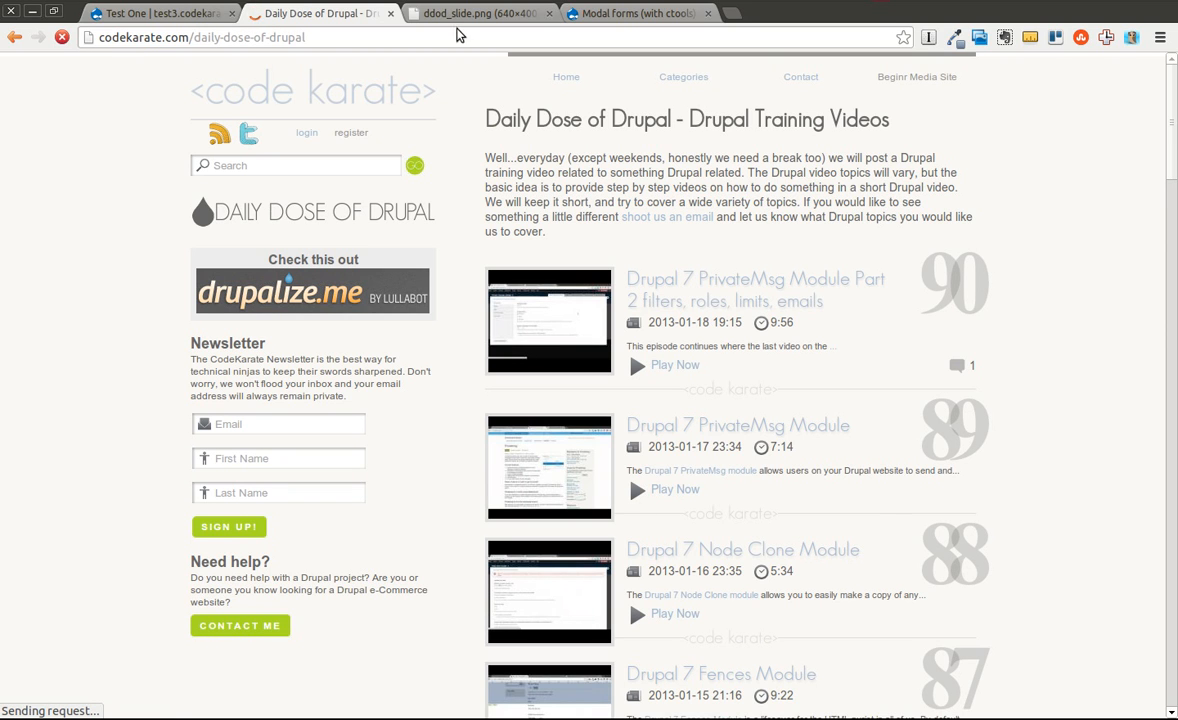
pyautogui.click(480, 13)
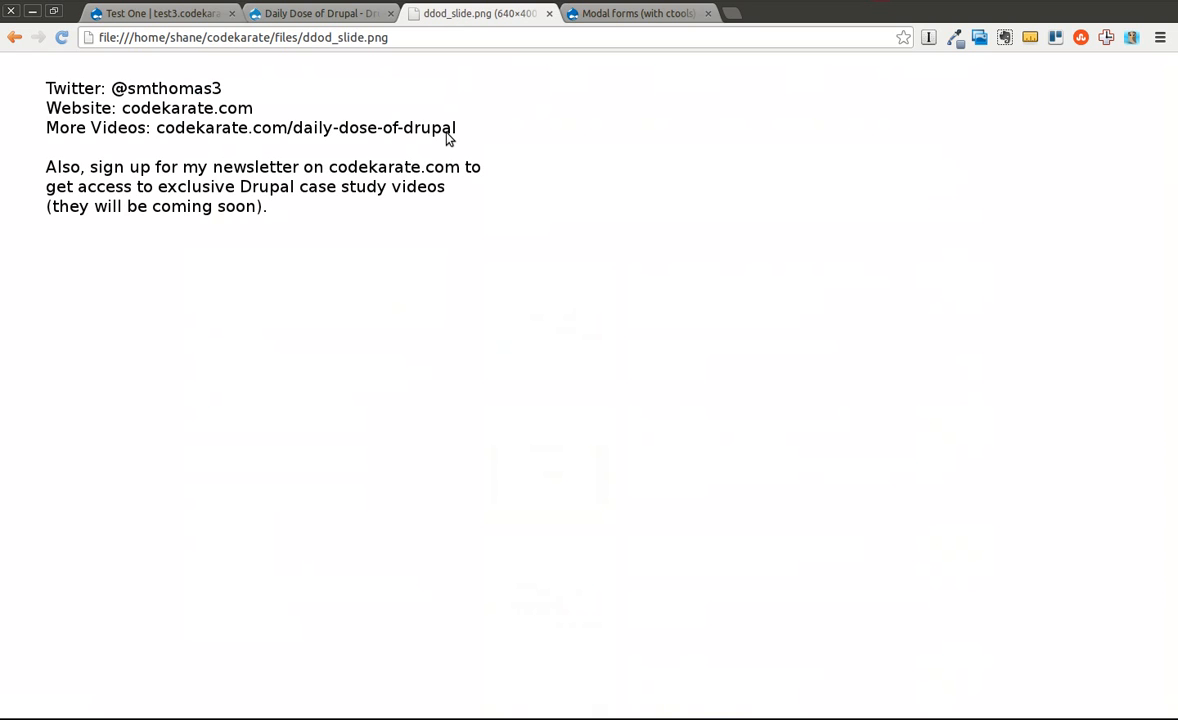
pyautogui.moveTo(208, 110)
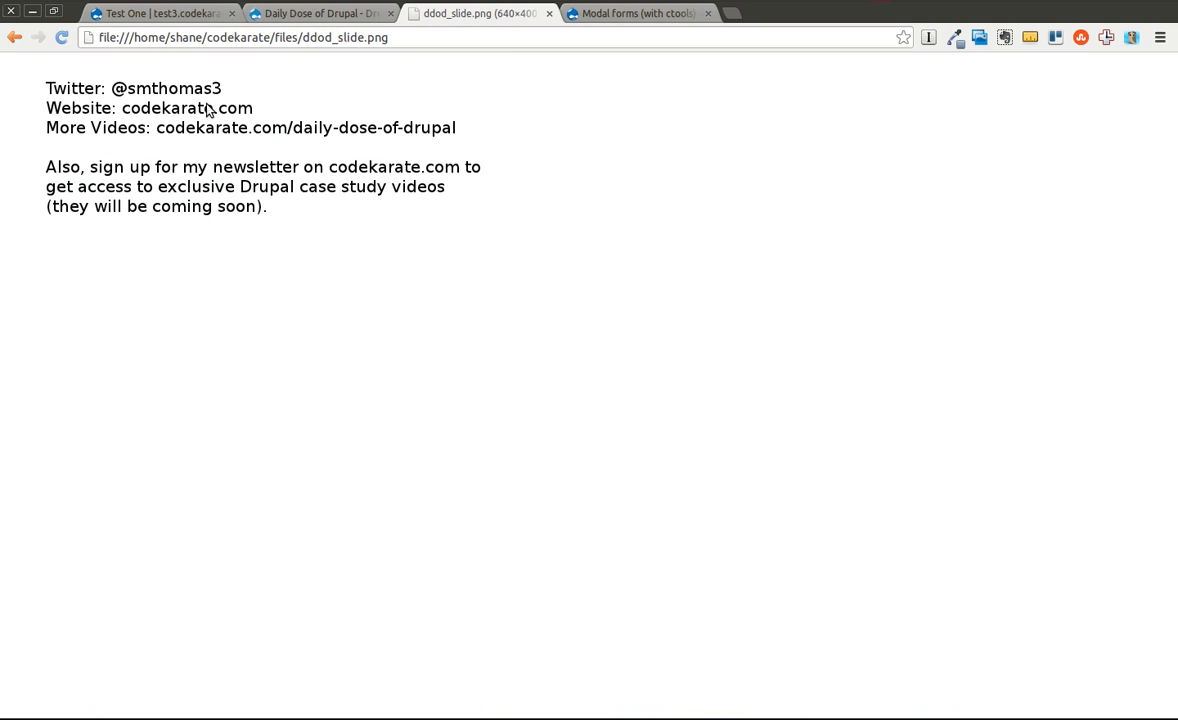
pyautogui.moveTo(237, 100)
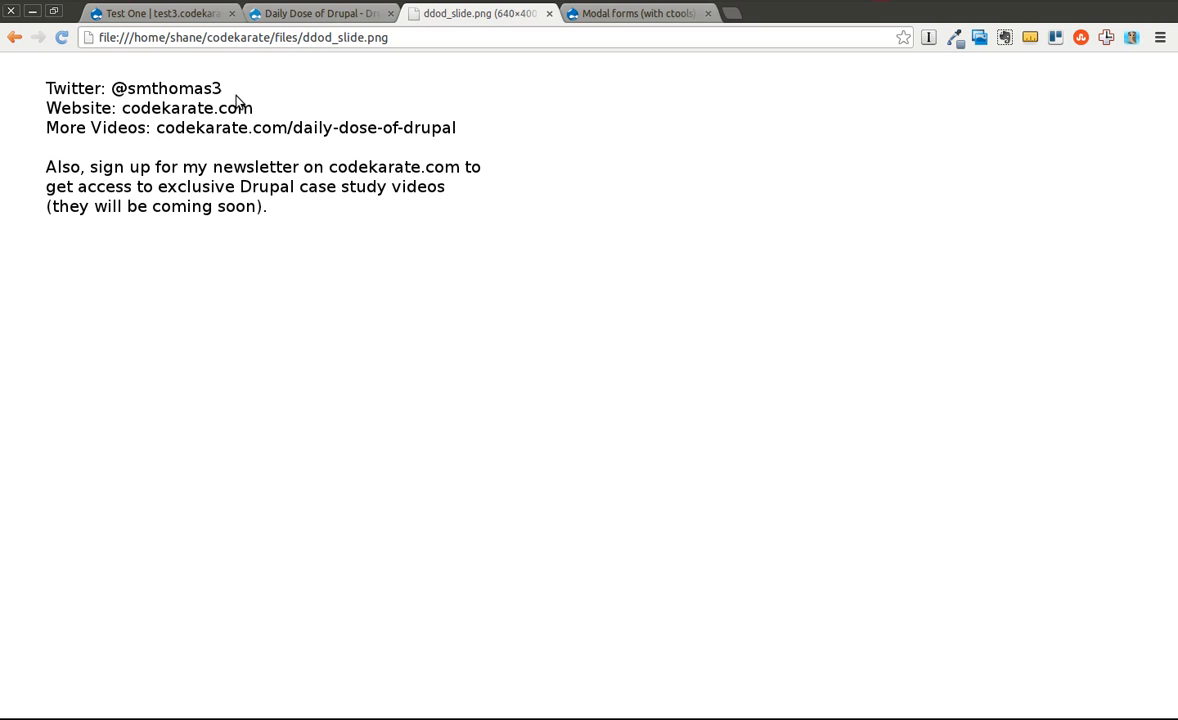
pyautogui.click(318, 13)
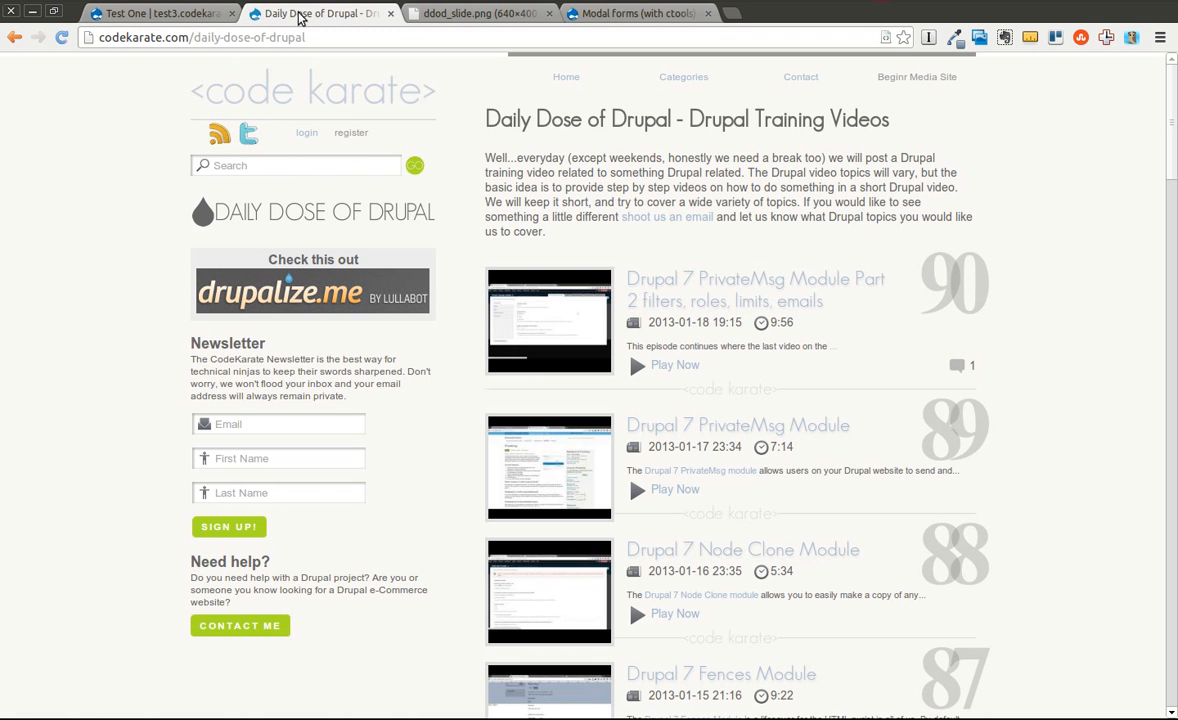
pyautogui.moveTo(457, 155)
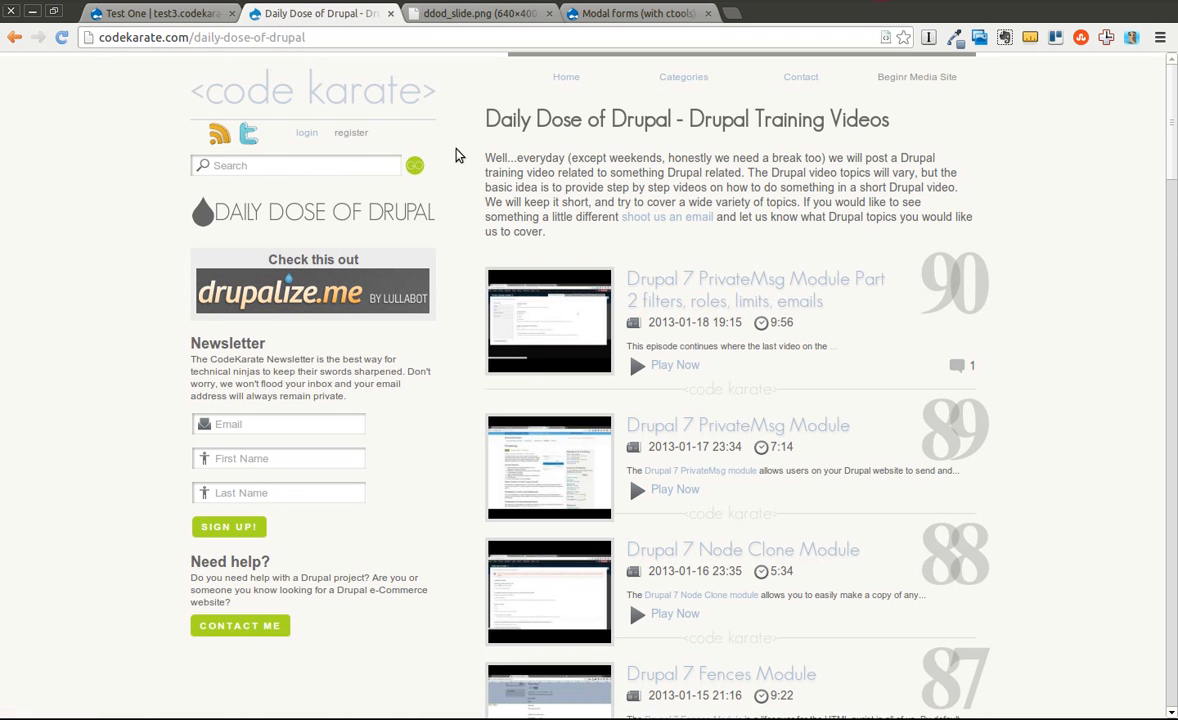
pyautogui.moveTo(300, 485)
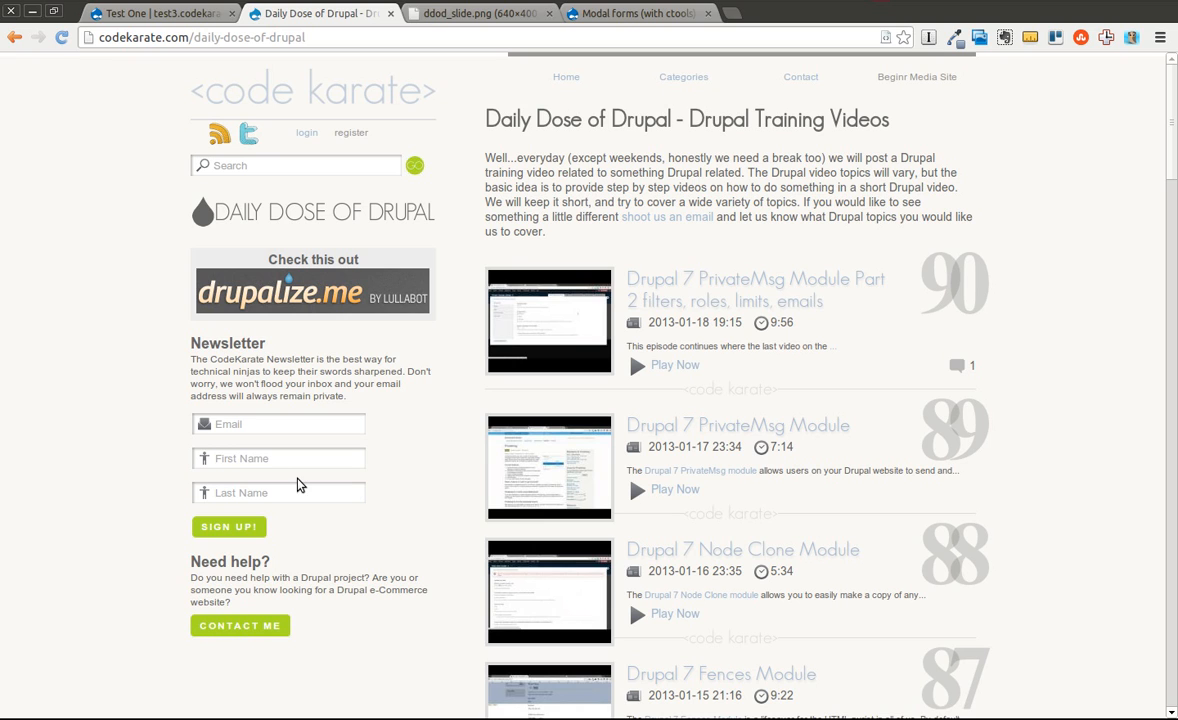
pyautogui.moveTo(387, 407)
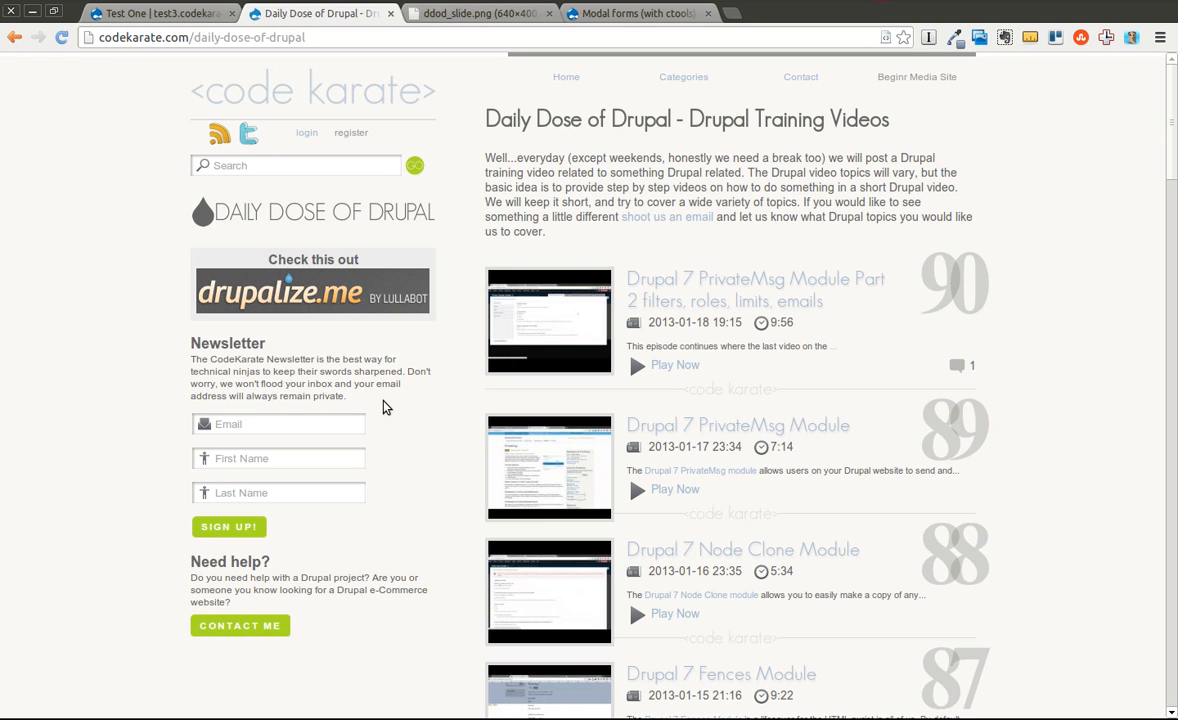
pyautogui.moveTo(403, 397)
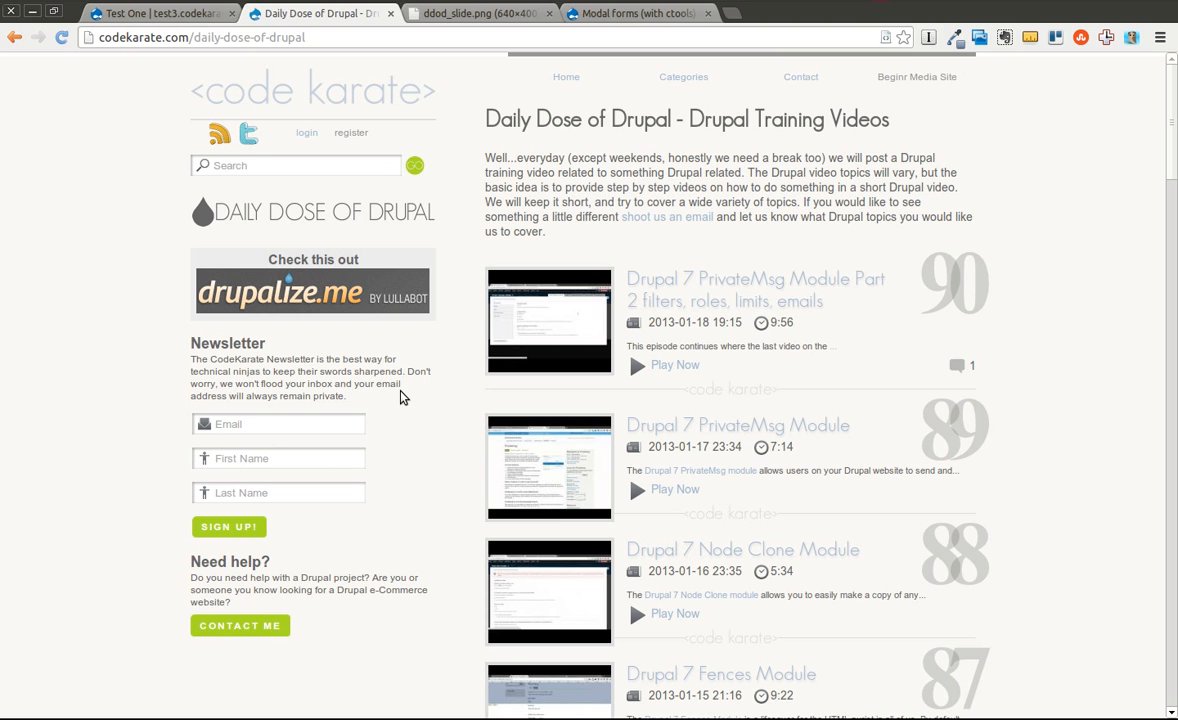
# Switch to the Modal forms (with ctools) project page on drupal.org and review it.
pyautogui.click(636, 13)
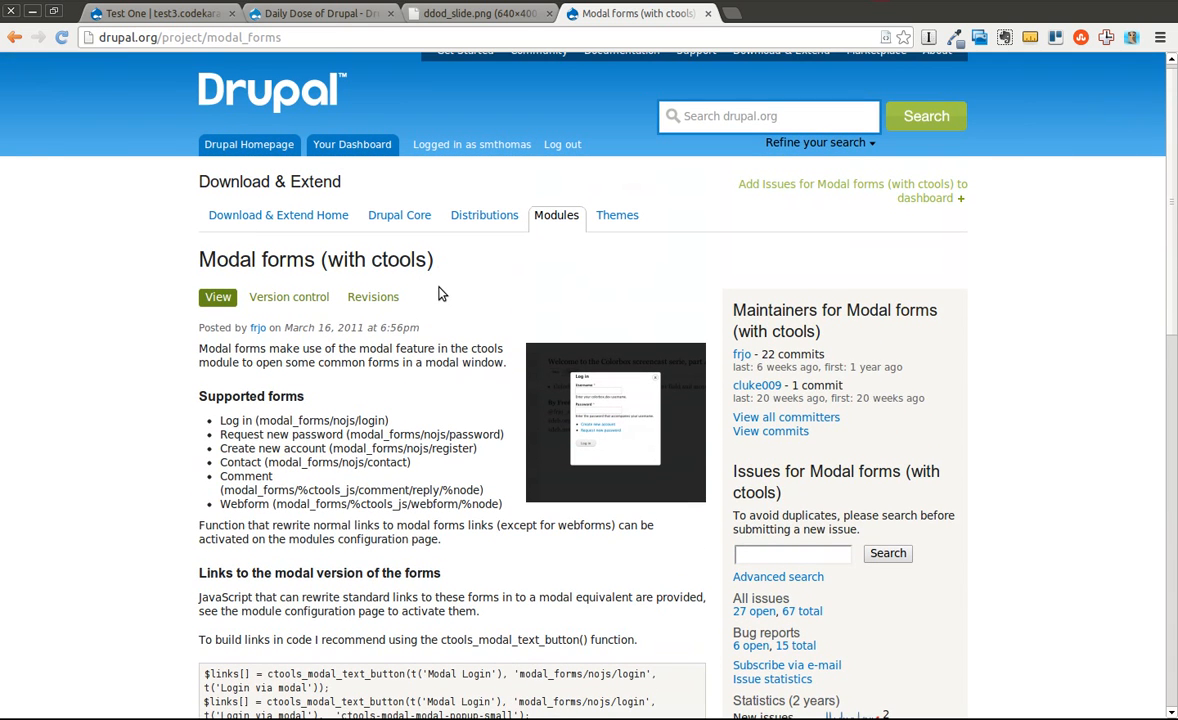
pyautogui.moveTo(385, 378)
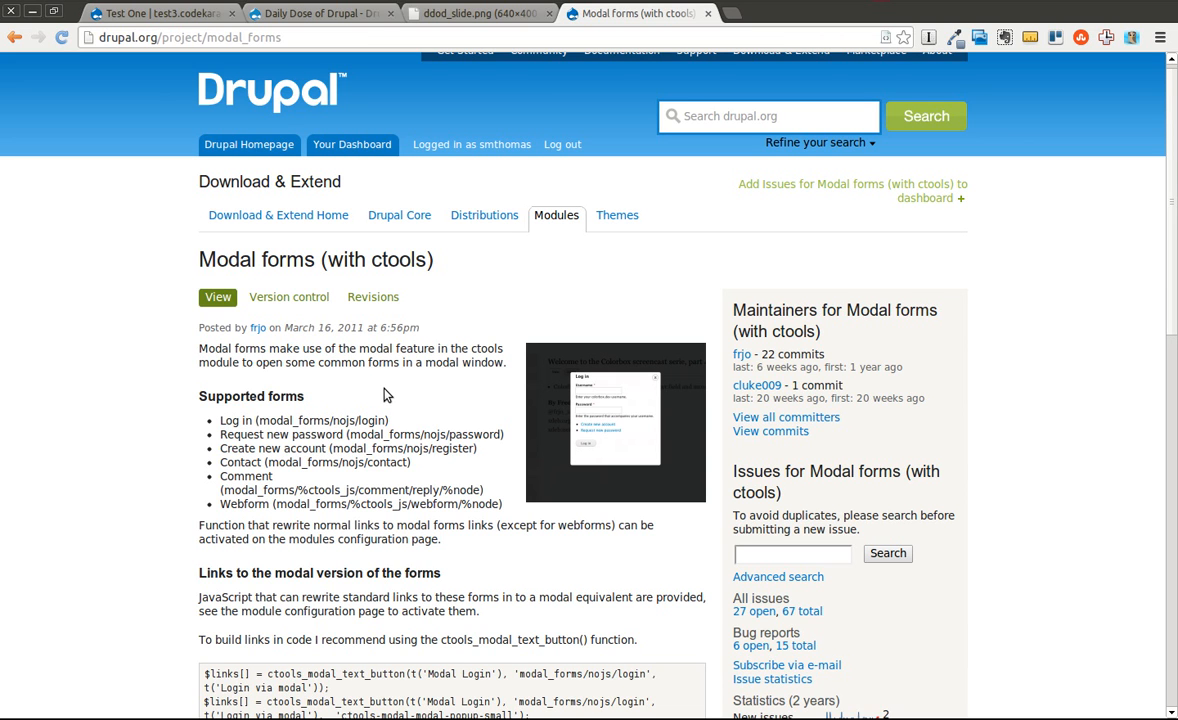
pyautogui.moveTo(88, 378)
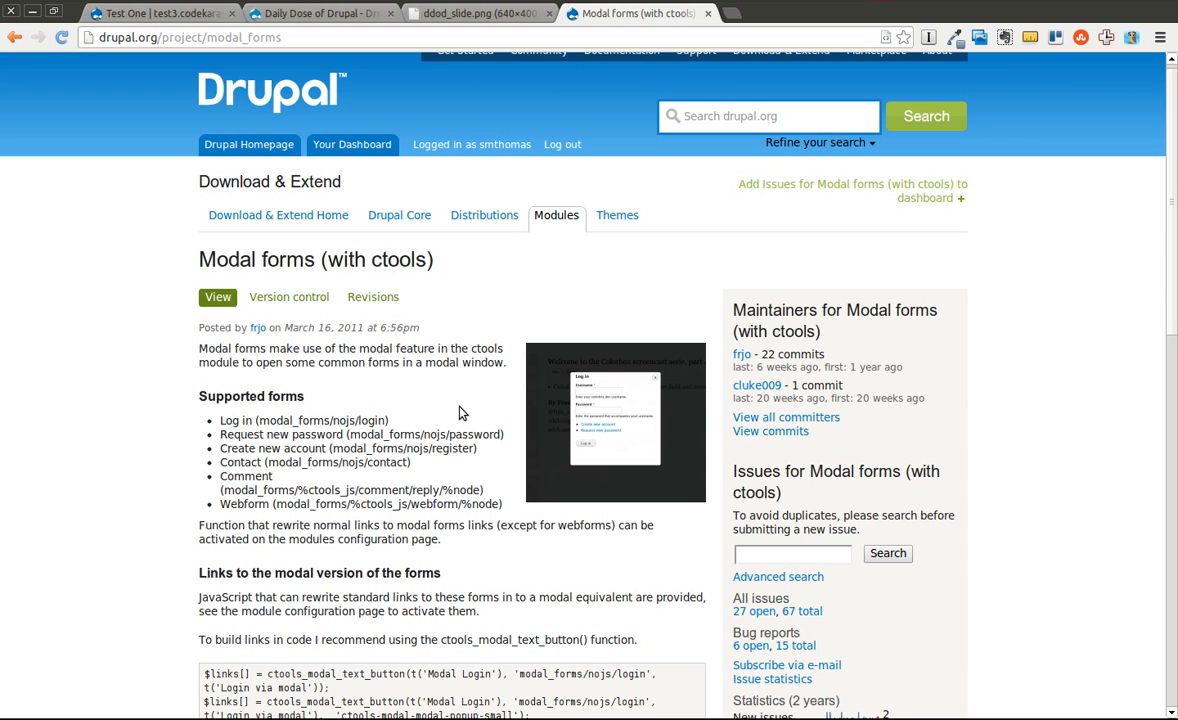
pyautogui.moveTo(311, 444)
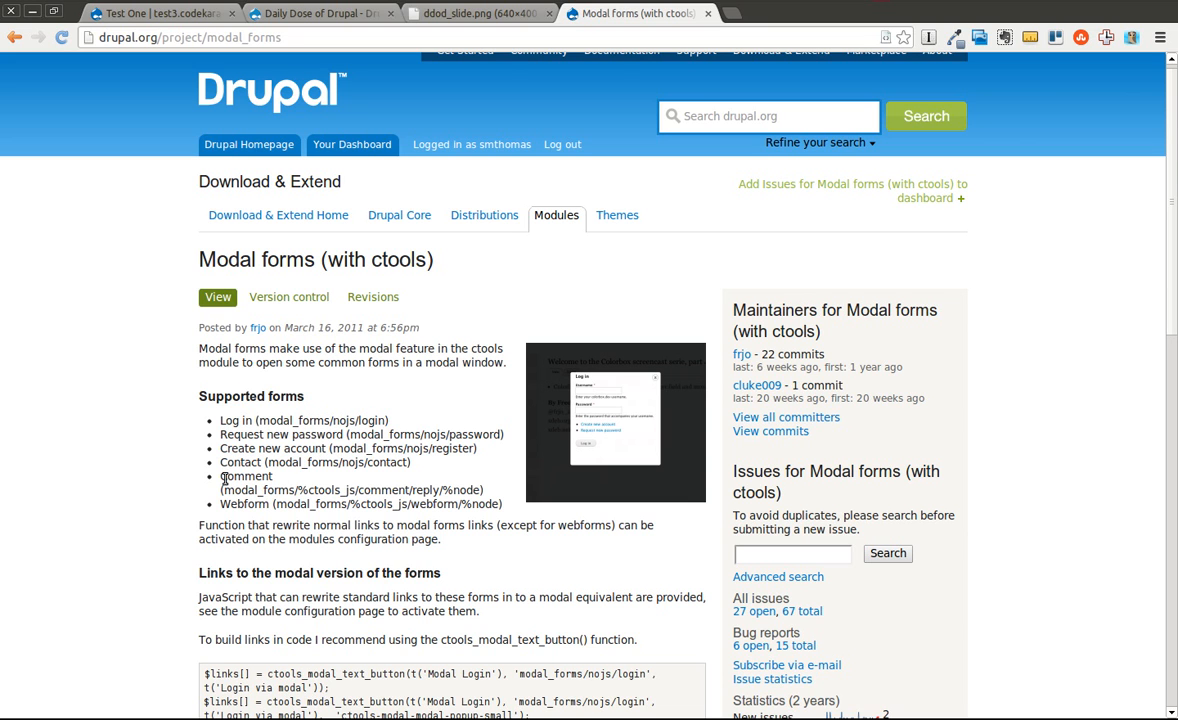
pyautogui.moveTo(120, 500)
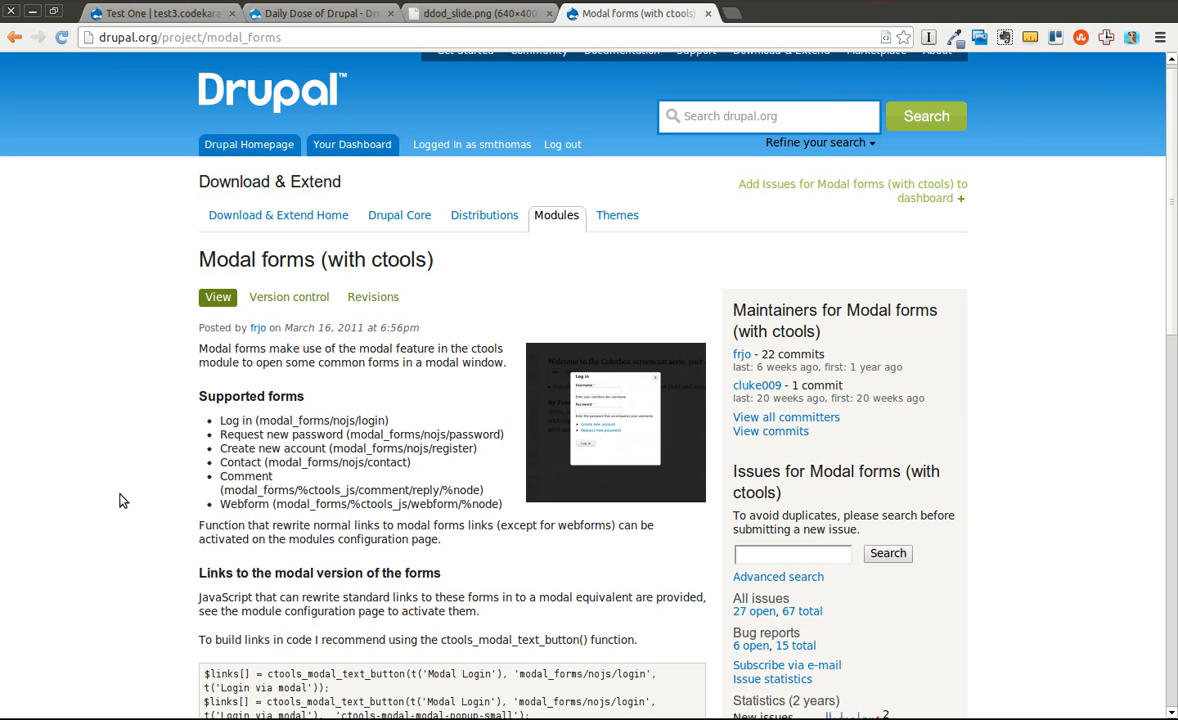
pyautogui.moveTo(347, 523)
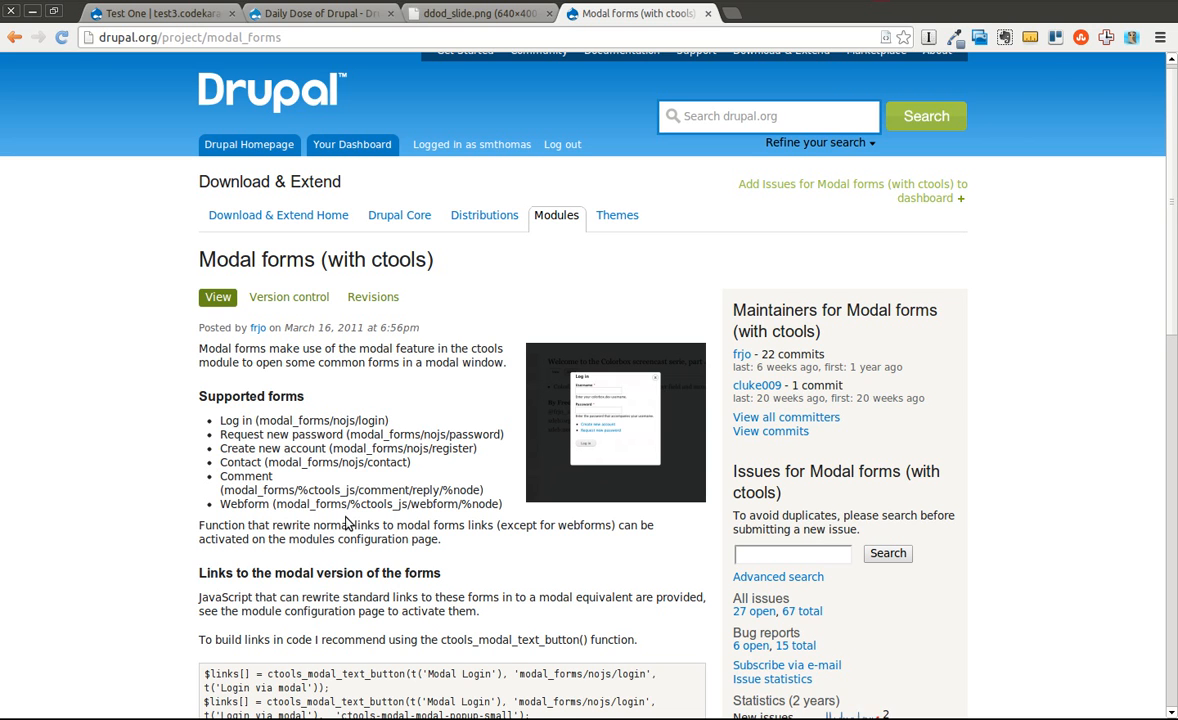
pyautogui.moveTo(471, 477)
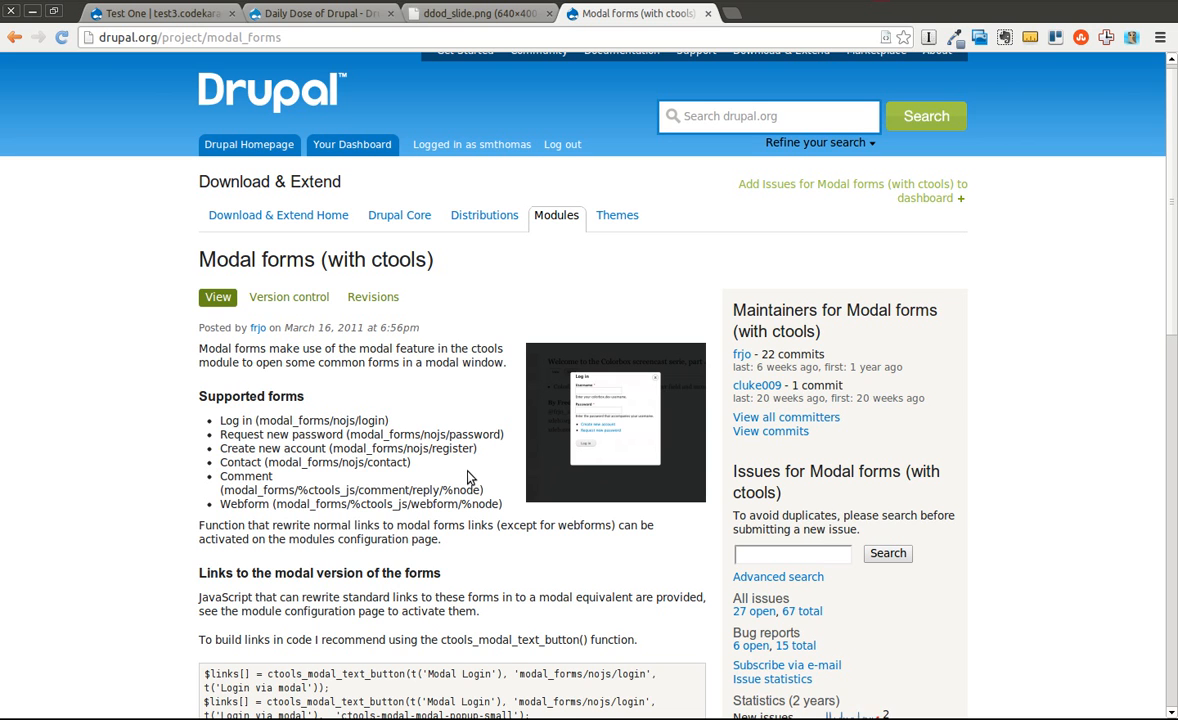
pyautogui.moveTo(389, 468)
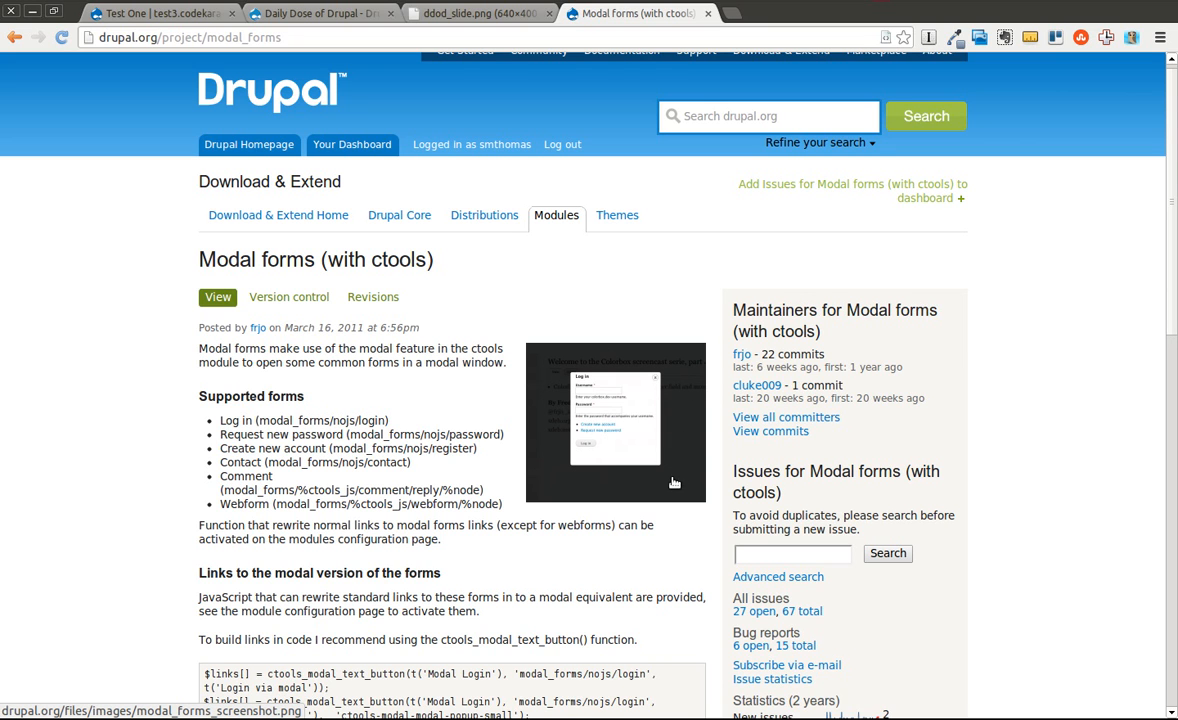
pyautogui.moveTo(489, 437)
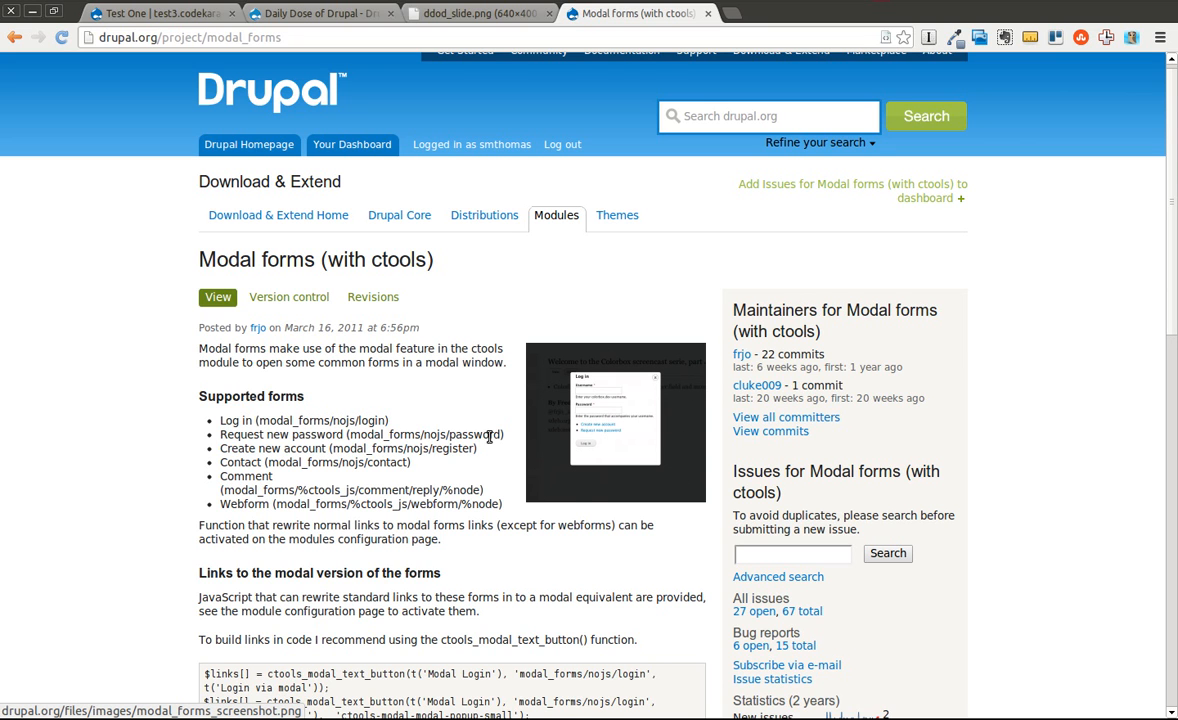
pyautogui.moveTo(650, 333)
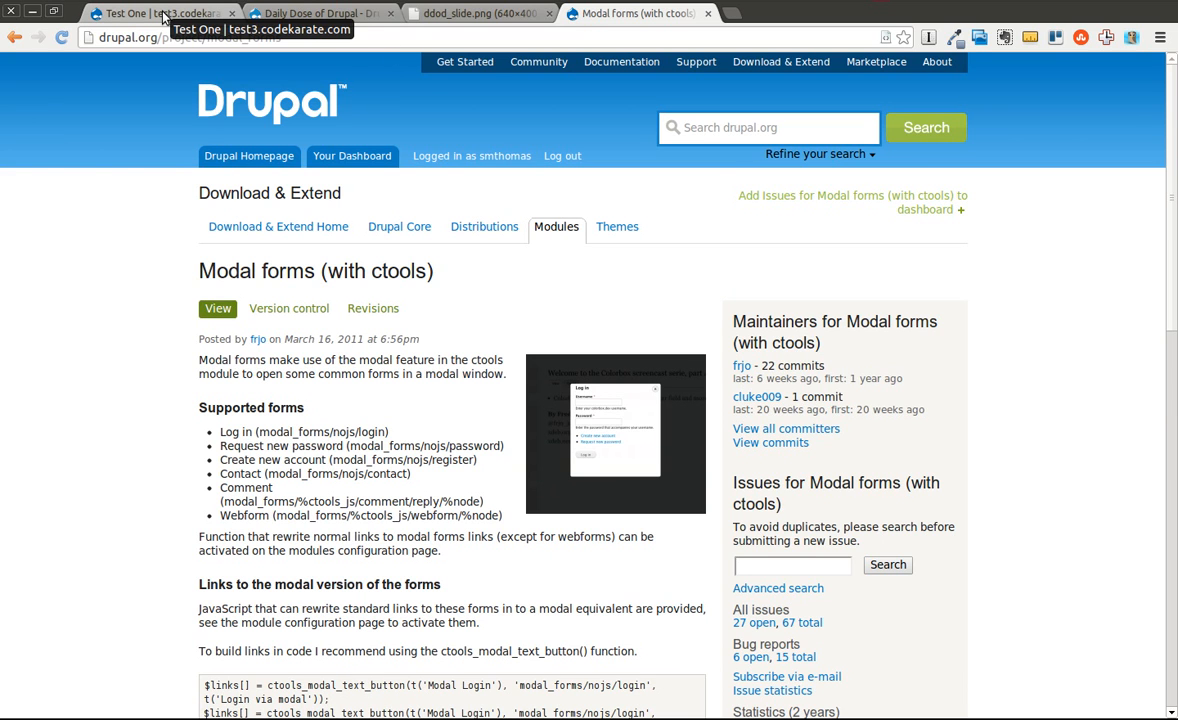
# On the test site, filter Modules for 'mod' and configure Modal forms.
pyautogui.click(150, 13)
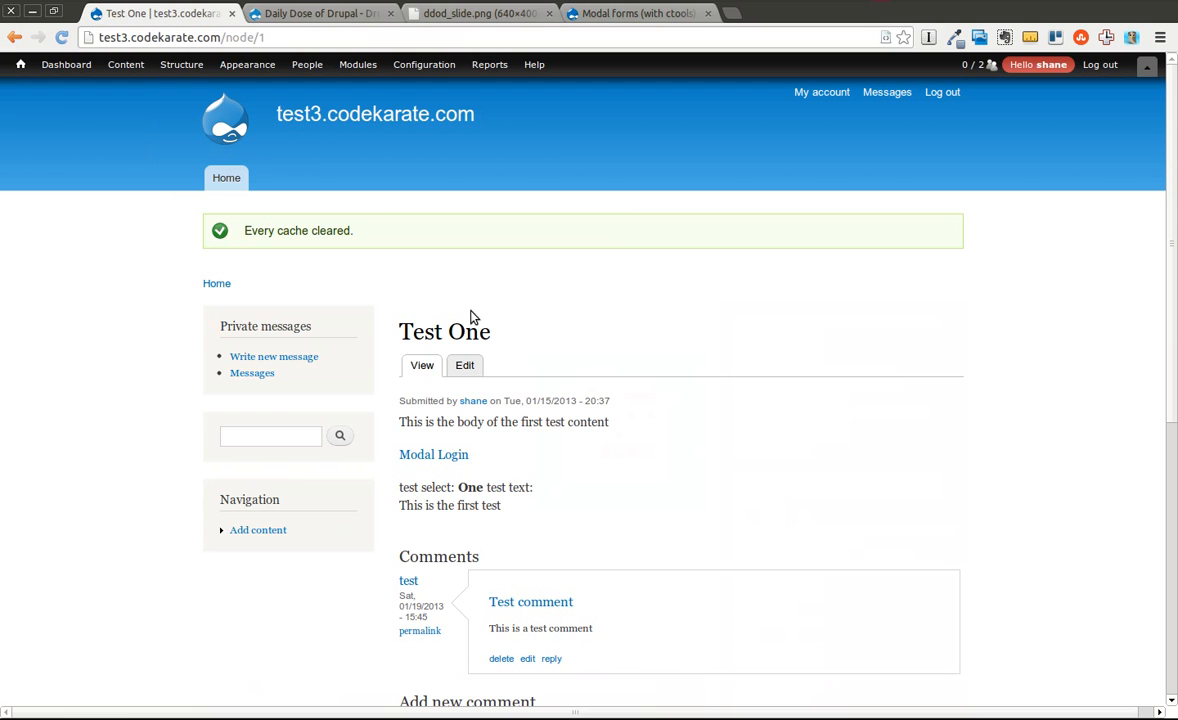
pyautogui.click(357, 64)
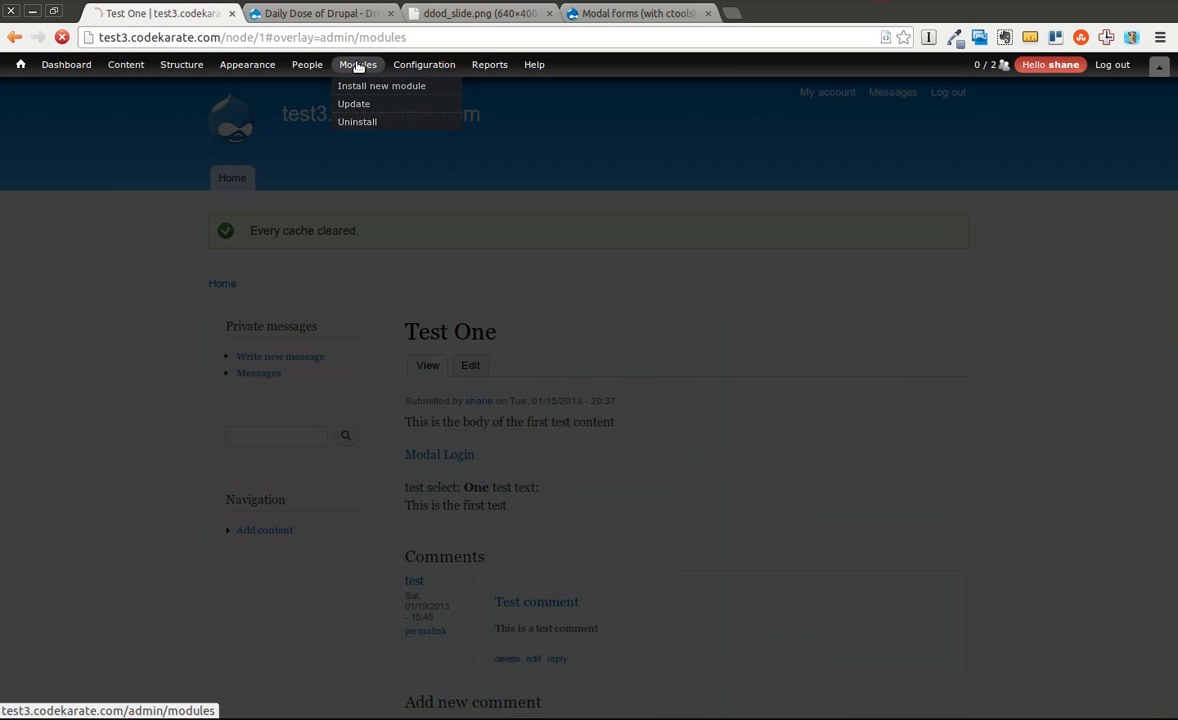
pyautogui.click(357, 64)
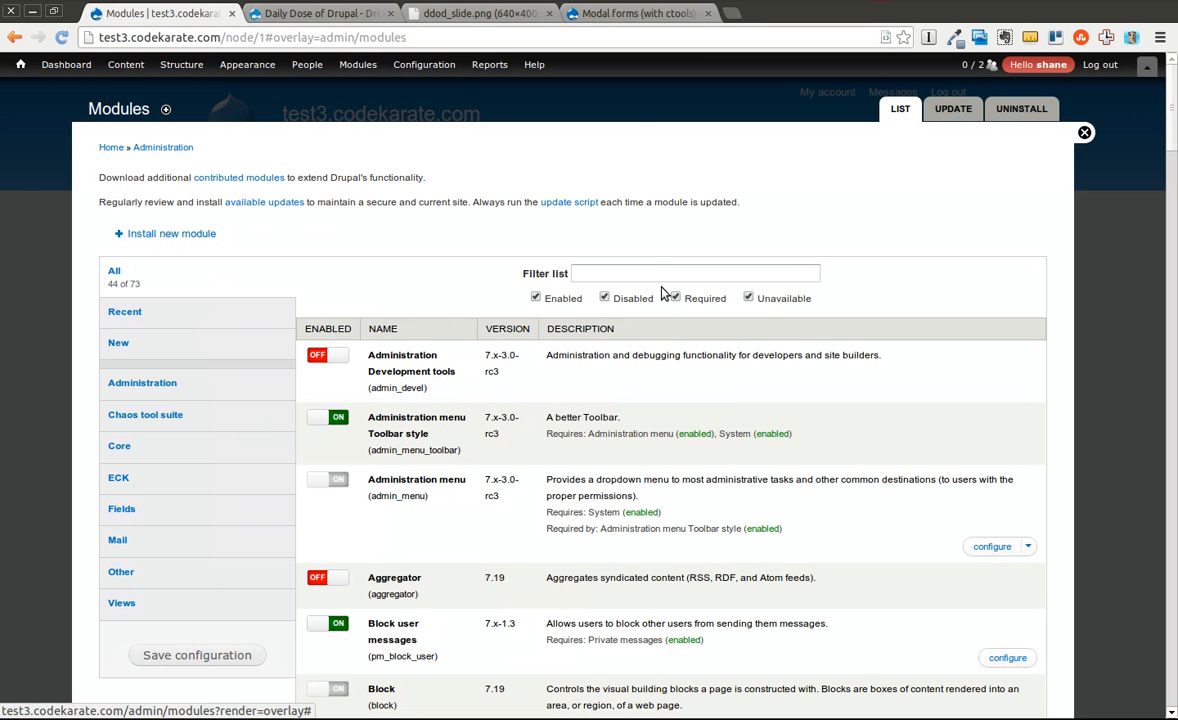
pyautogui.write('mod')
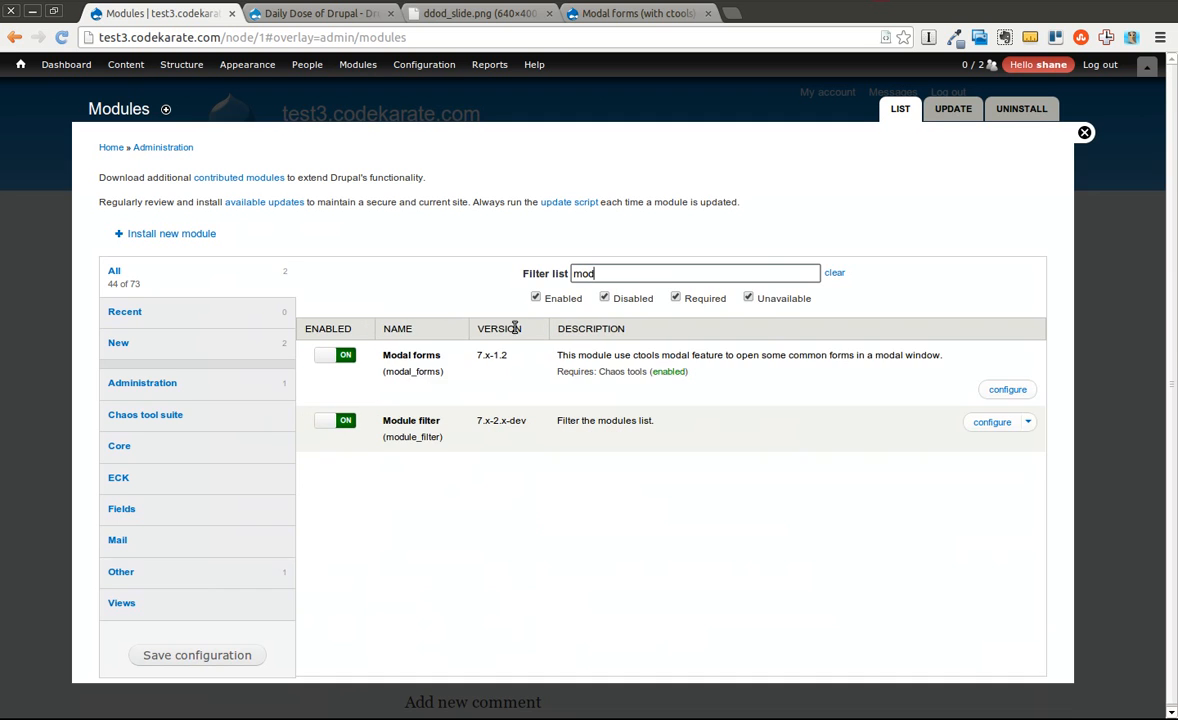
pyautogui.click(1007, 389)
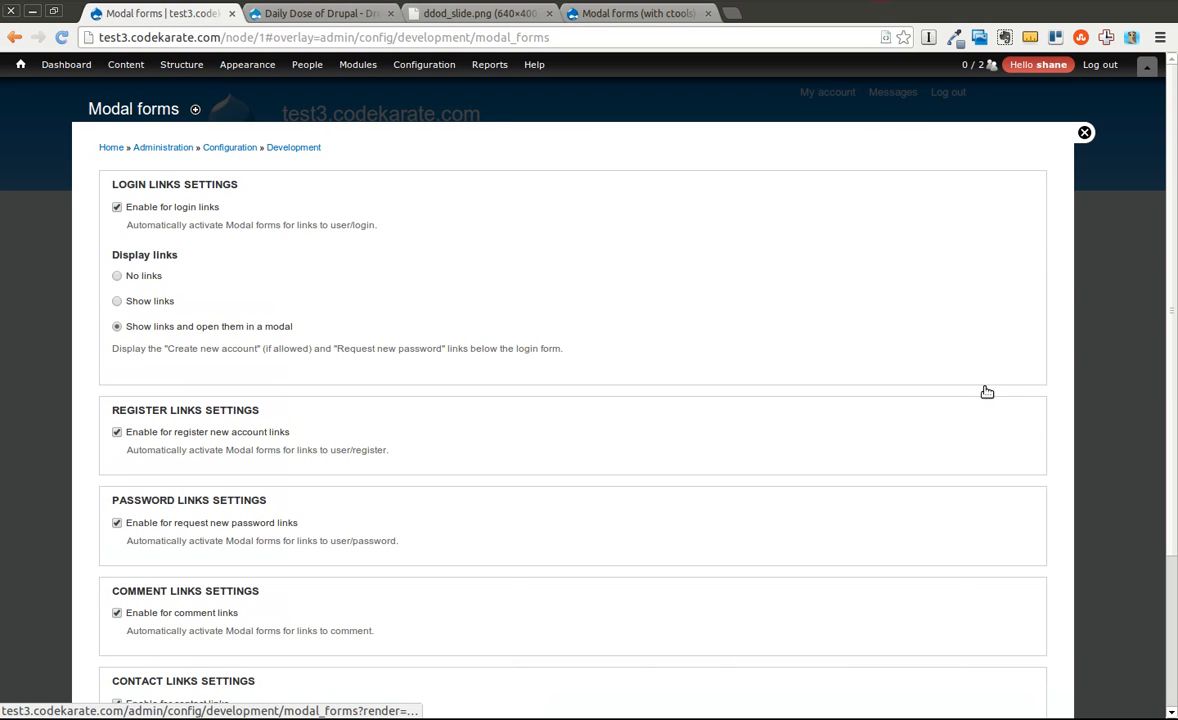
# Enable modals for login, register new account, request new password and comment links.
pyautogui.click(117, 206)
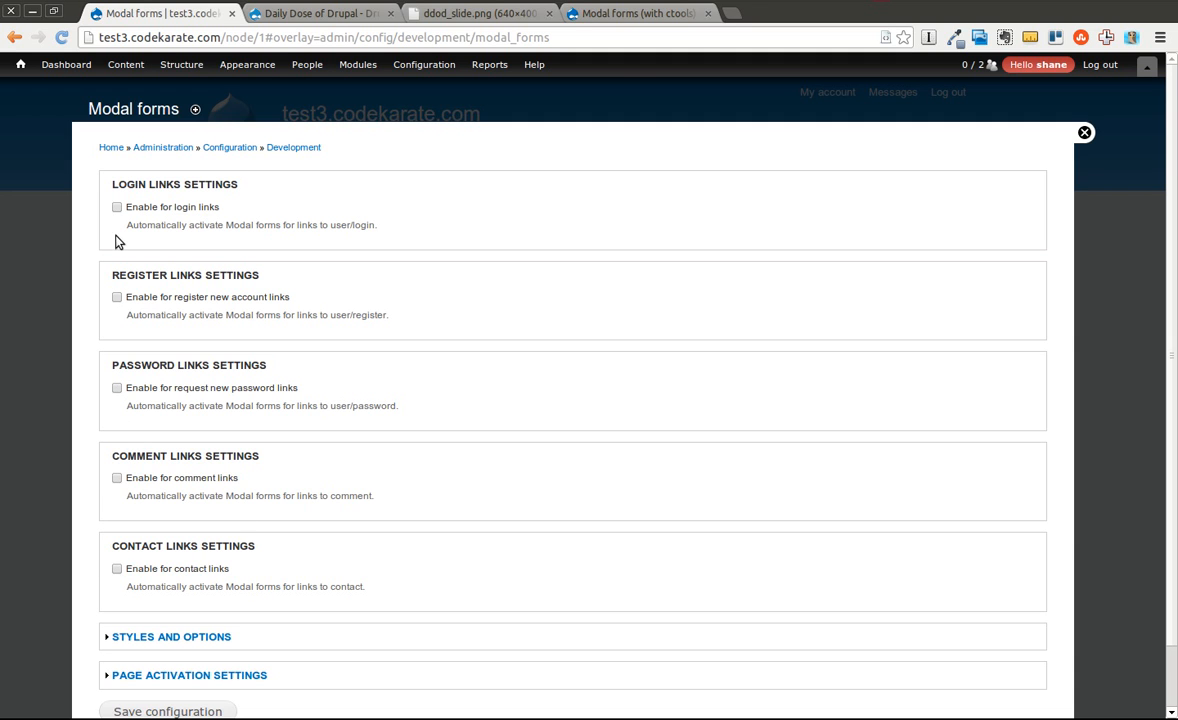
pyautogui.click(117, 207)
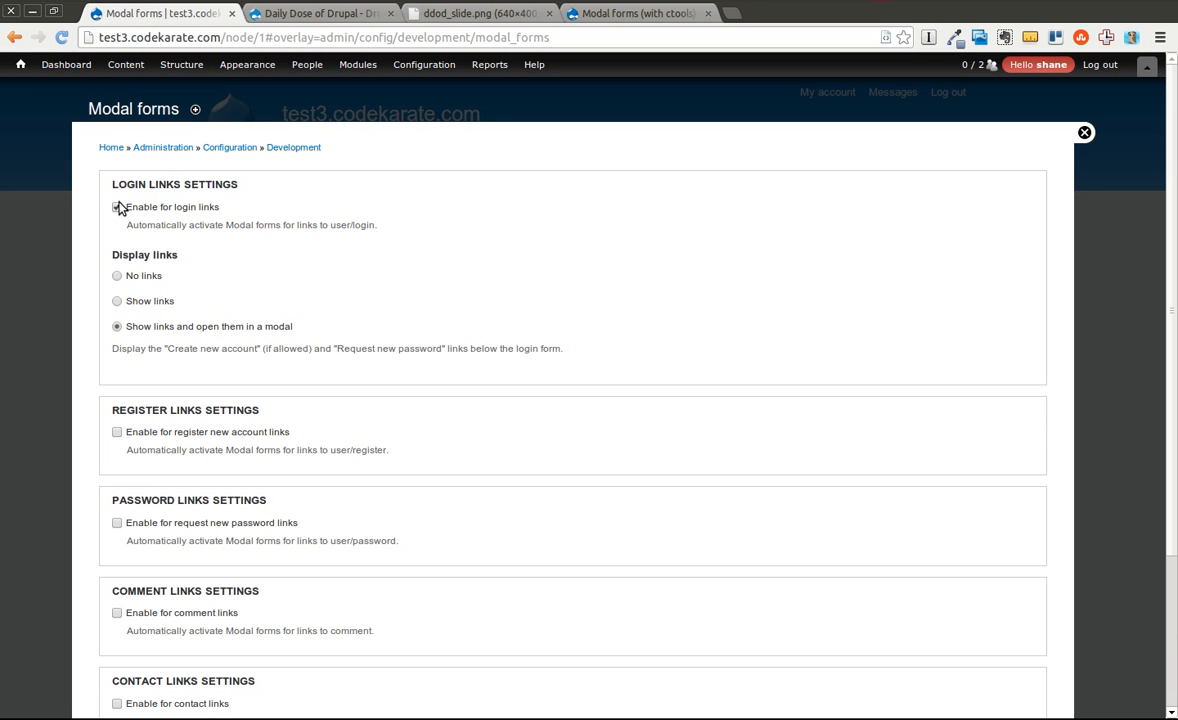
pyautogui.click(117, 207)
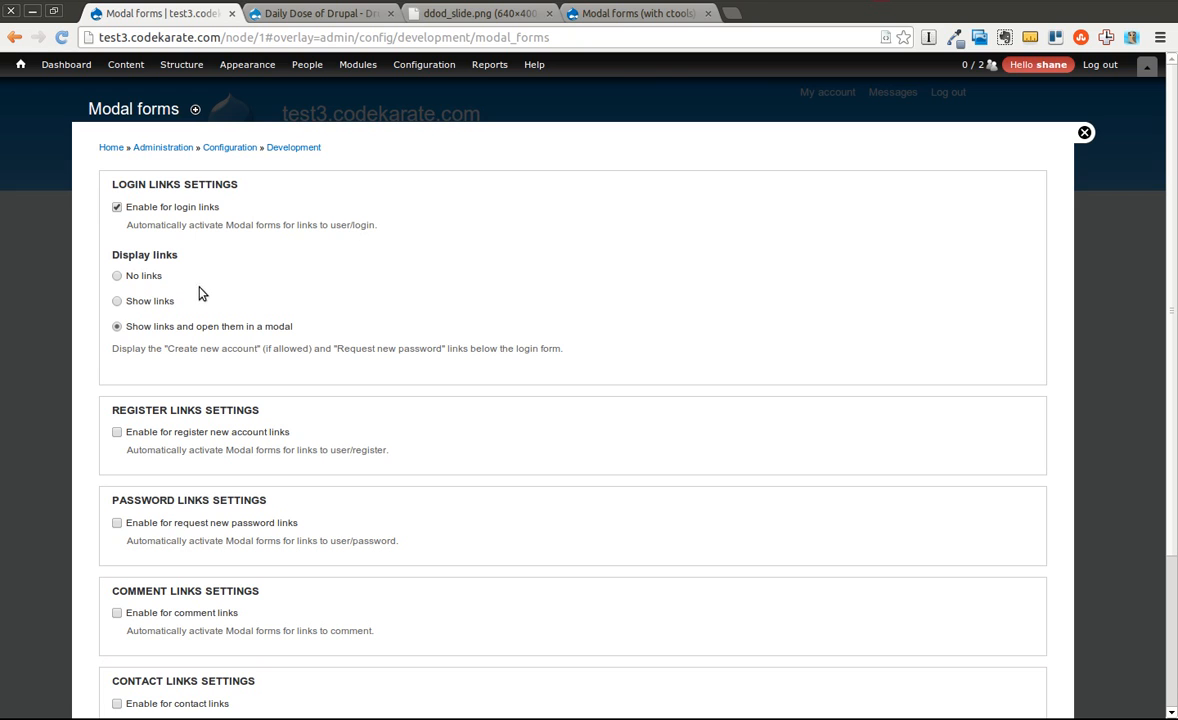
pyautogui.moveTo(295, 350)
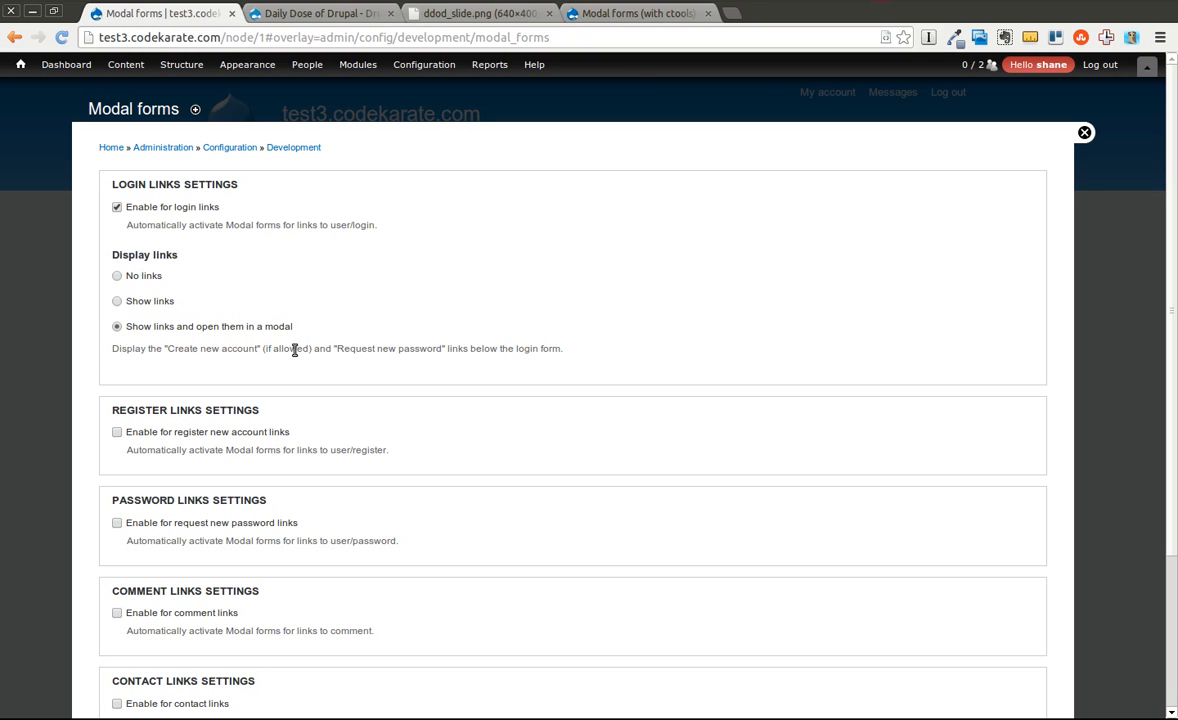
pyautogui.moveTo(465, 352)
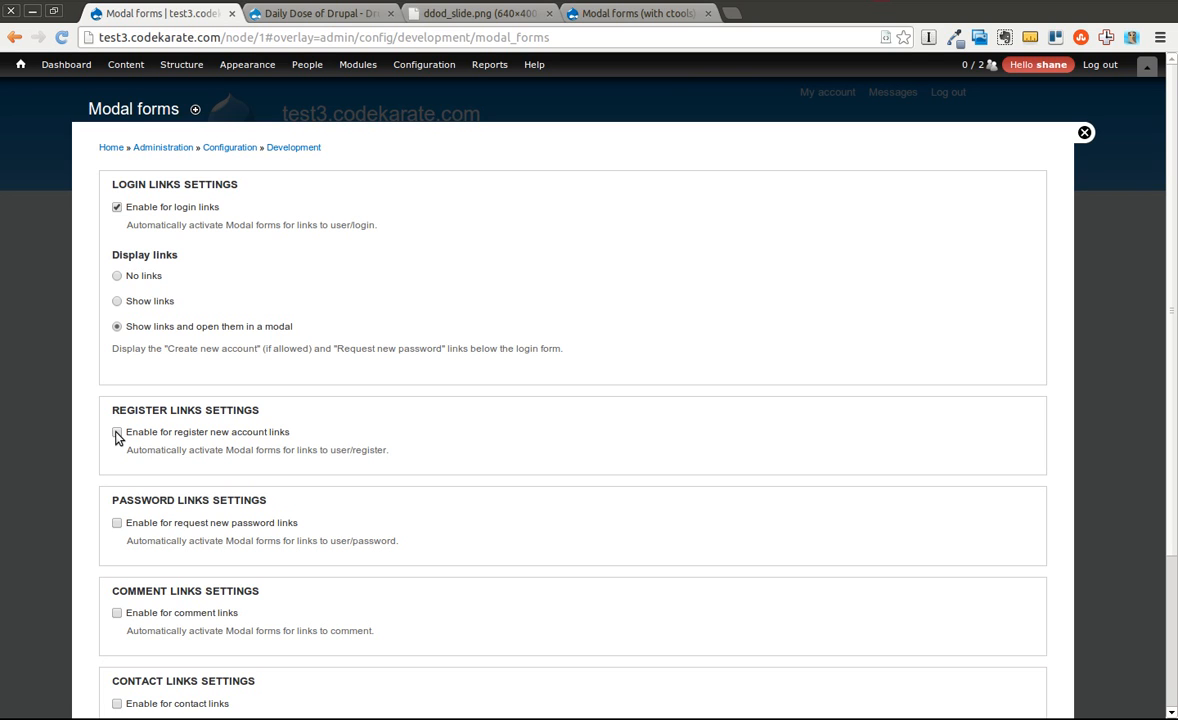
pyautogui.click(117, 431)
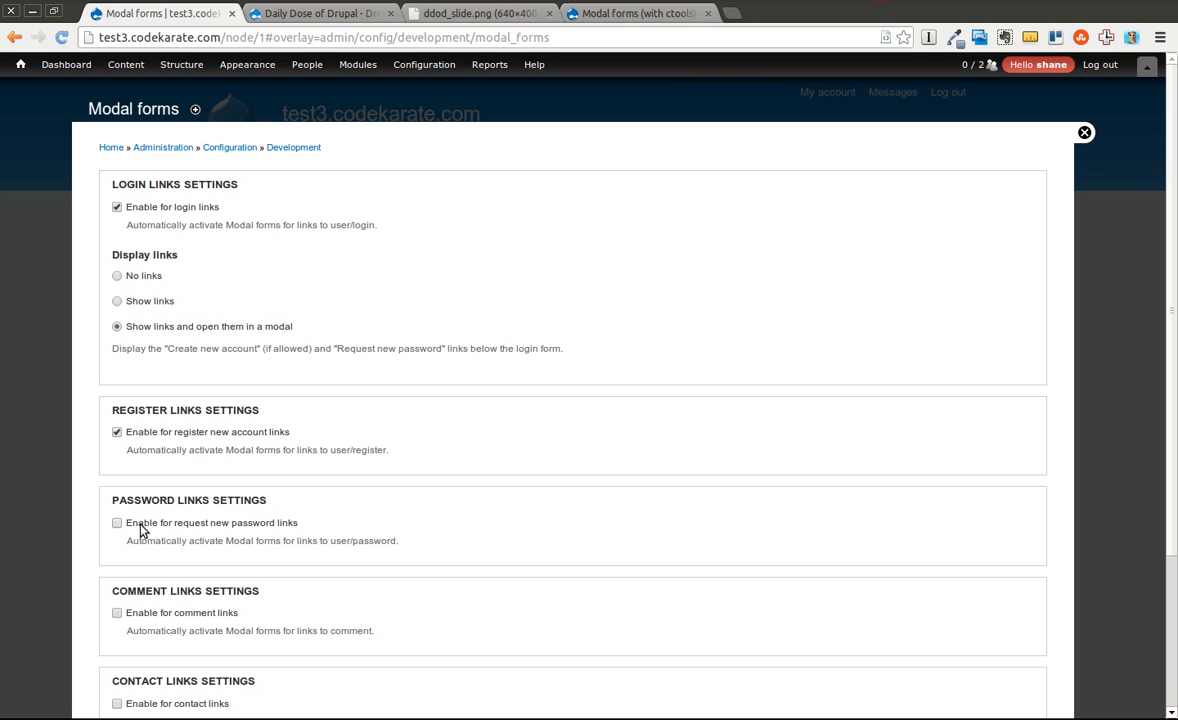
pyautogui.click(117, 522)
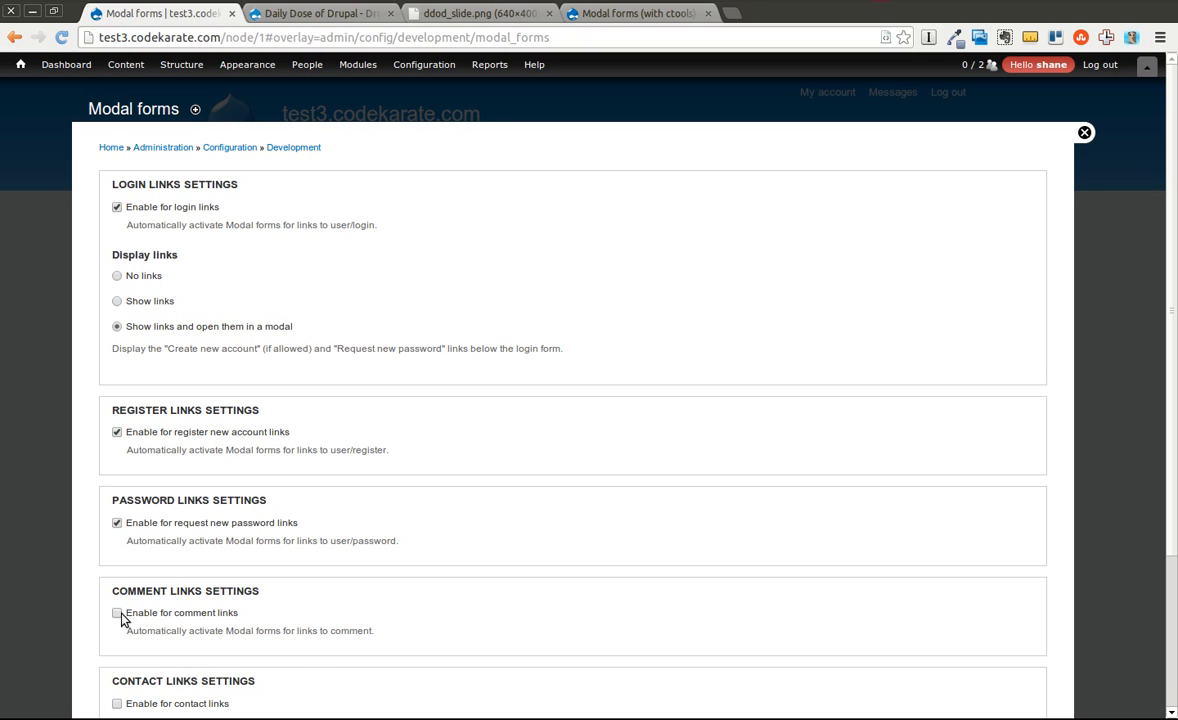
pyautogui.click(117, 613)
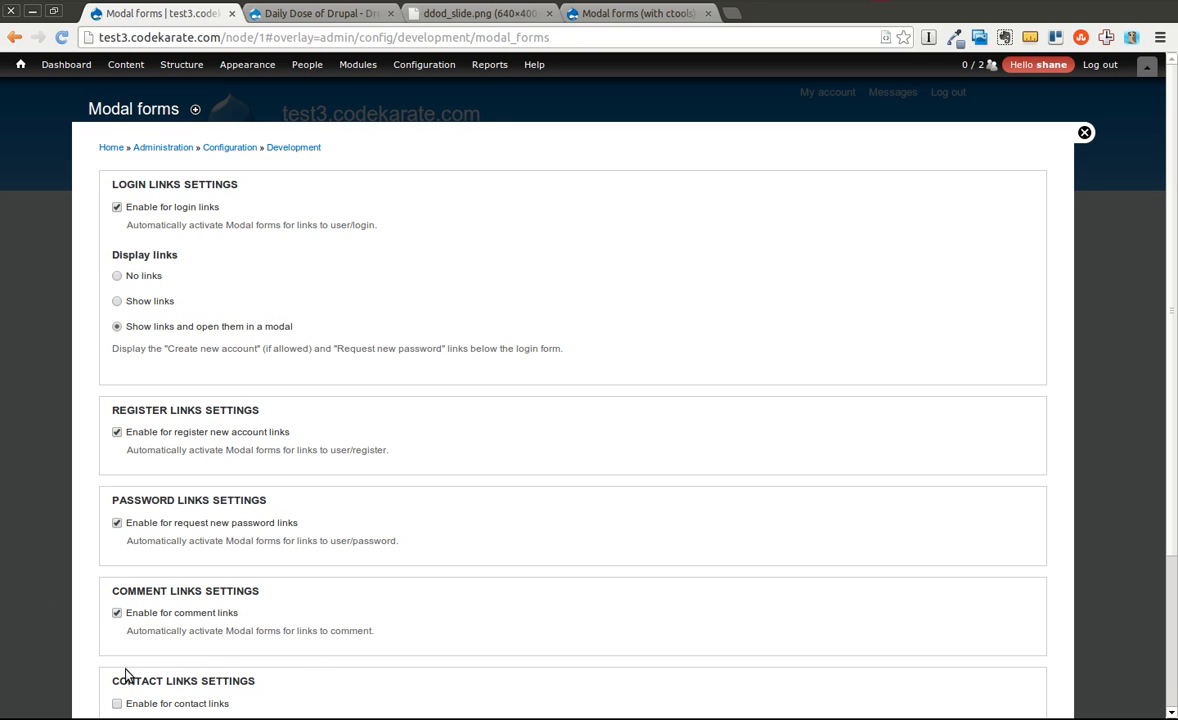
pyautogui.moveTo(1171, 279)
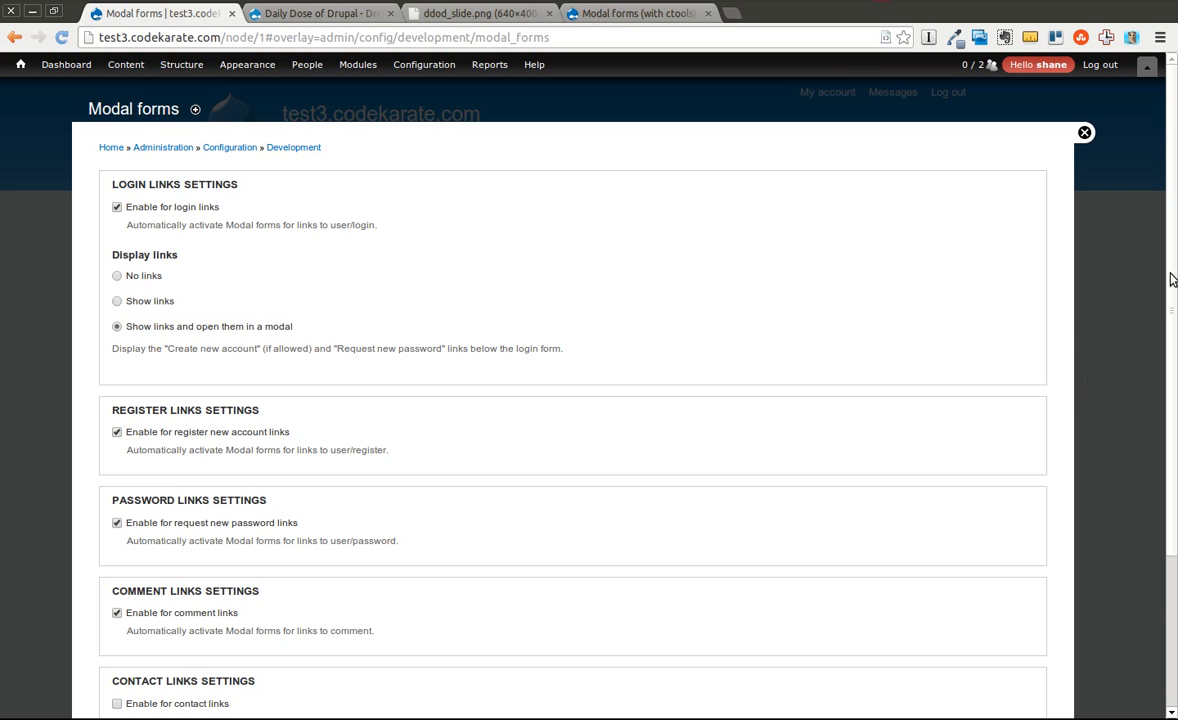
# Review Medium and Large popup sizes and Page Activation Settings, then save configuration.
pyautogui.scroll(-3)
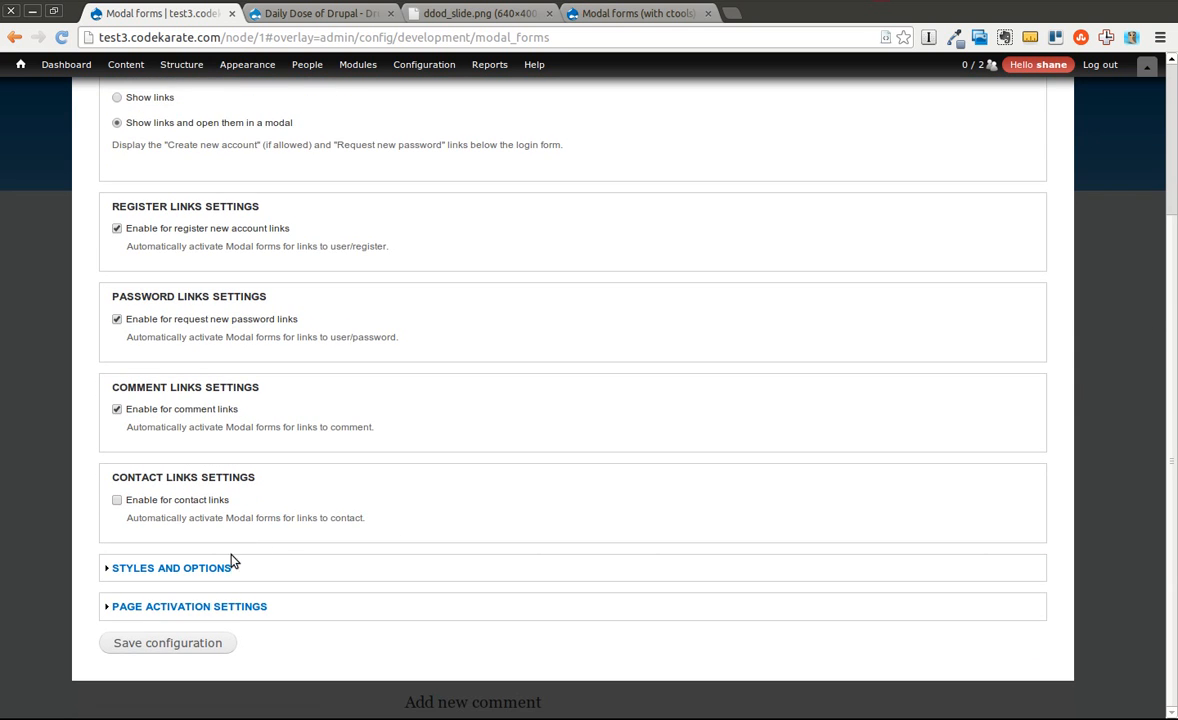
pyautogui.click(171, 567)
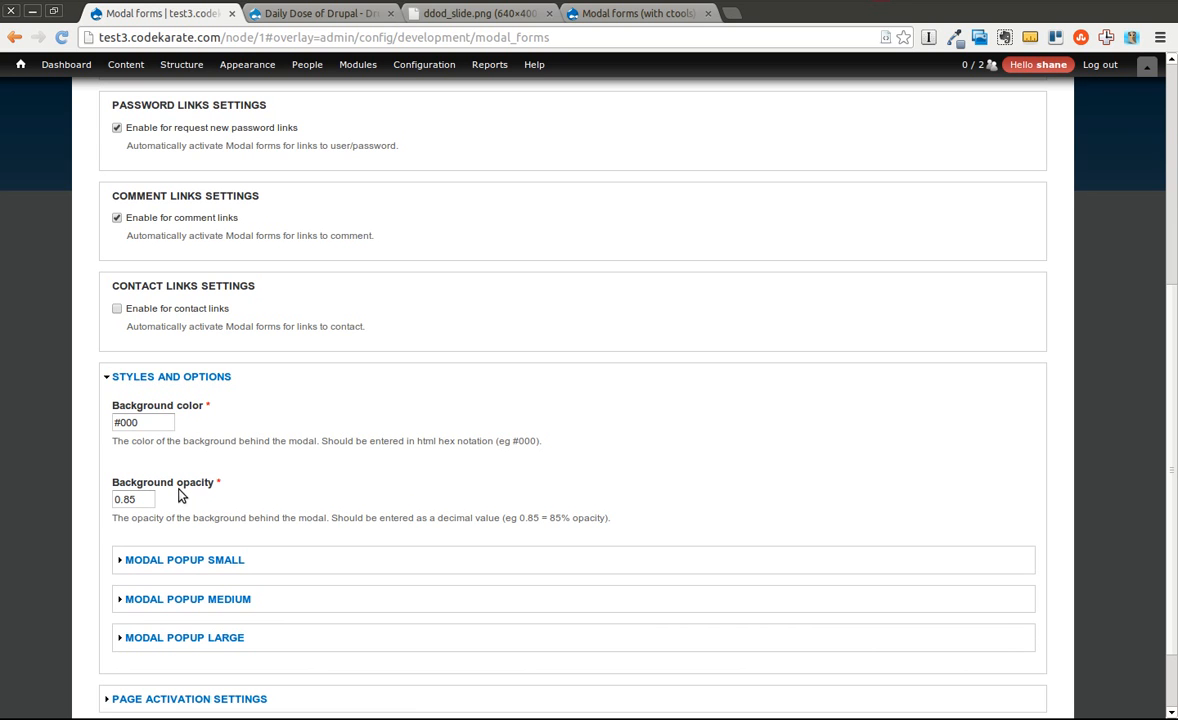
pyautogui.moveTo(185, 572)
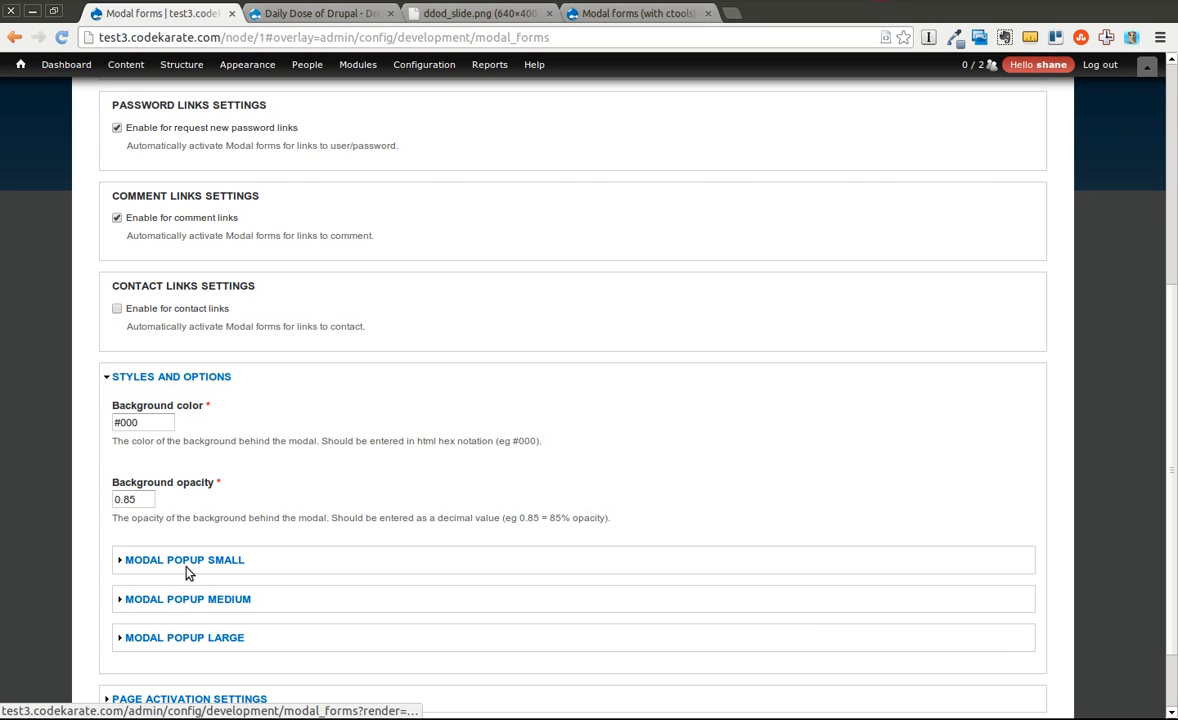
pyautogui.click(187, 599)
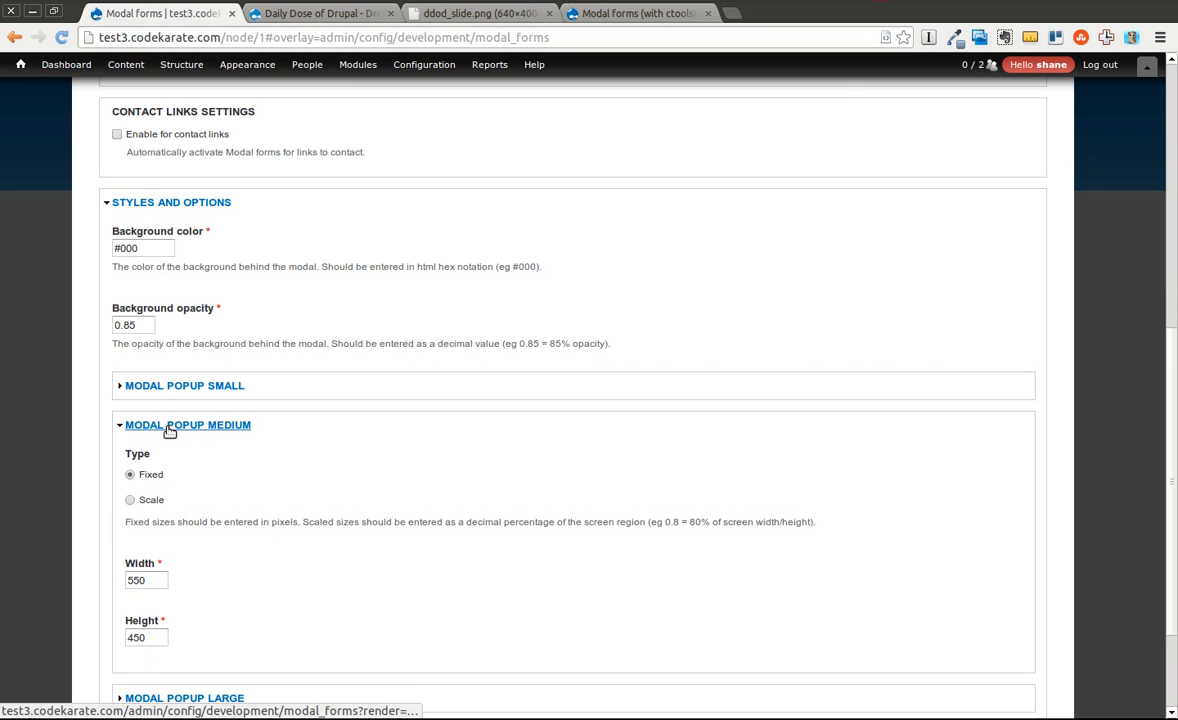
pyautogui.click(187, 424)
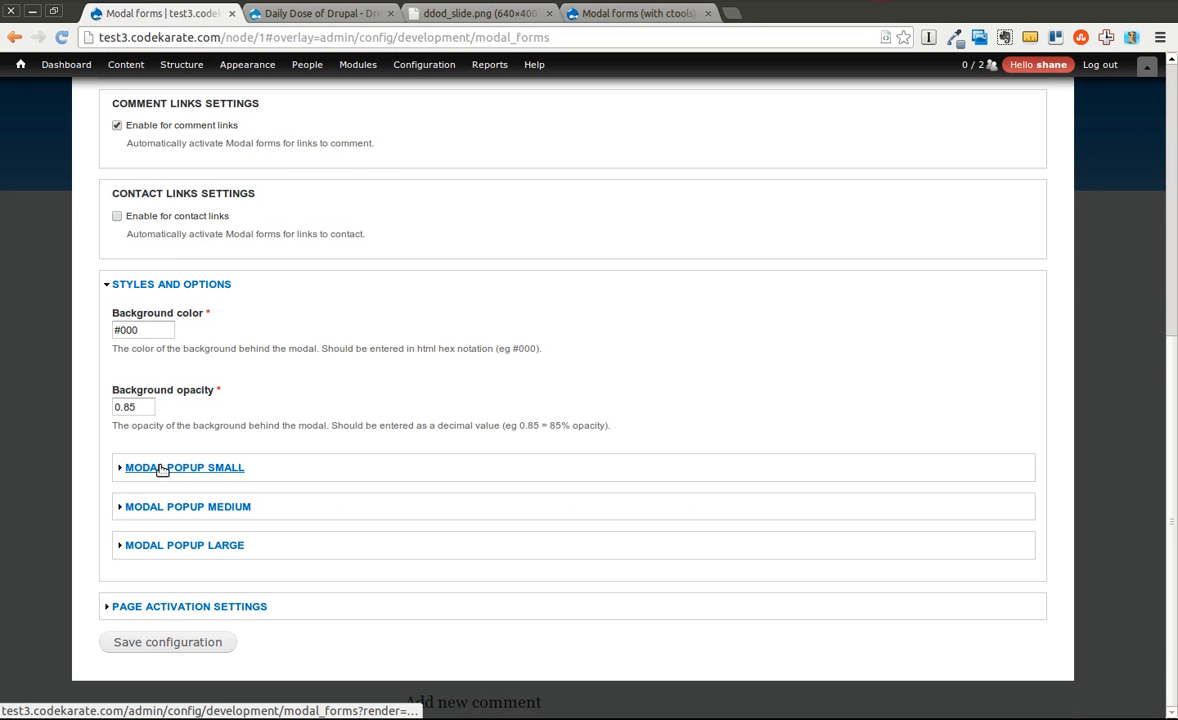
pyautogui.moveTo(178, 490)
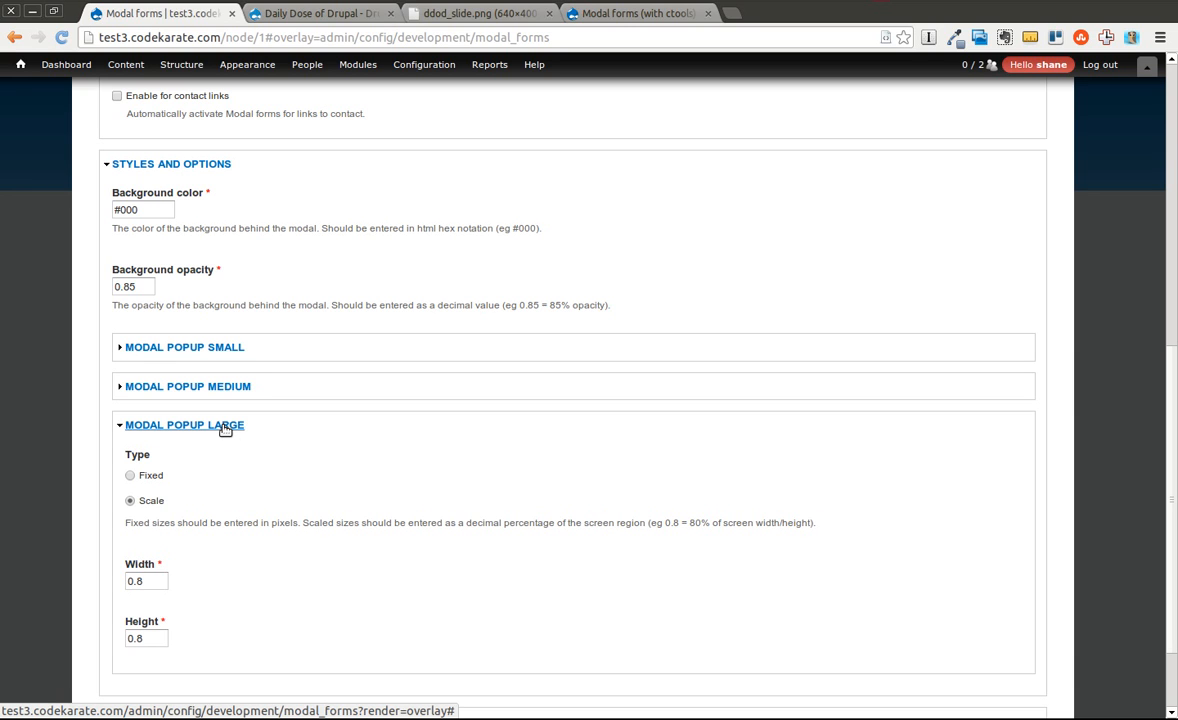
pyautogui.moveTo(224, 430)
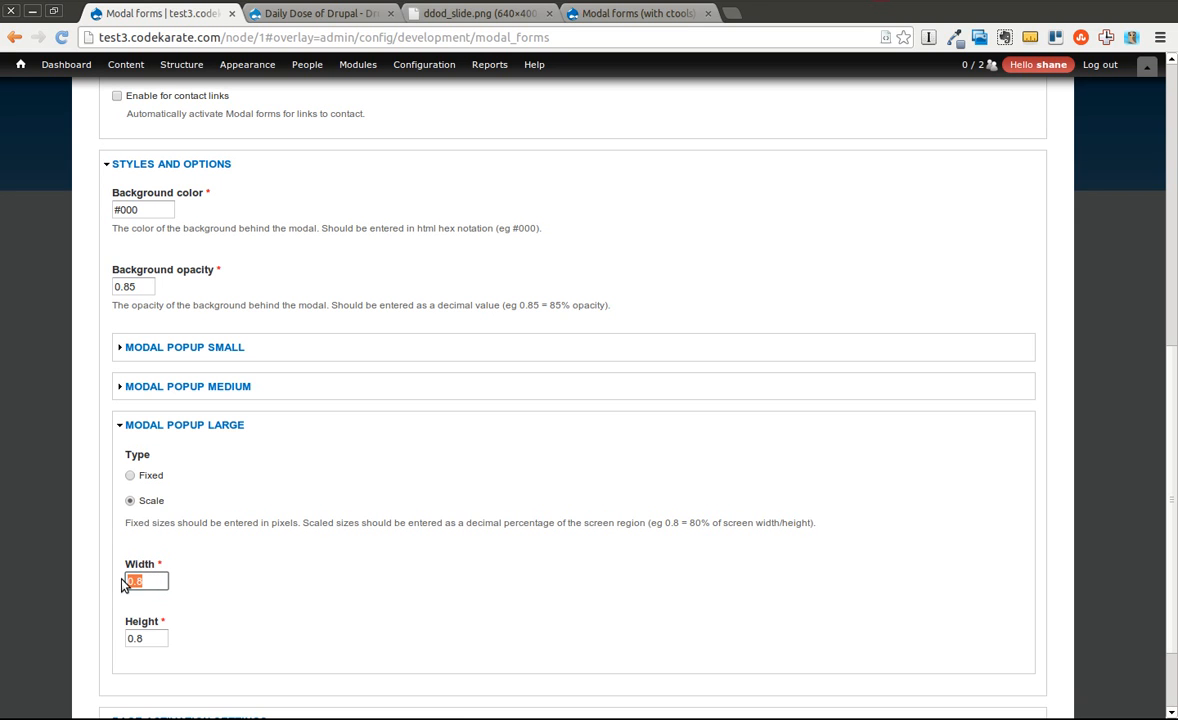
pyautogui.click(187, 386)
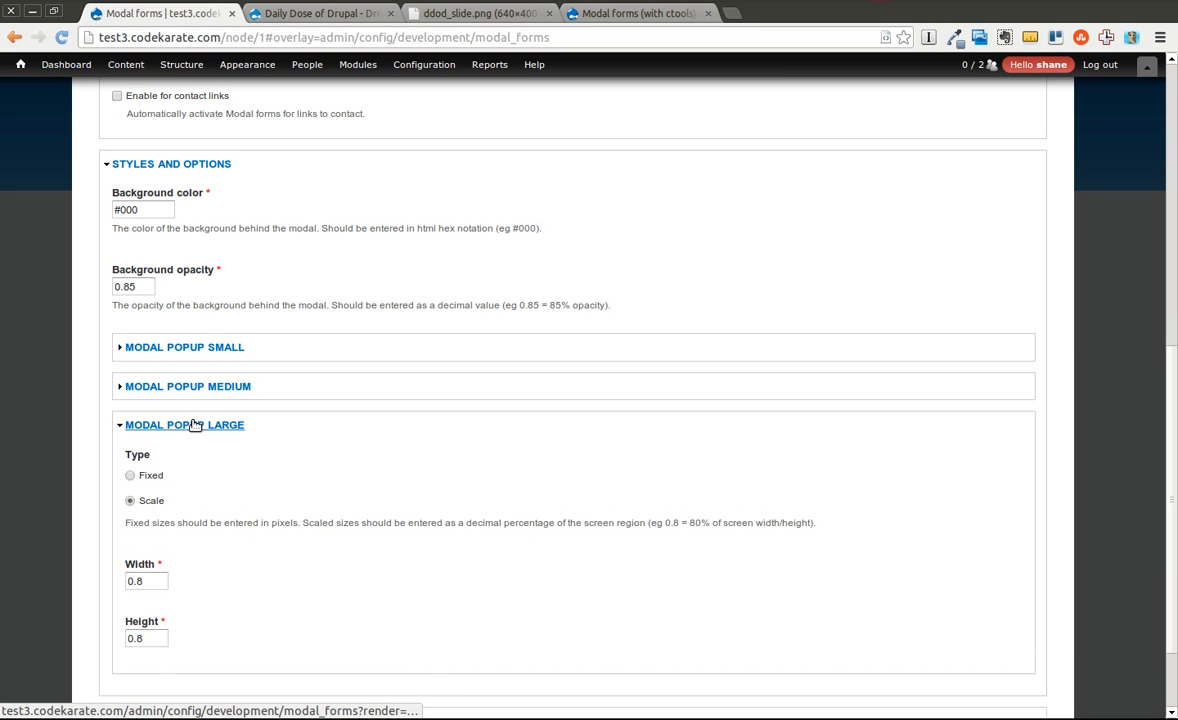
pyautogui.click(184, 424)
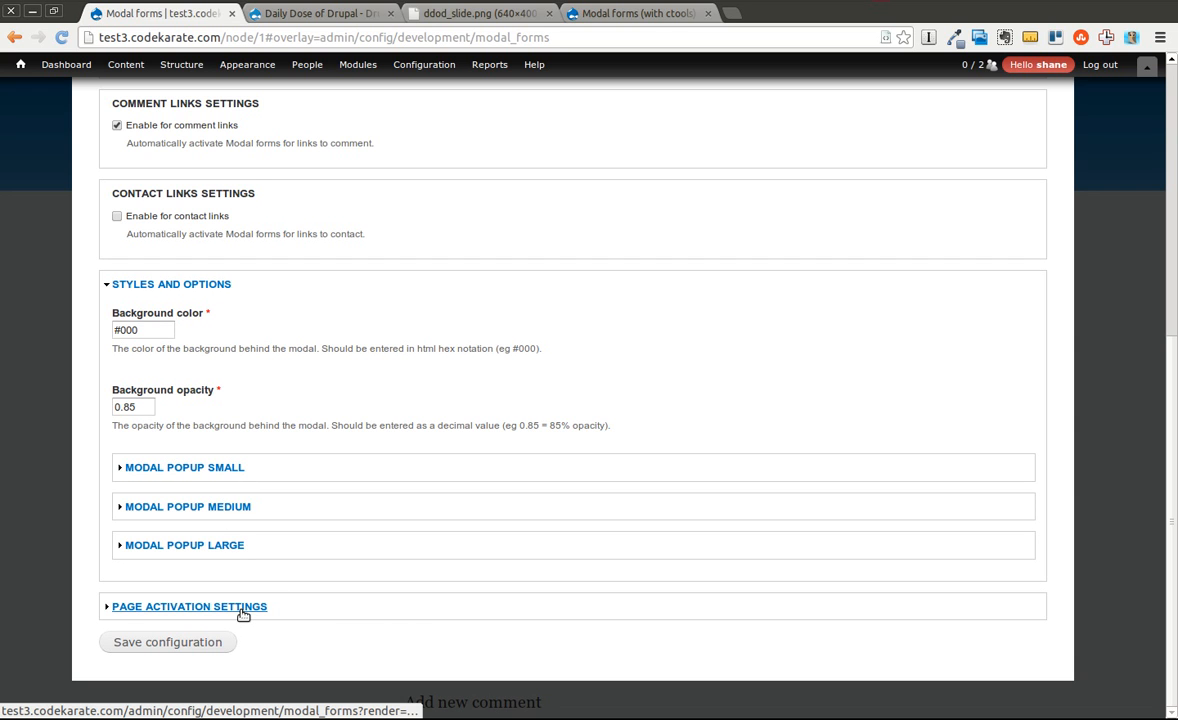
pyautogui.click(189, 606)
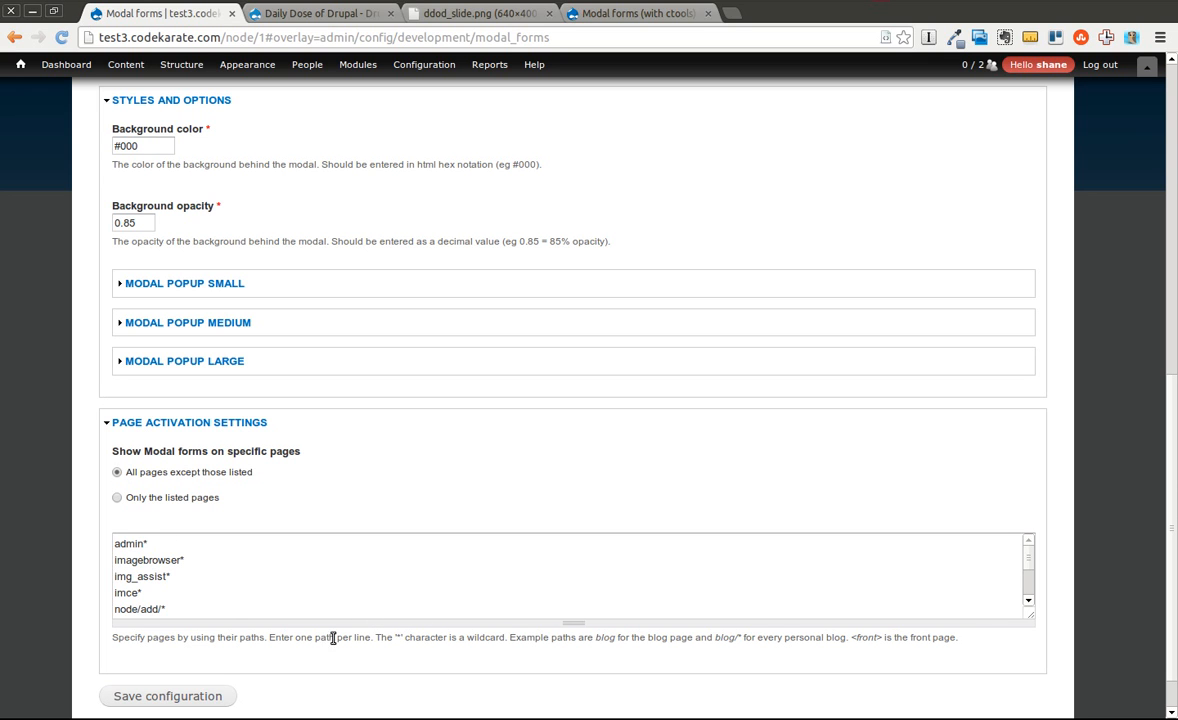
pyautogui.click(167, 696)
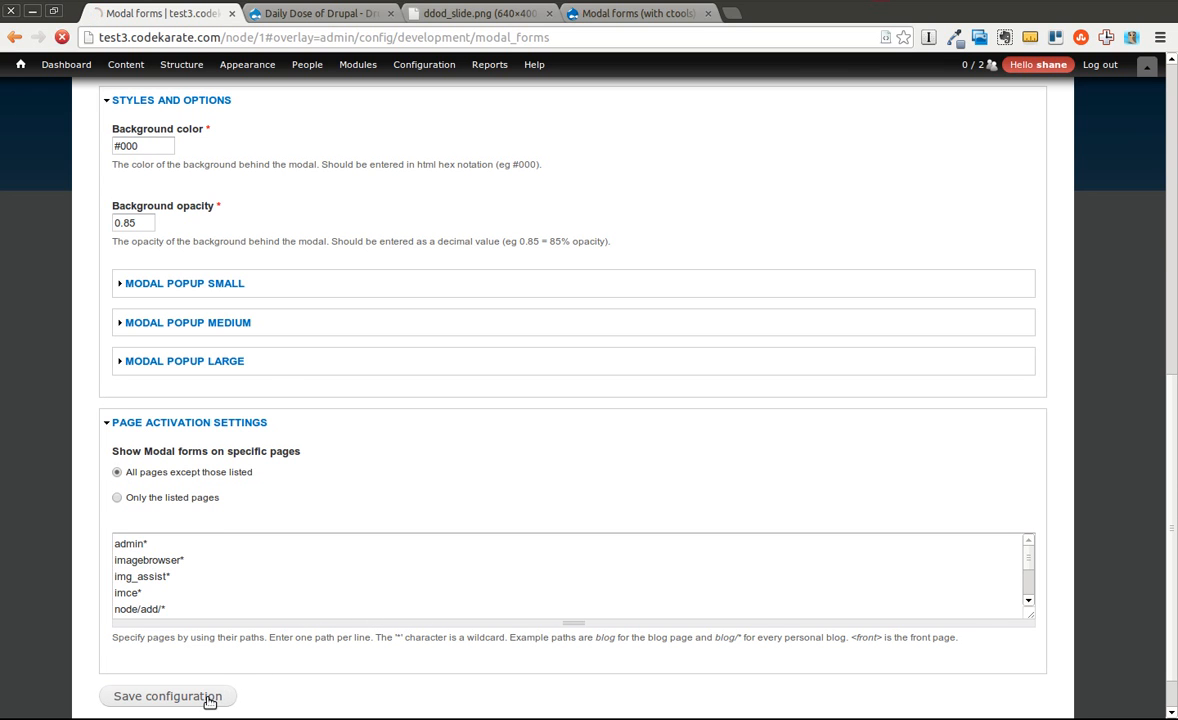
# Confirm the Modal forms configuration saved and close the administration overlay.
pyautogui.click(167, 696)
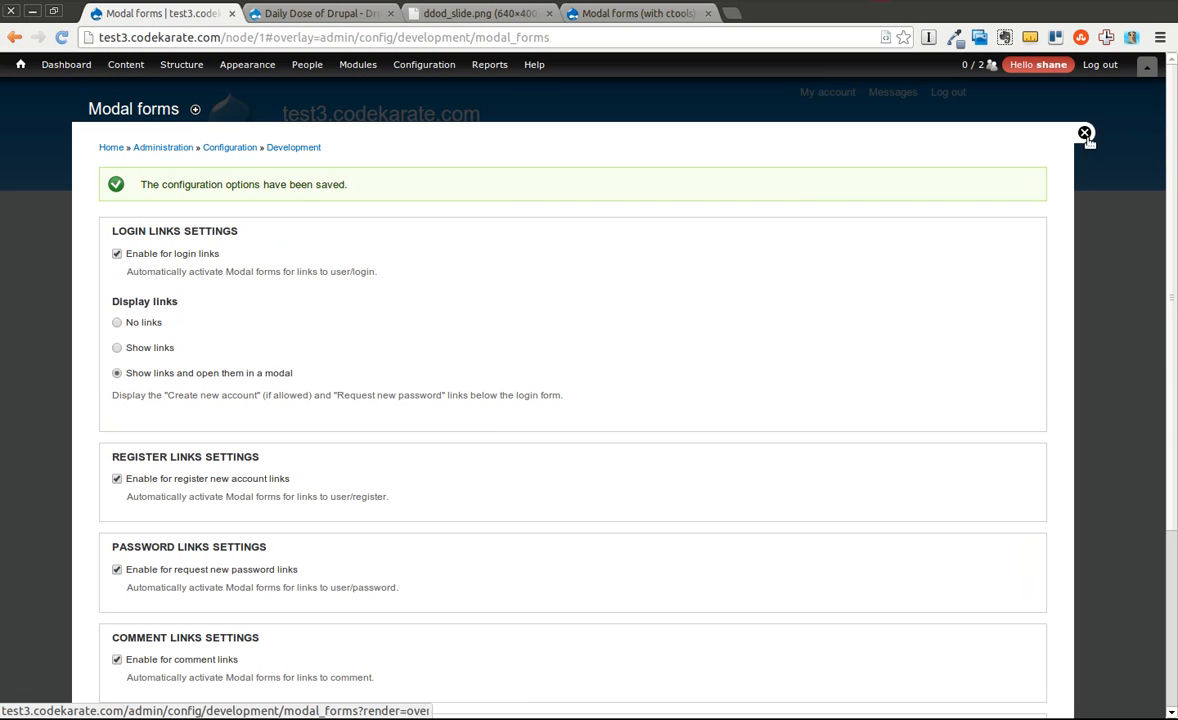
pyautogui.click(1084, 132)
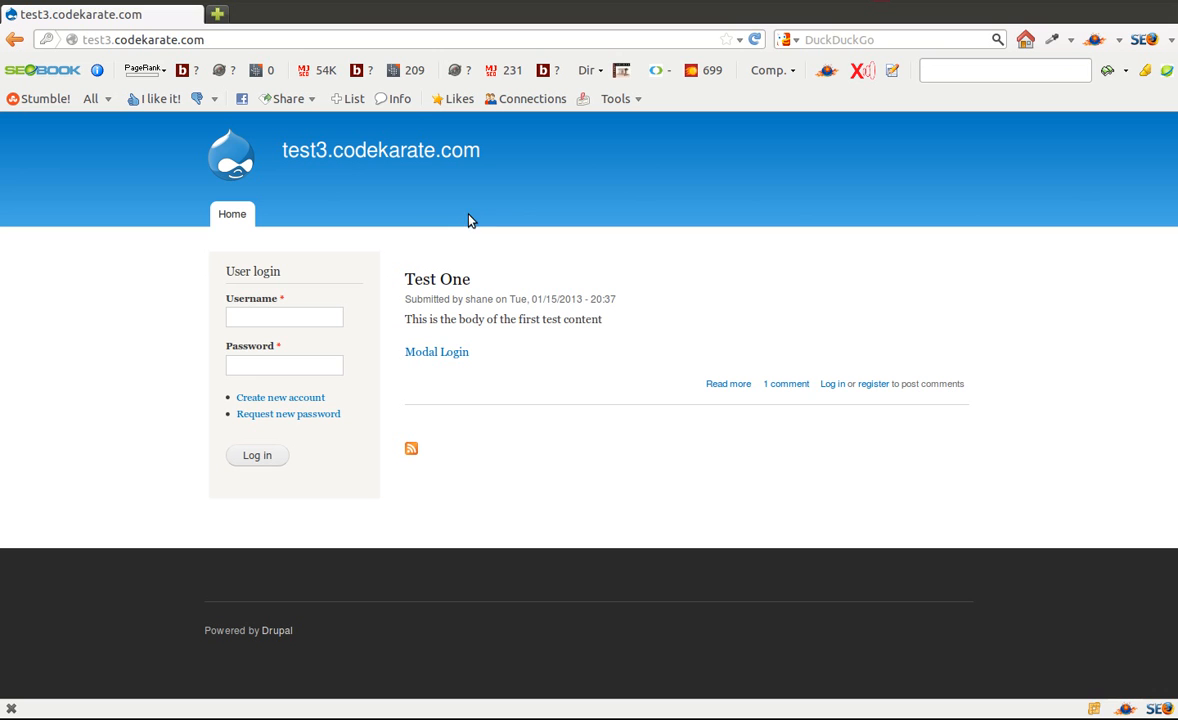
pyautogui.moveTo(288, 413)
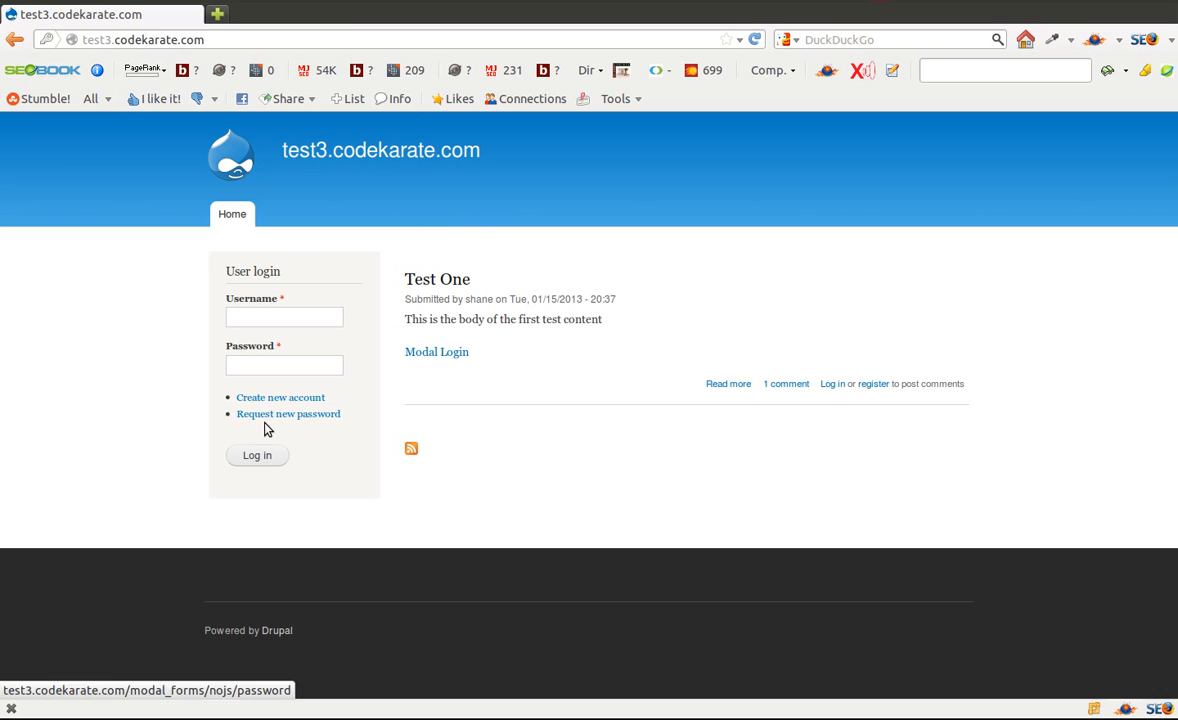
pyautogui.click(281, 397)
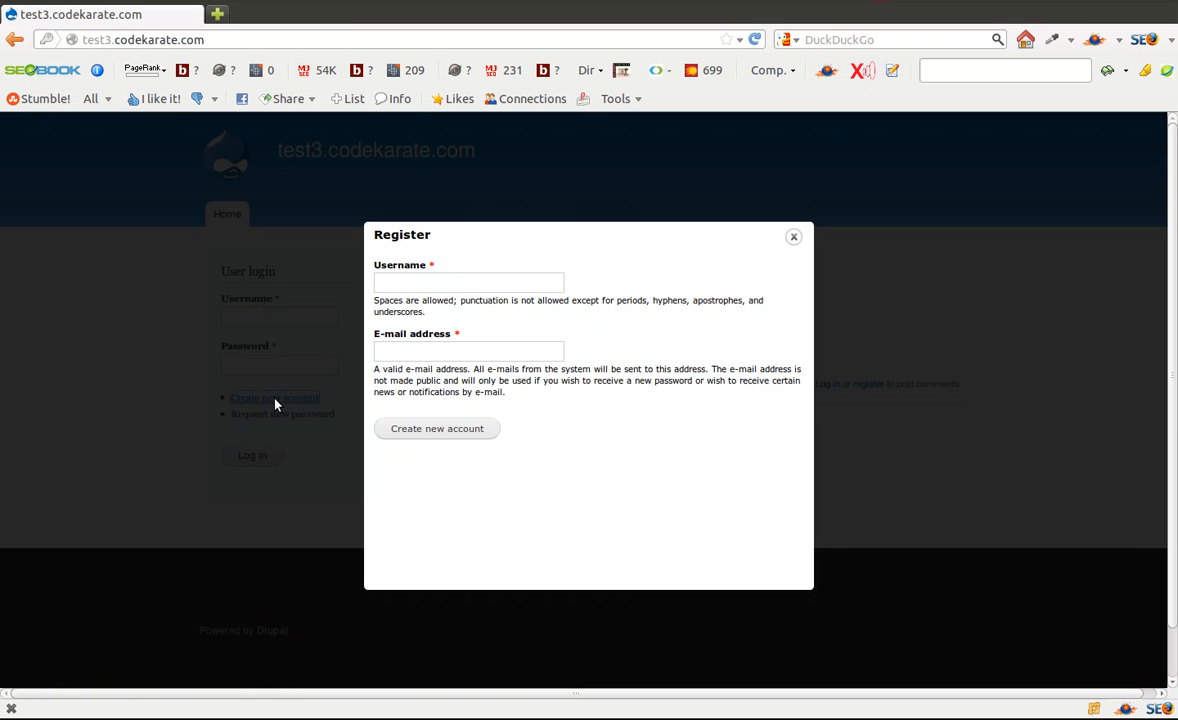
pyautogui.click(468, 351)
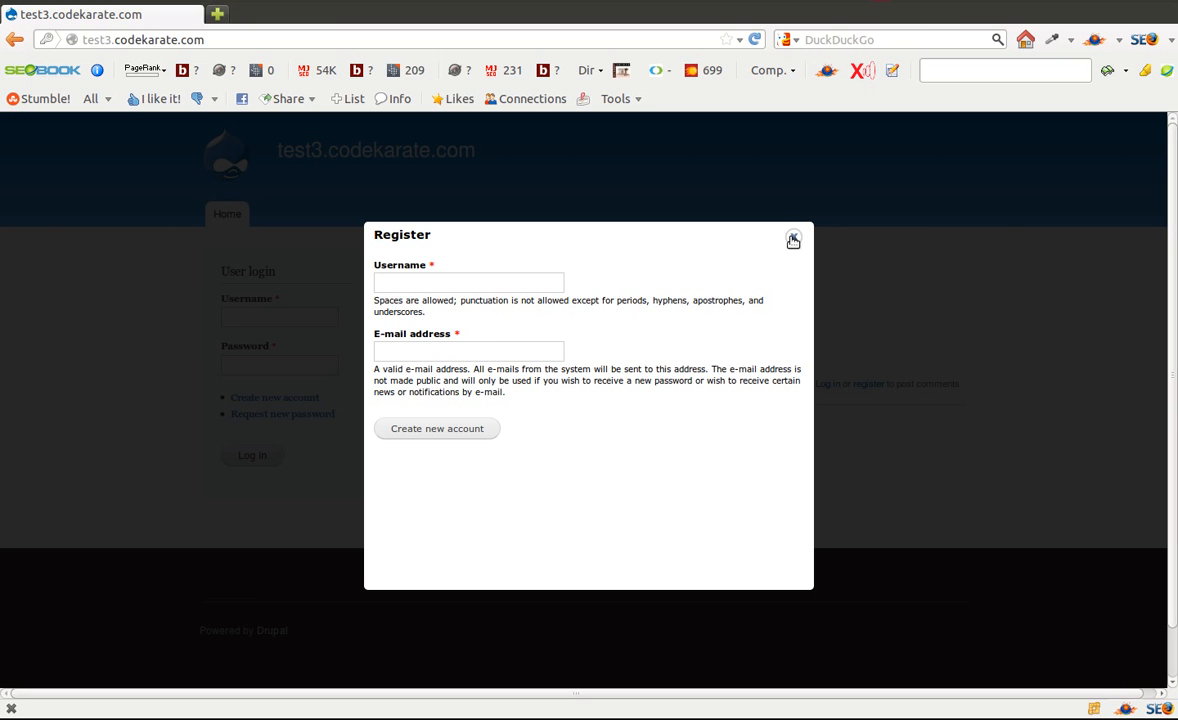
pyautogui.click(283, 418)
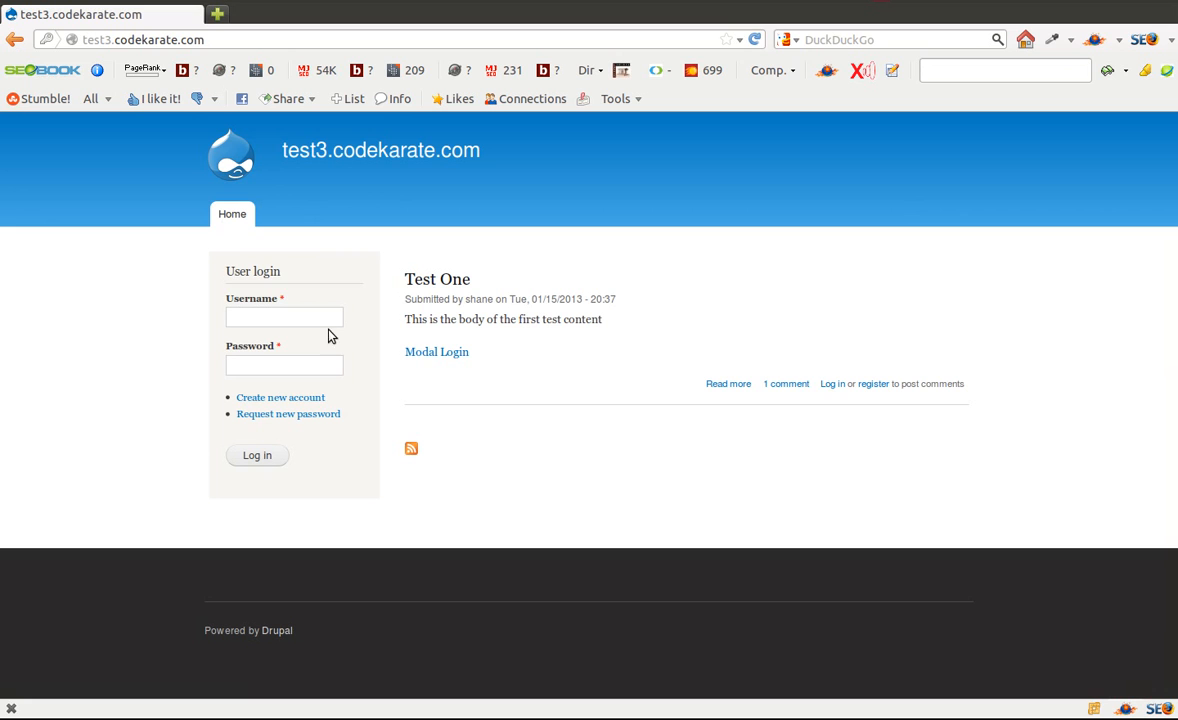
pyautogui.moveTo(832, 384)
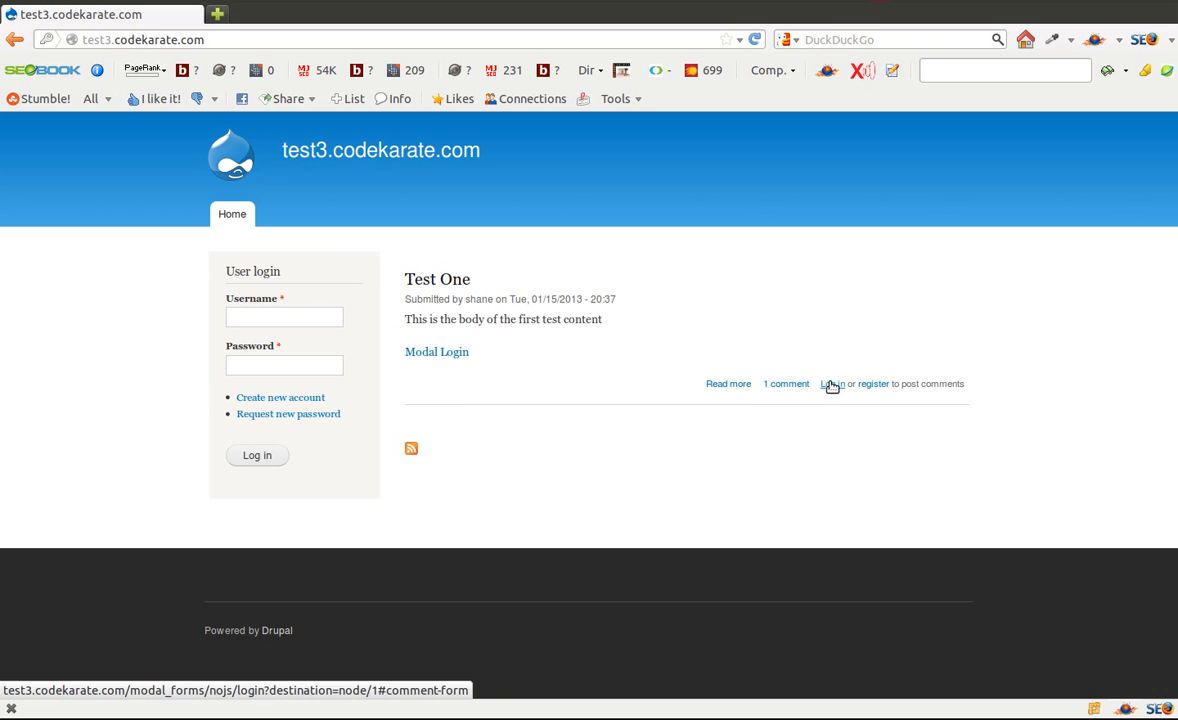
# Open the login popup from the comment link, preview and close the registration popup.
pyautogui.click(831, 384)
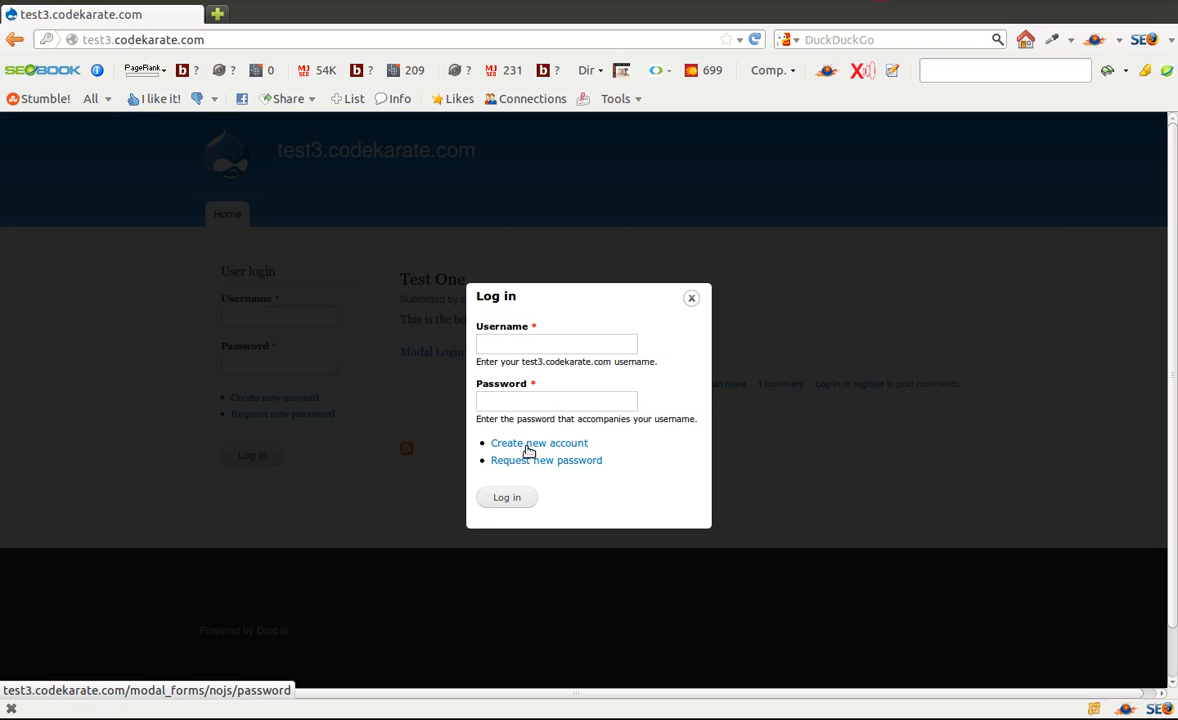
pyautogui.moveTo(518, 472)
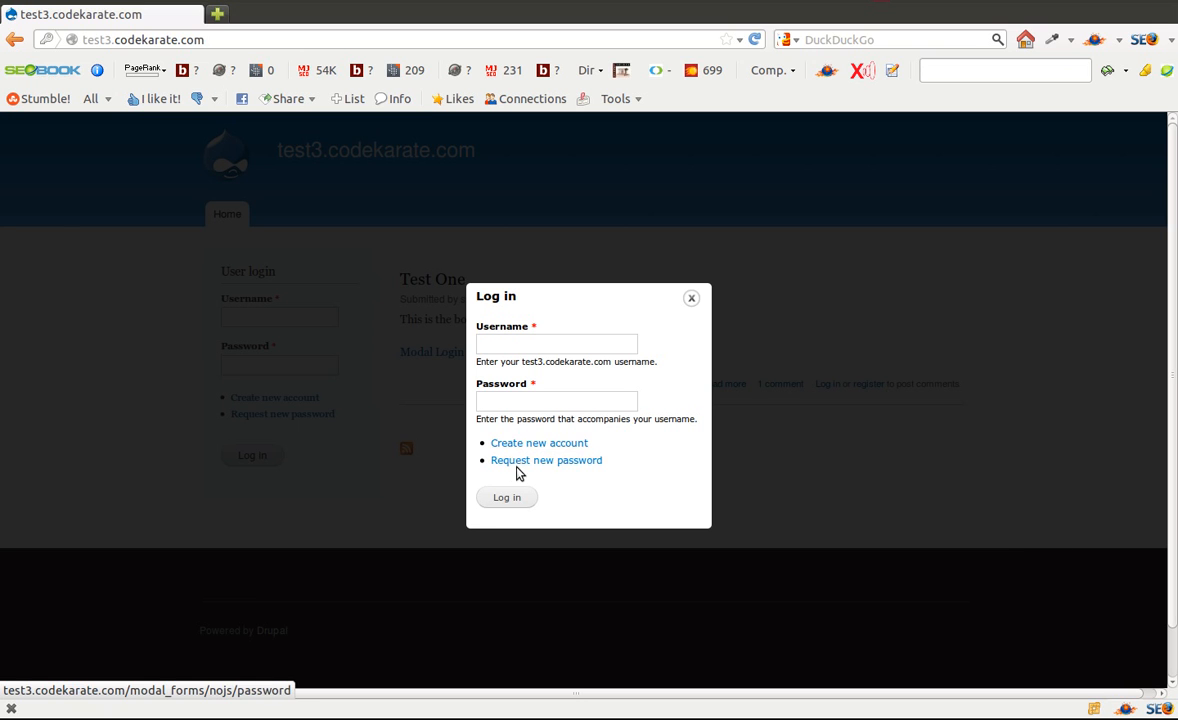
pyautogui.click(538, 442)
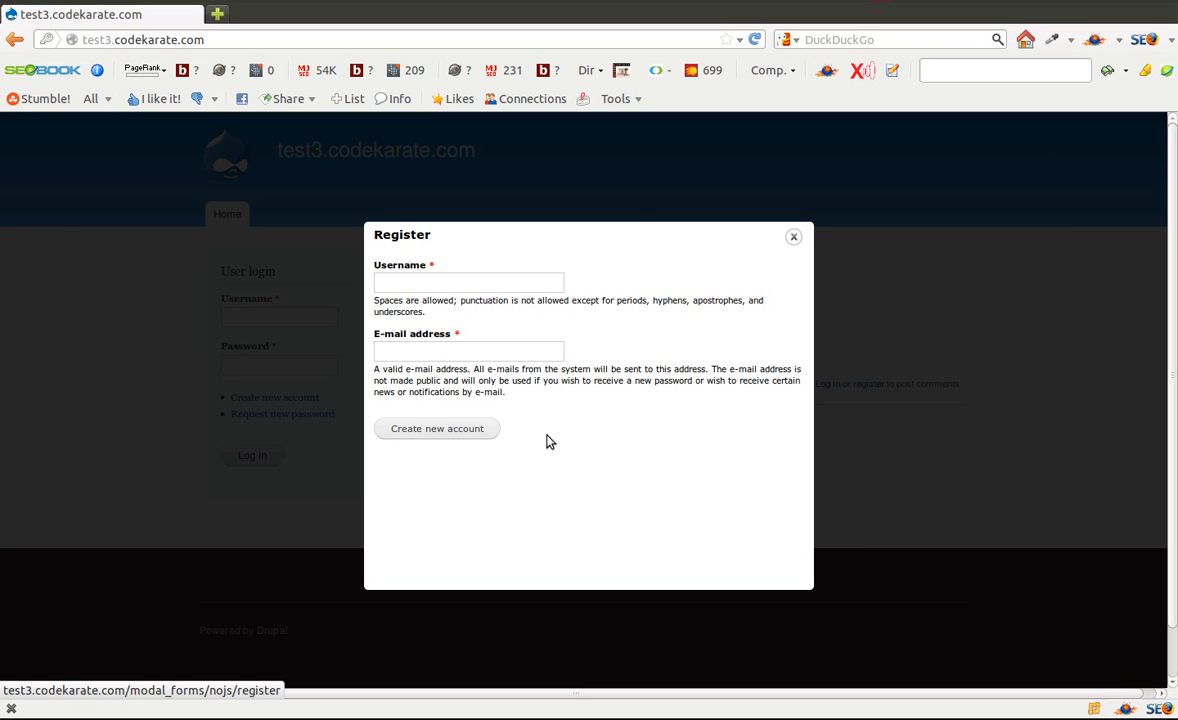
pyautogui.click(793, 237)
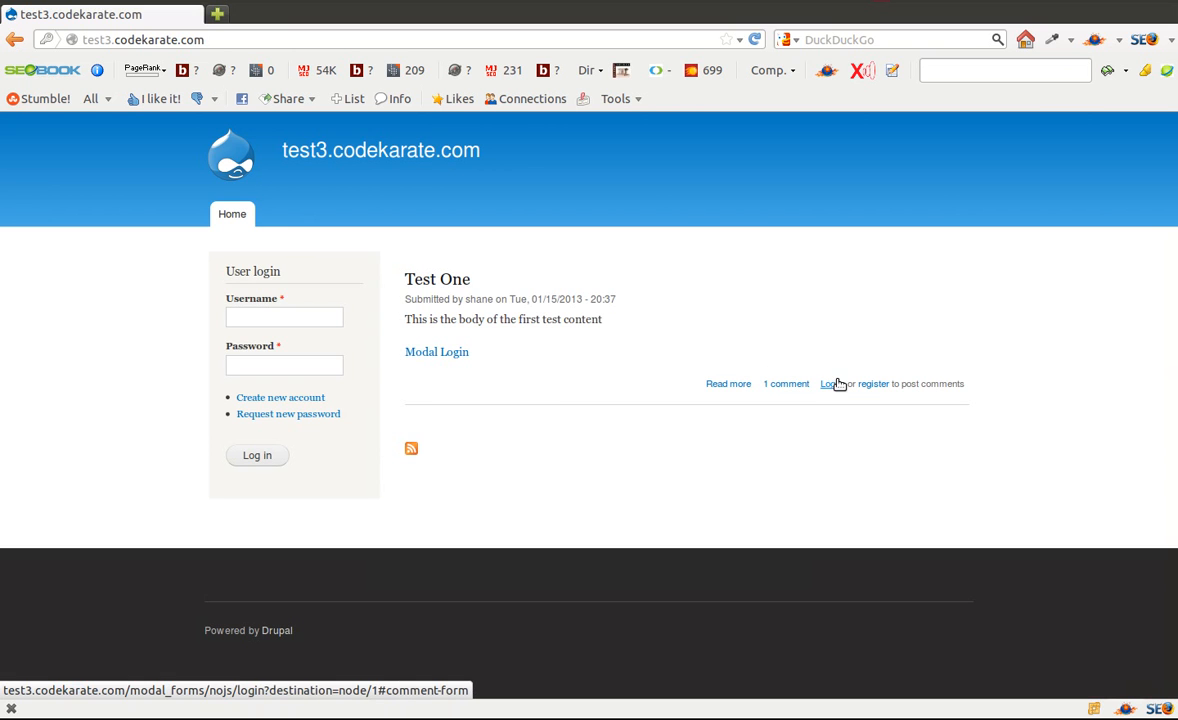
# Log in as user 'test' through the login modal.
pyautogui.click(826, 383)
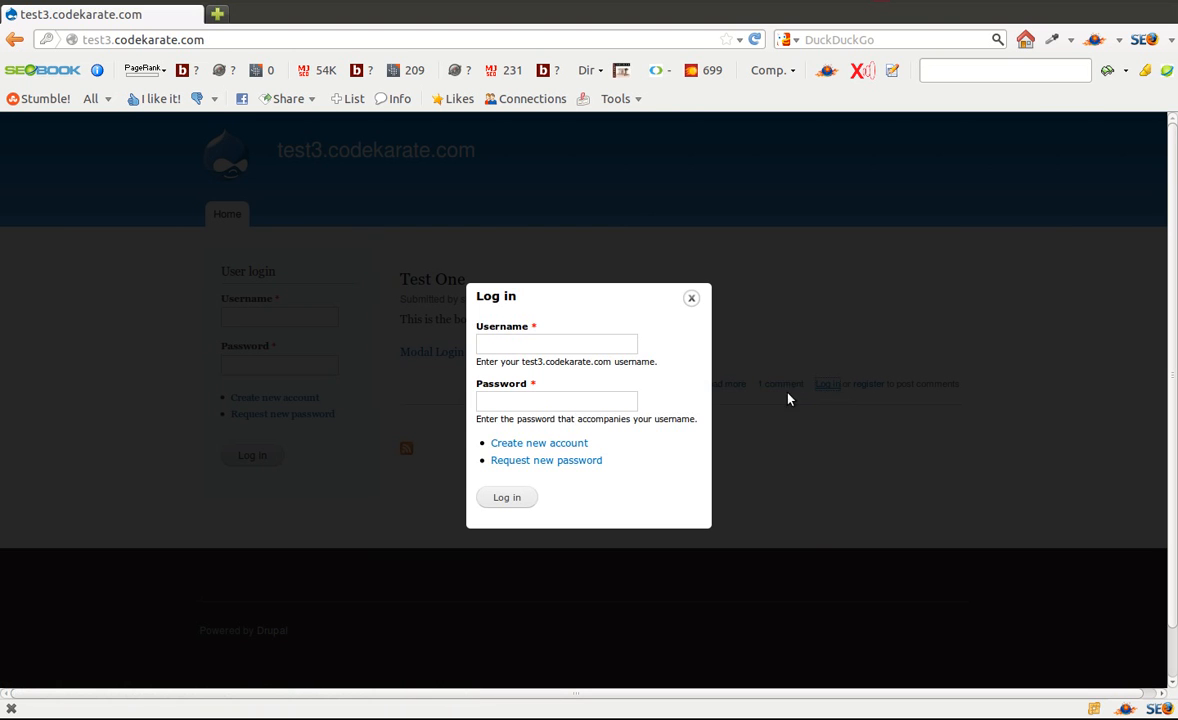
pyautogui.moveTo(622, 399)
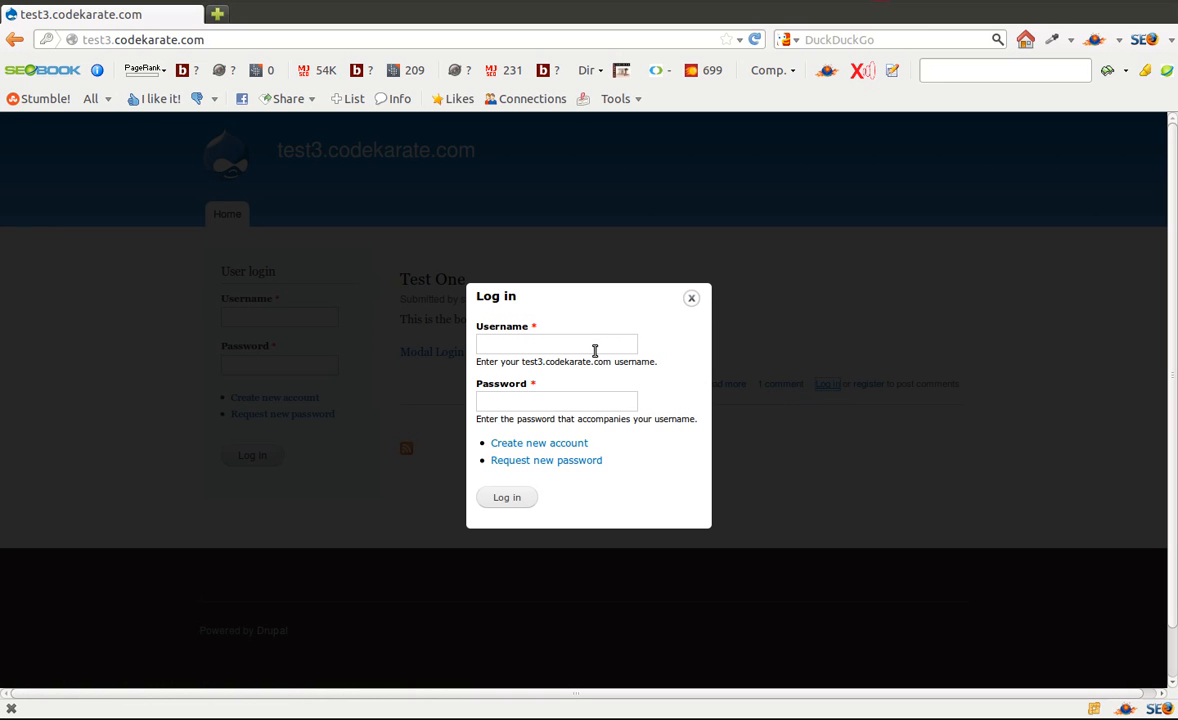
pyautogui.click(556, 343)
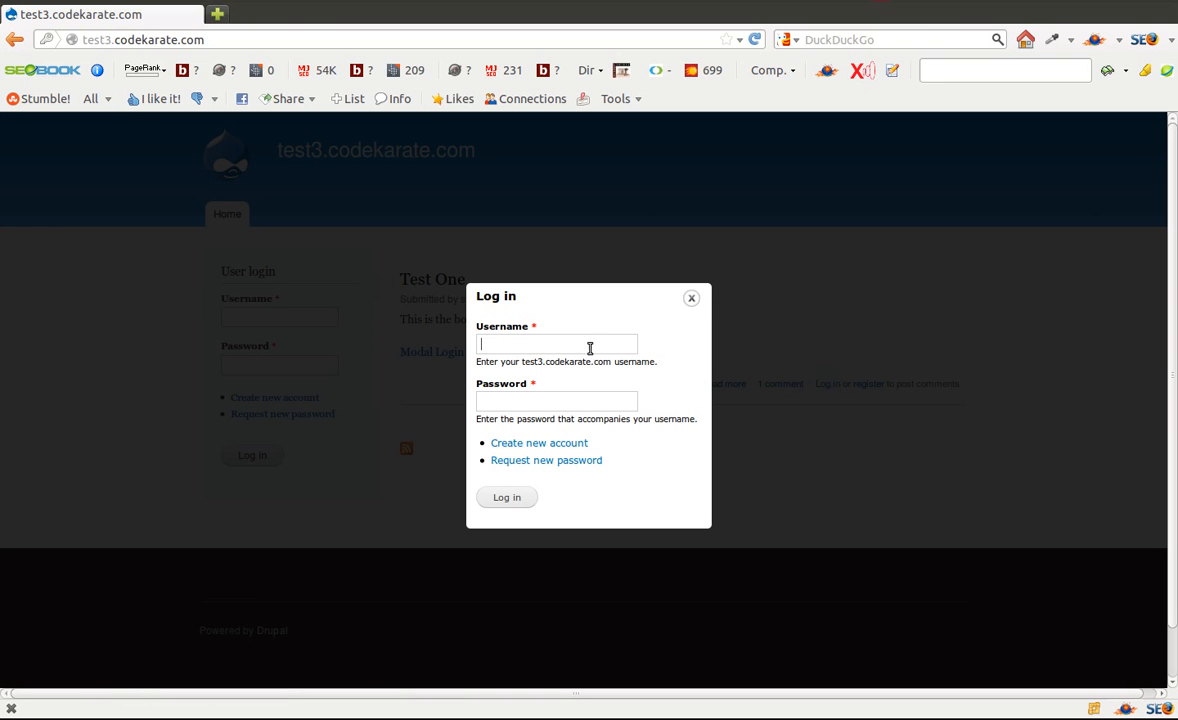
pyautogui.write('test')
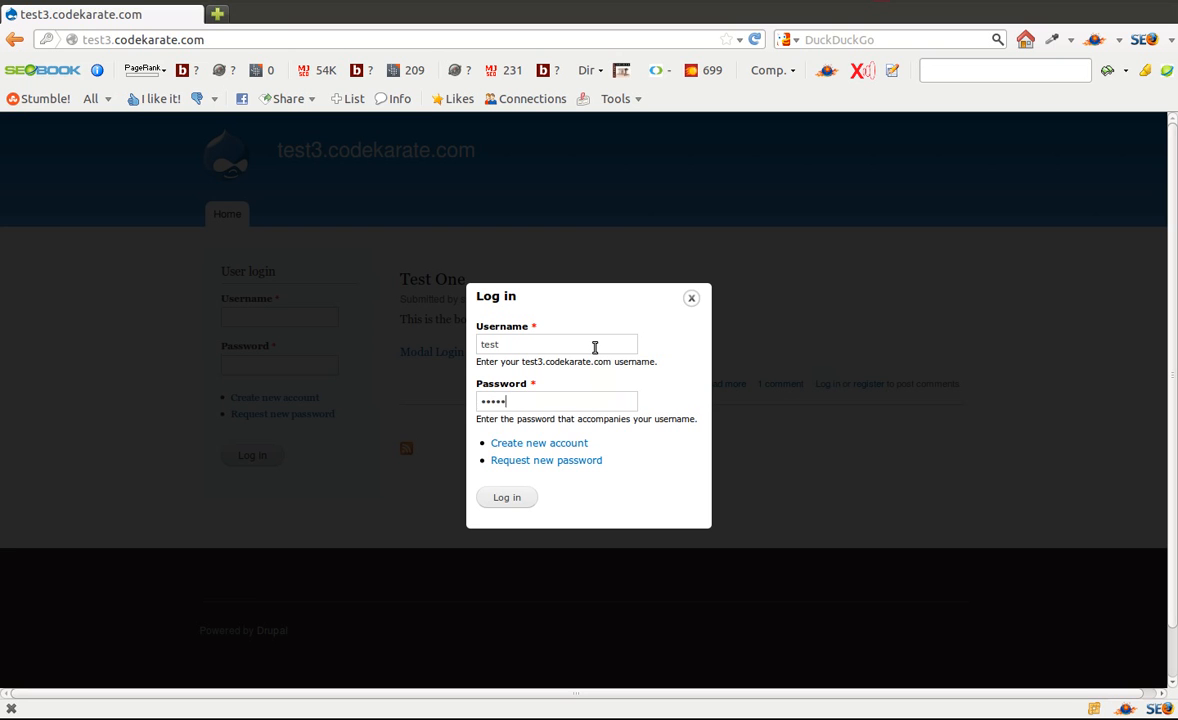
pyautogui.click(506, 497)
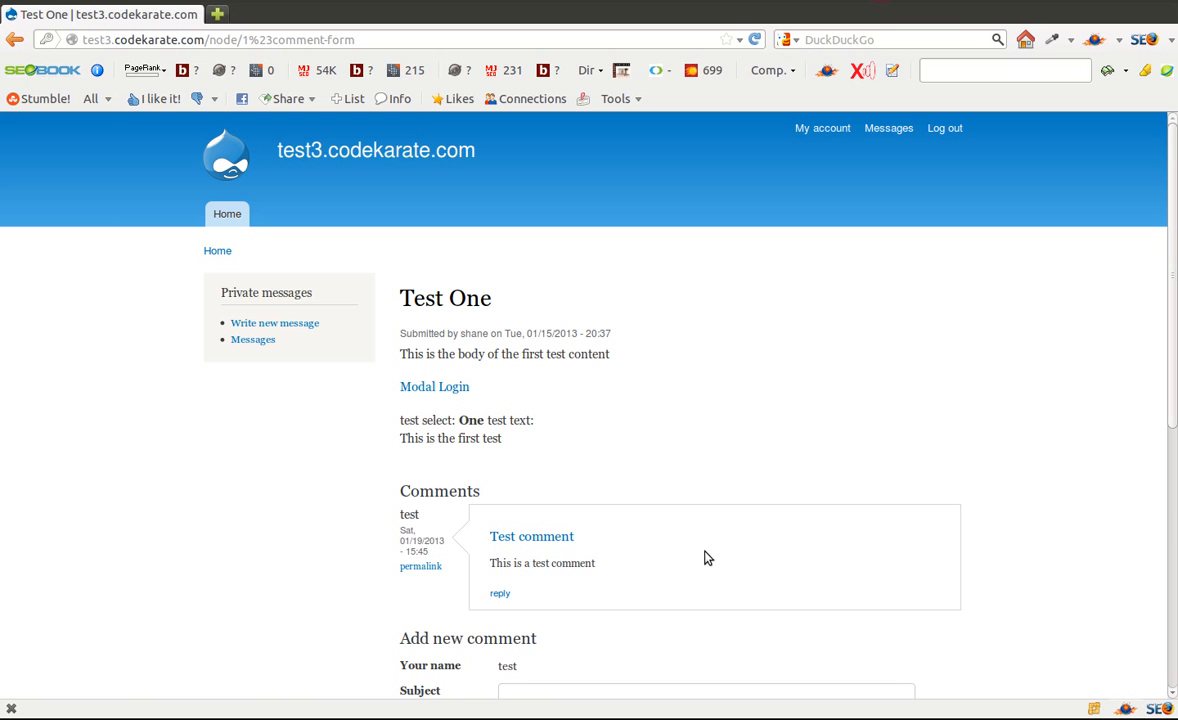
pyautogui.moveTo(480, 580)
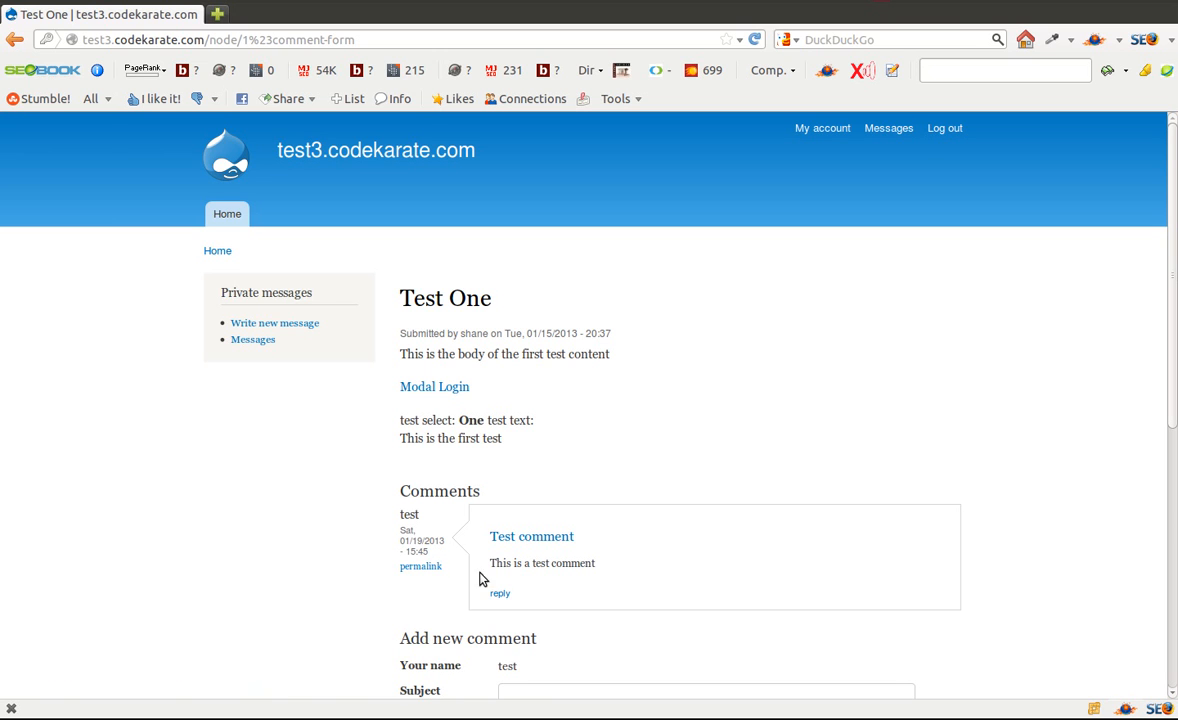
pyautogui.moveTo(585, 604)
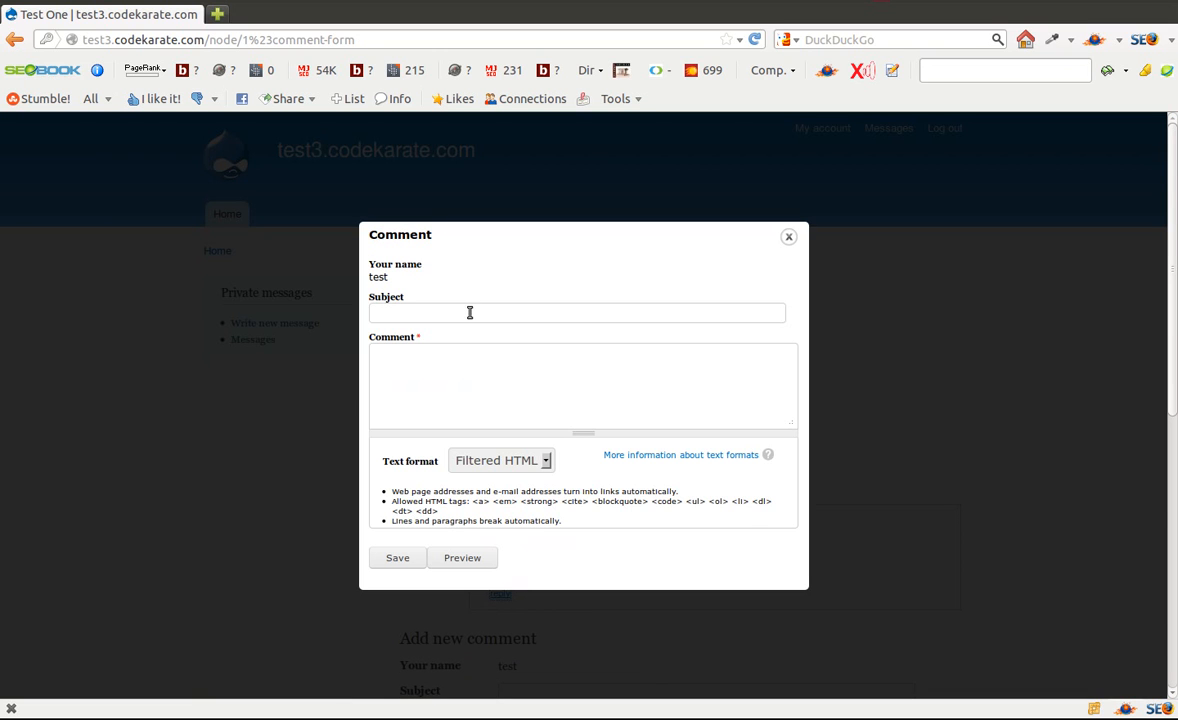
pyautogui.moveTo(789, 241)
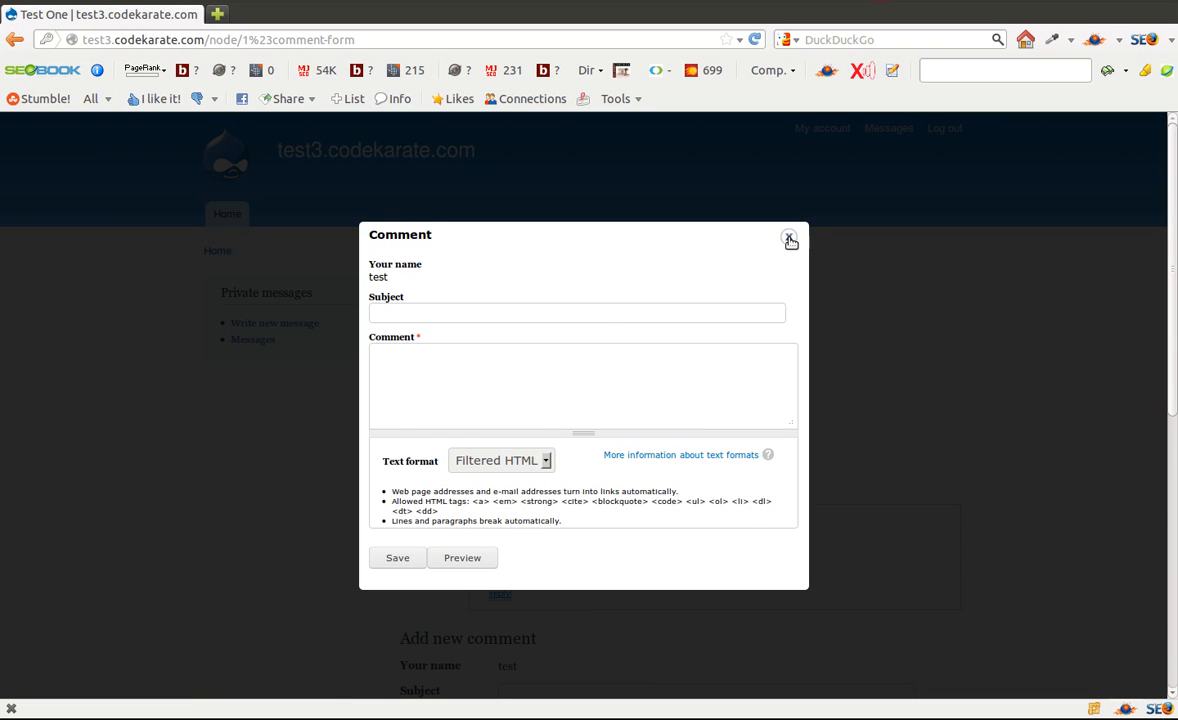
pyautogui.click(789, 240)
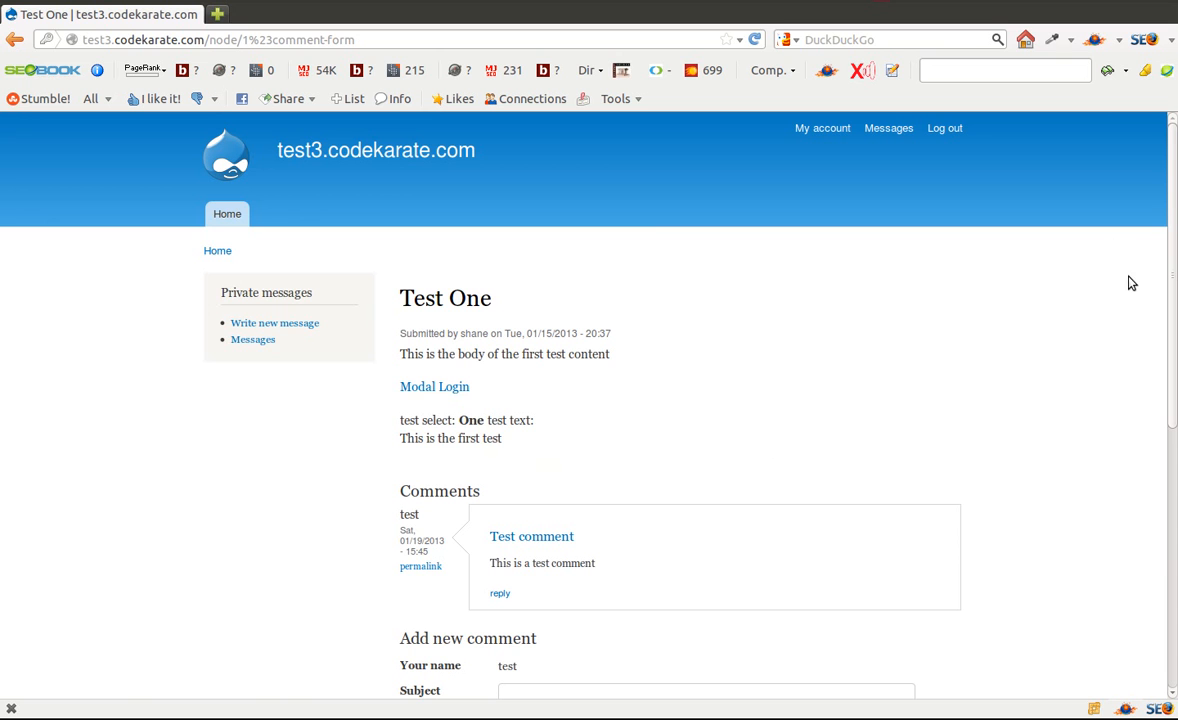
pyautogui.moveTo(1133, 330)
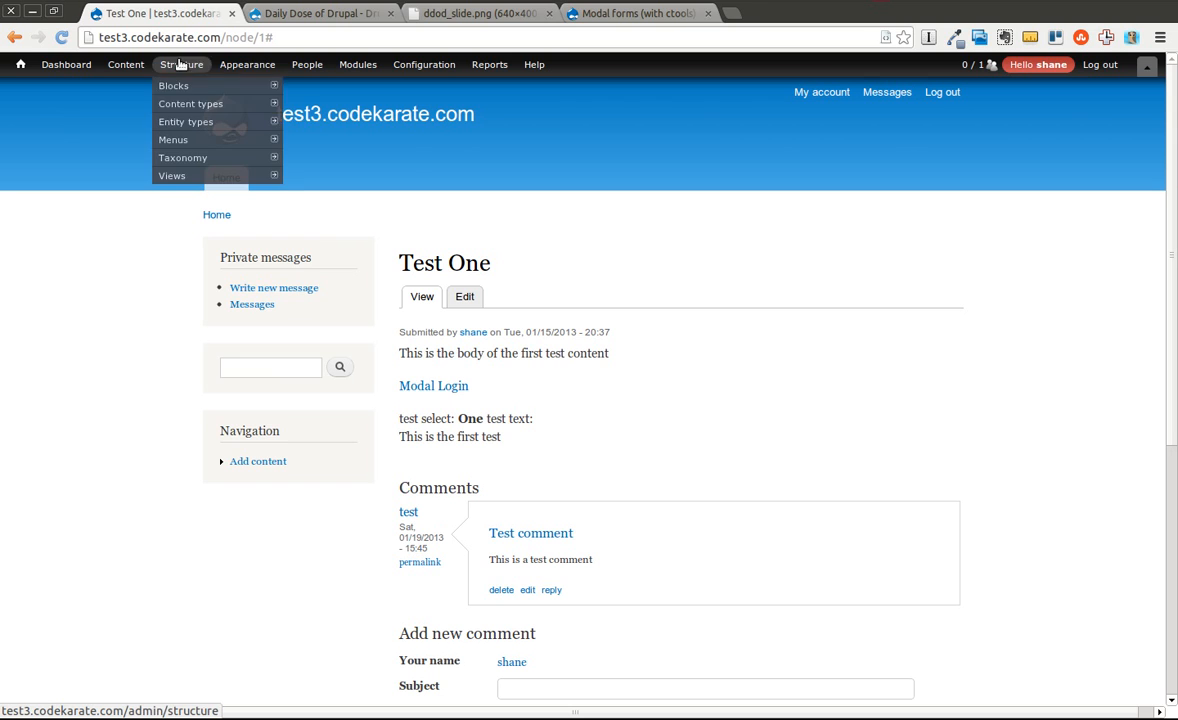
pyautogui.moveTo(190, 103)
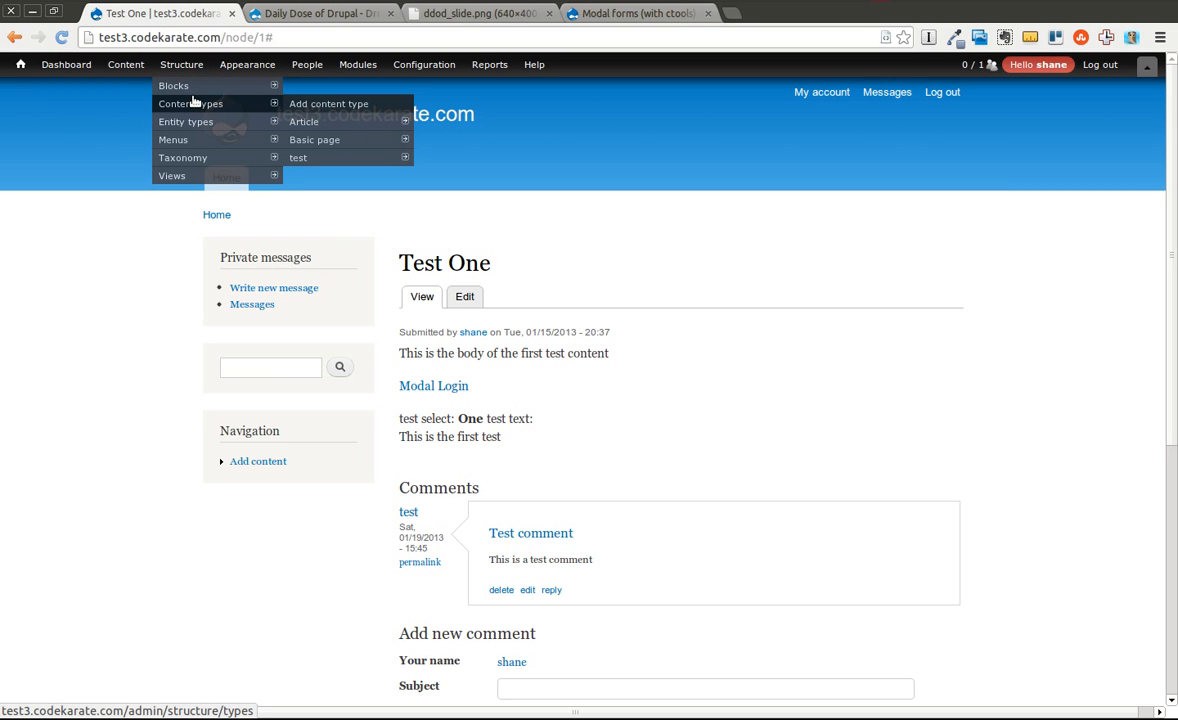
pyautogui.moveTo(303, 121)
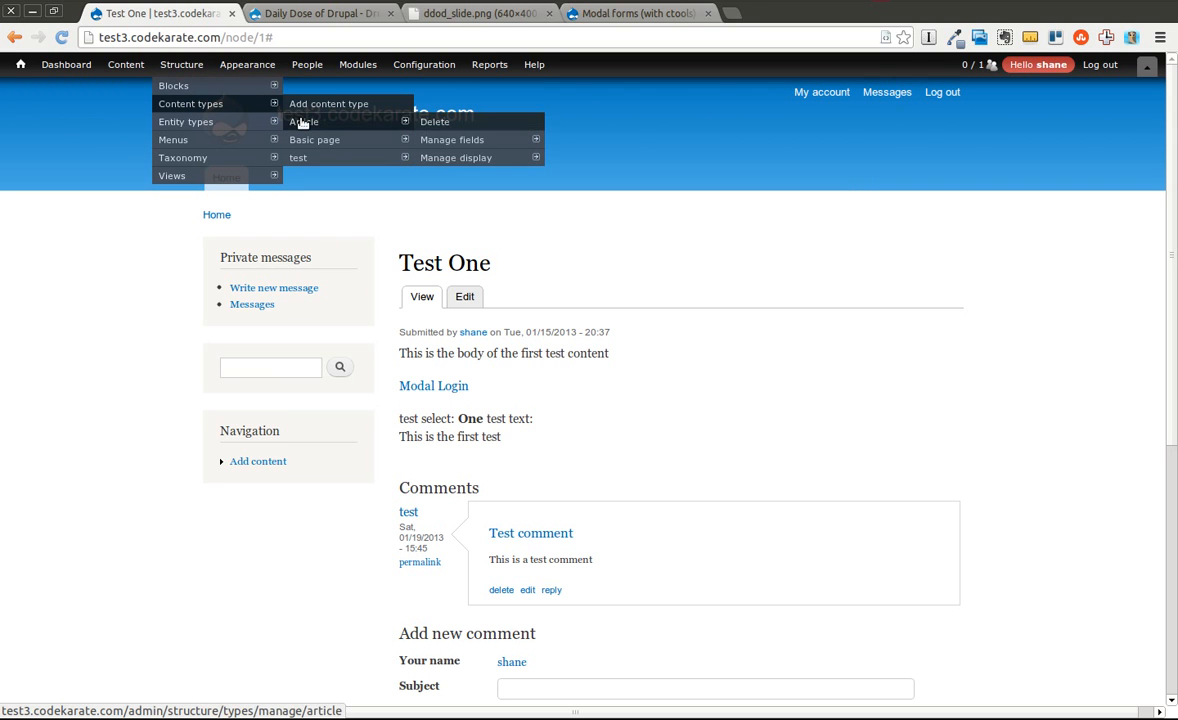
pyautogui.moveTo(314, 139)
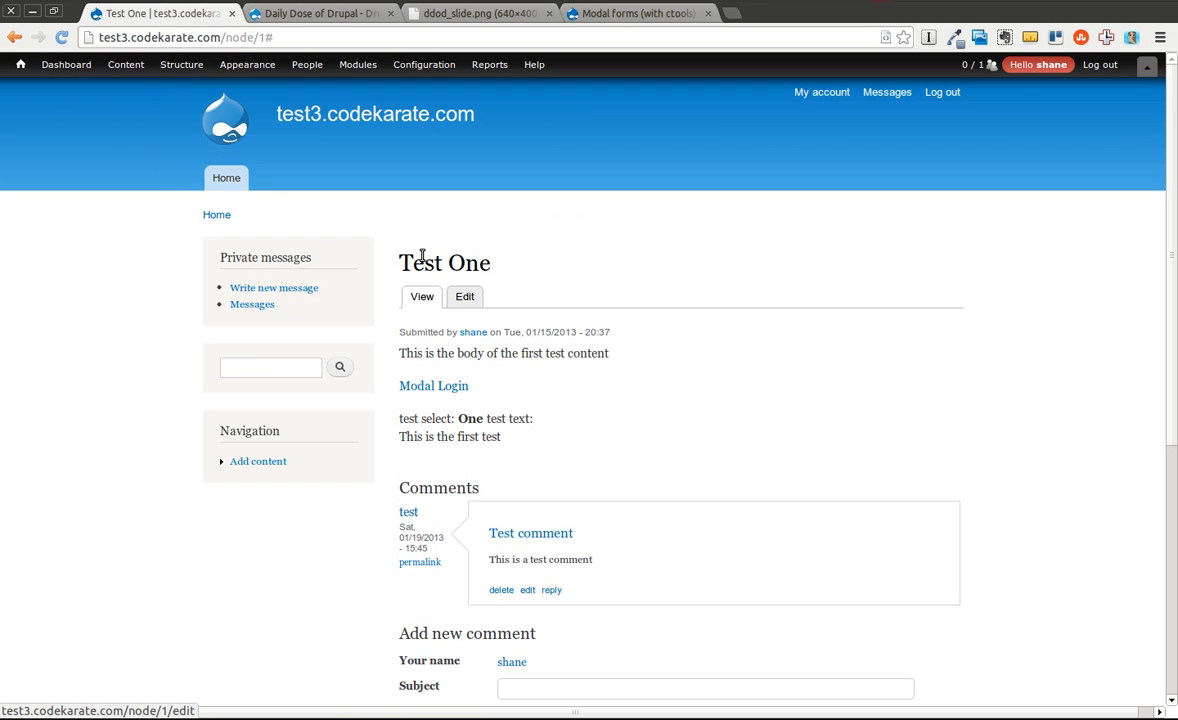
# Uncheck 'Show reply form on the same page as comments' for test content type and save.
pyautogui.click(181, 64)
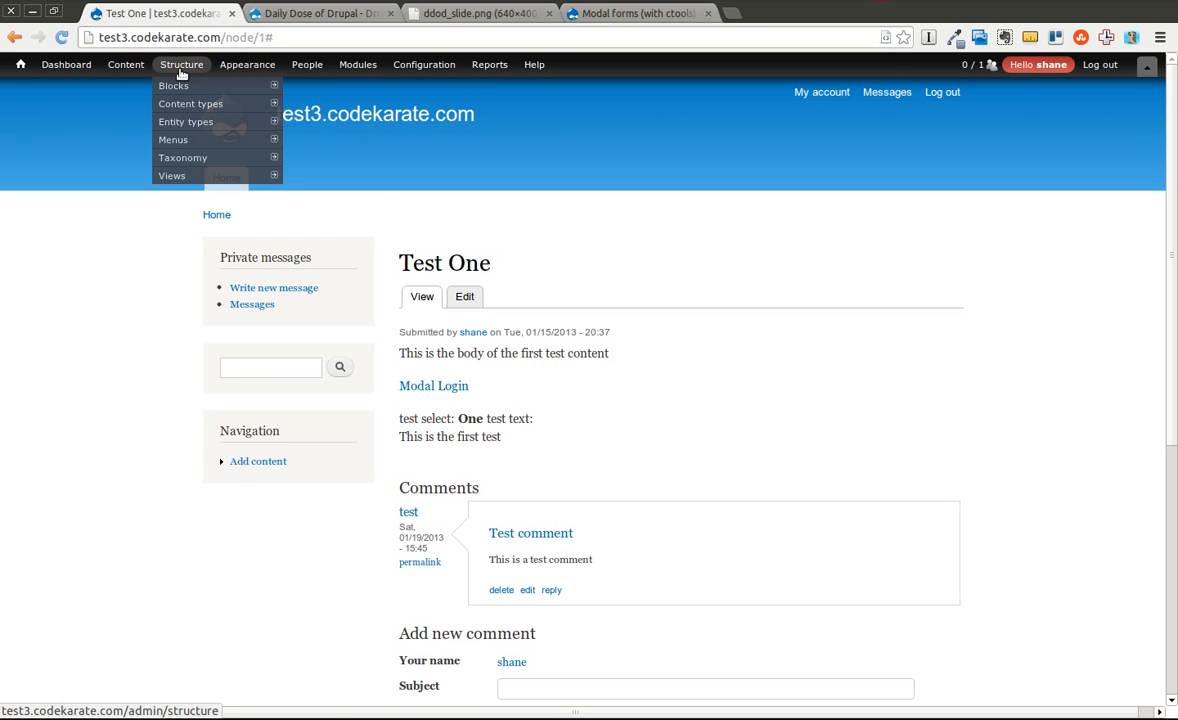
pyautogui.moveTo(190, 103)
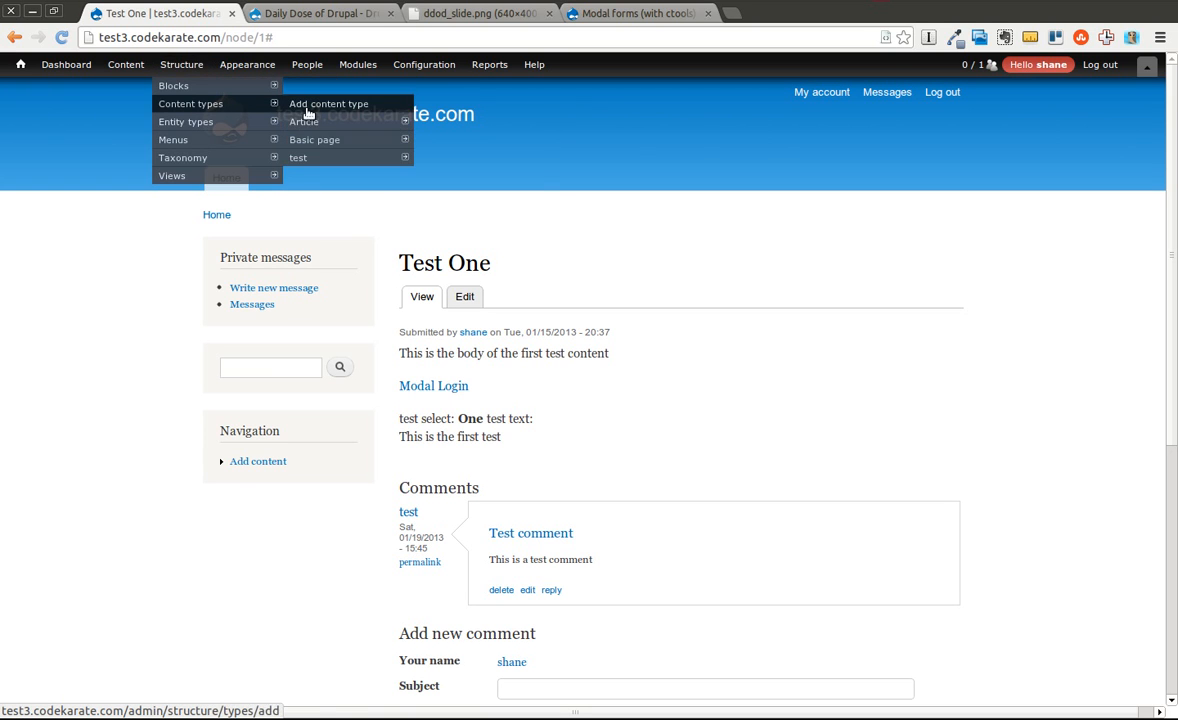
pyautogui.moveTo(303, 121)
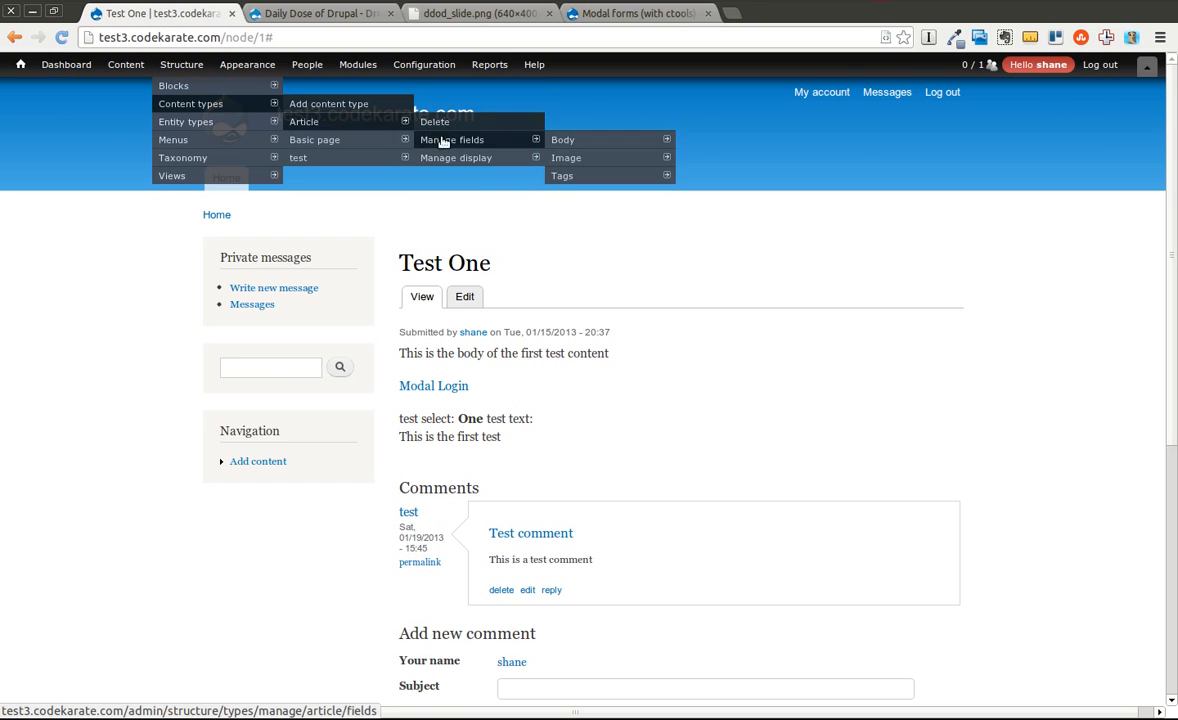
pyautogui.moveTo(298, 157)
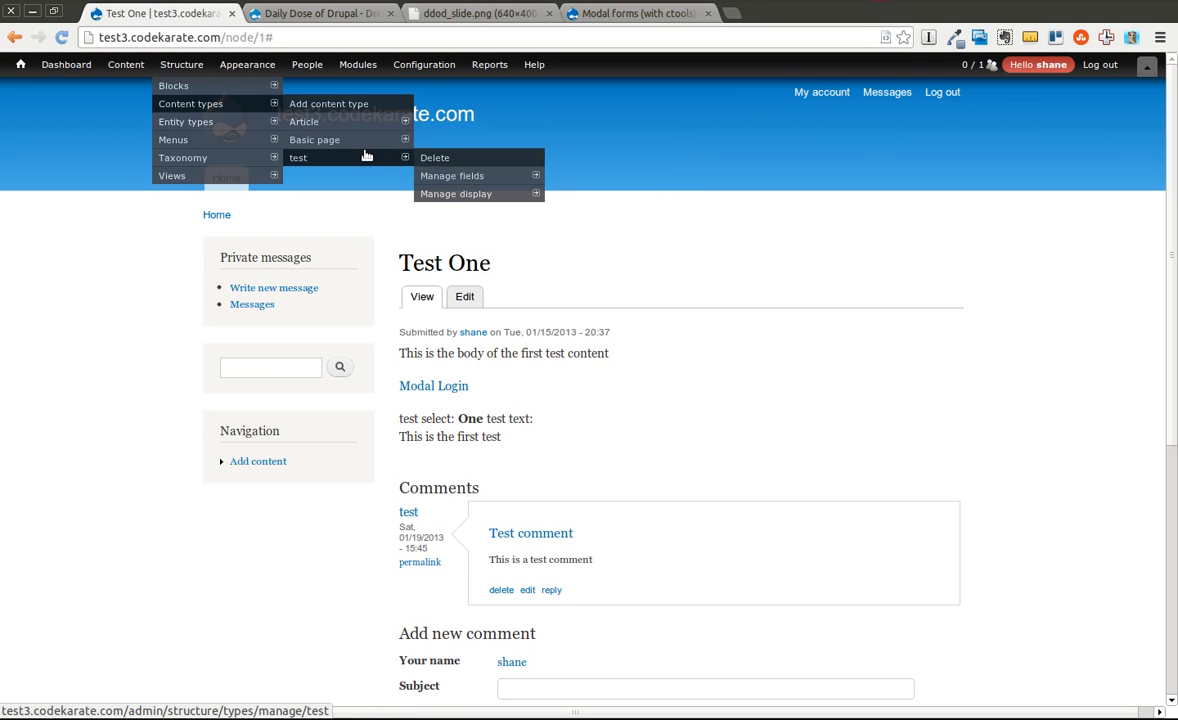
pyautogui.moveTo(361, 159)
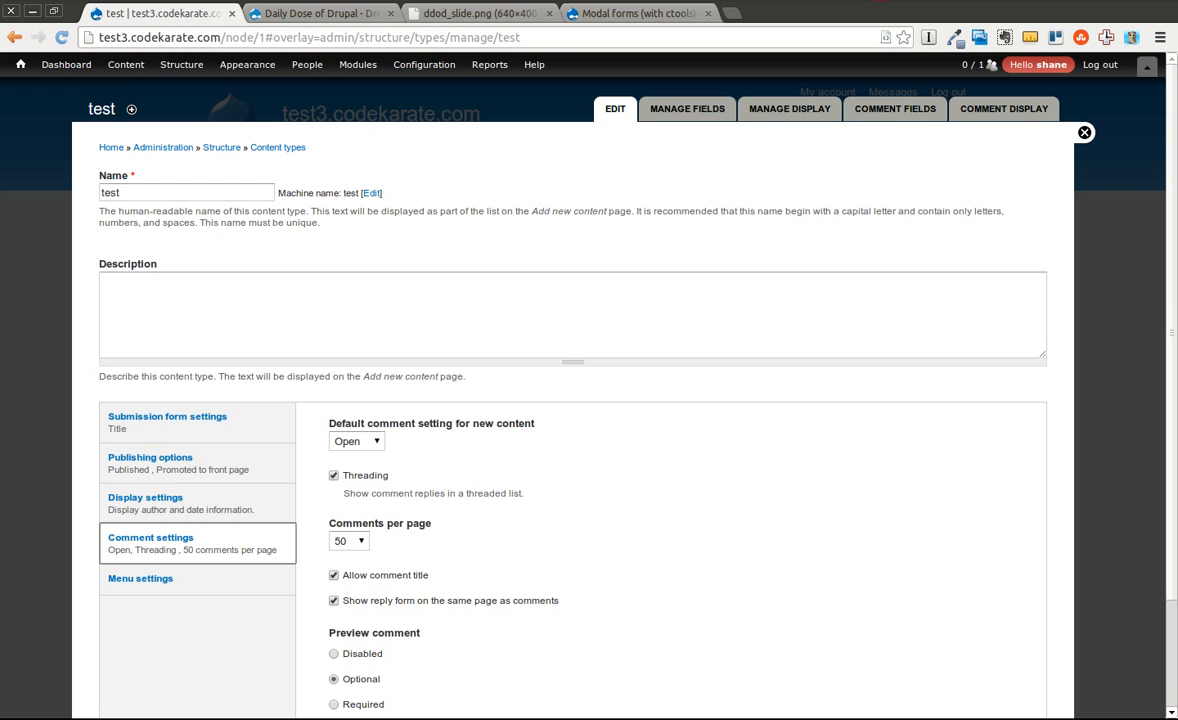
pyautogui.scroll(-3)
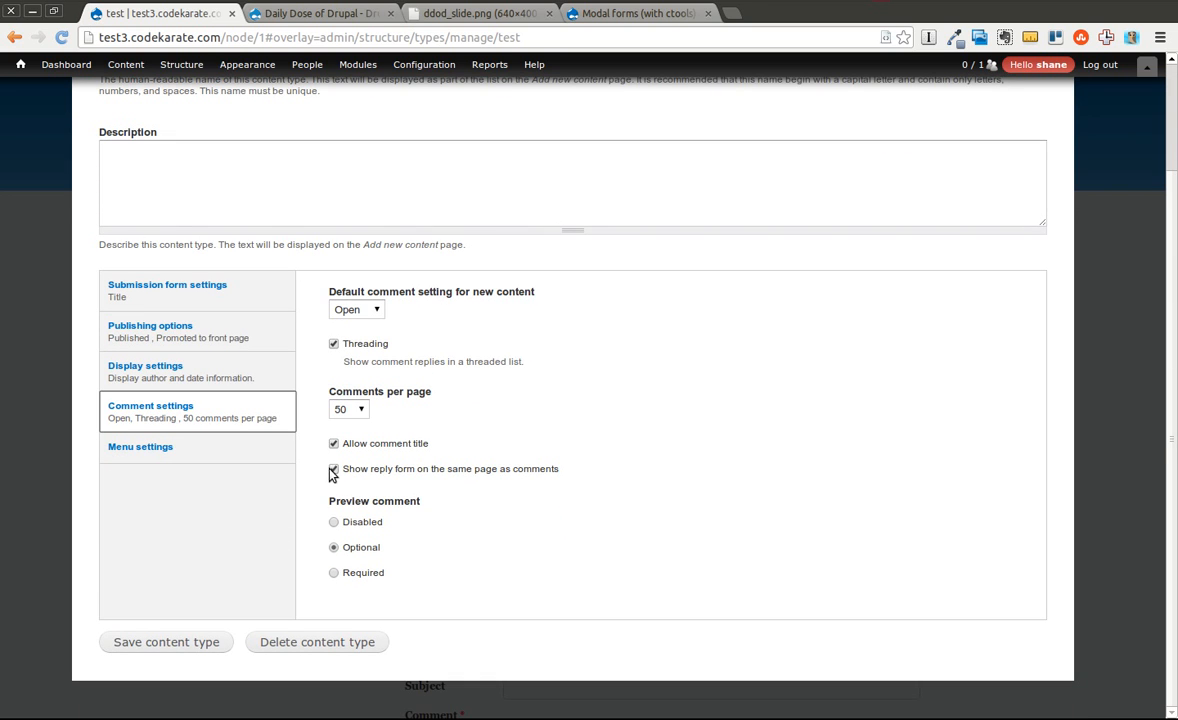
pyautogui.click(334, 468)
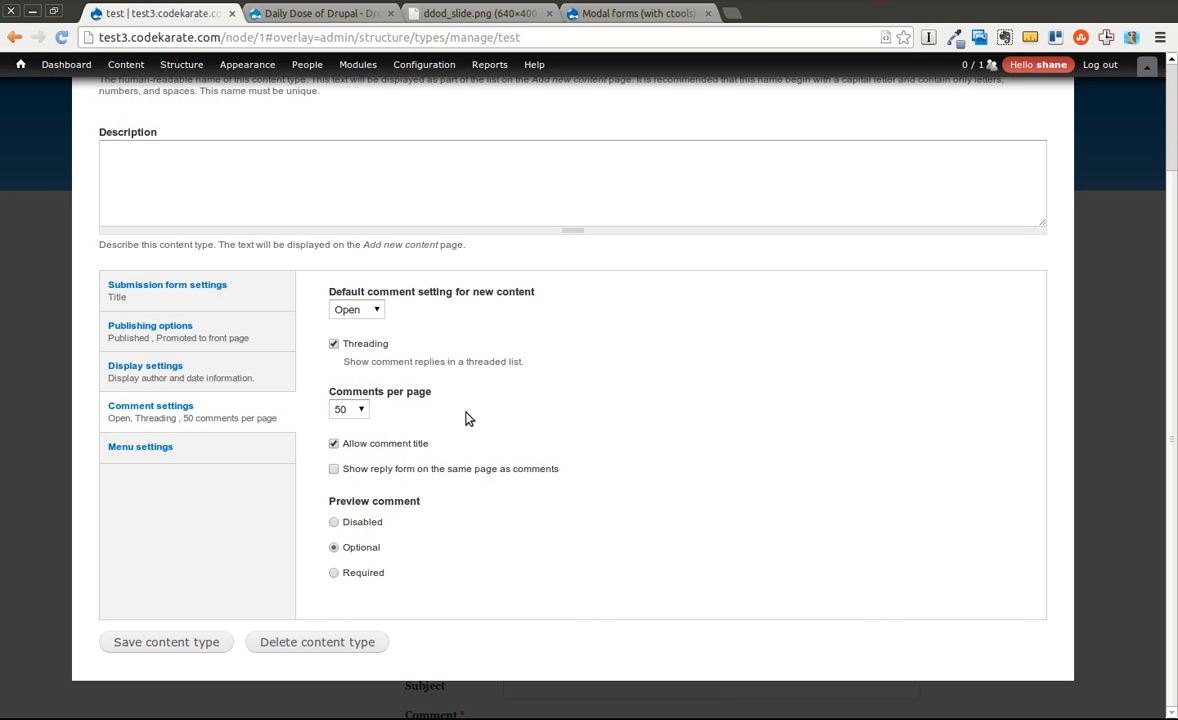
pyautogui.click(165, 641)
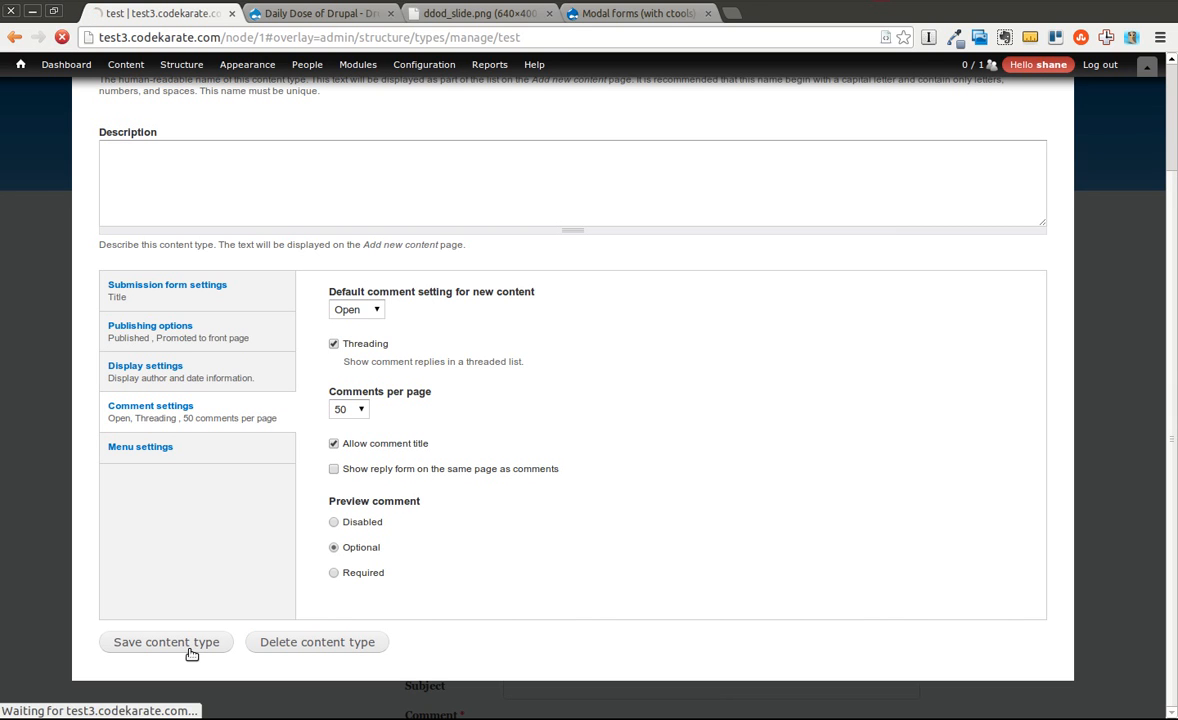
pyautogui.click(165, 642)
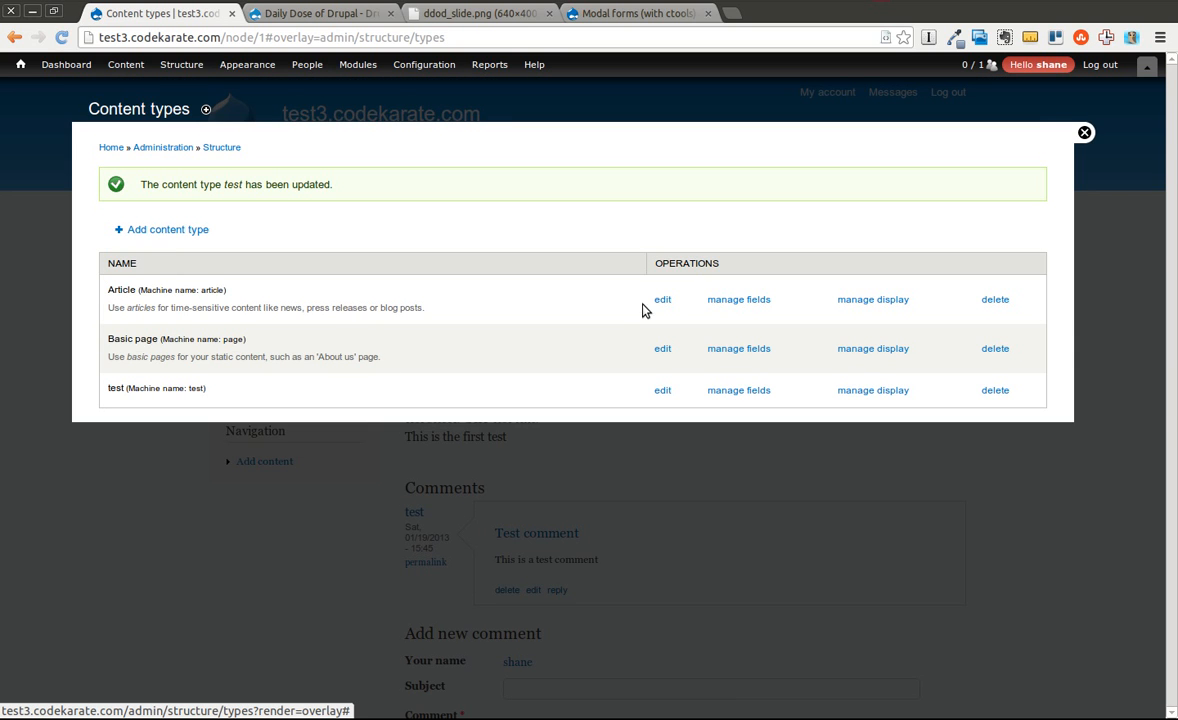
# Close the overlay, open Test One's 'Add new comment' popup, then close it.
pyautogui.click(1084, 132)
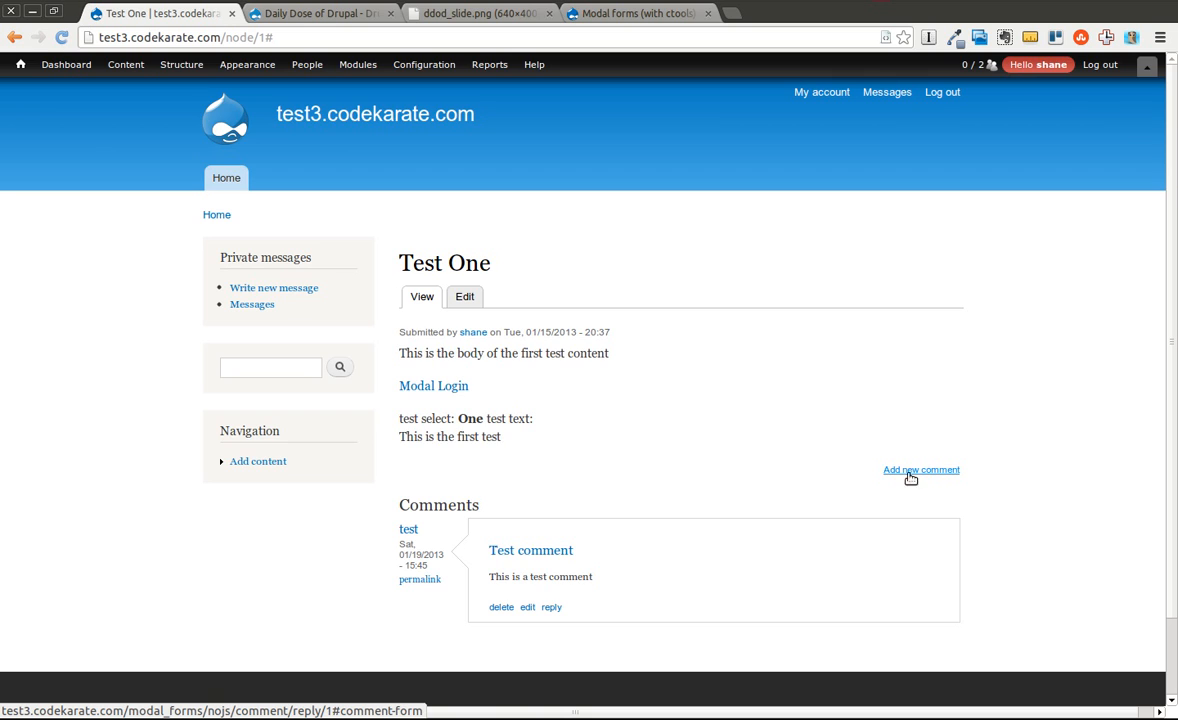
pyautogui.click(920, 470)
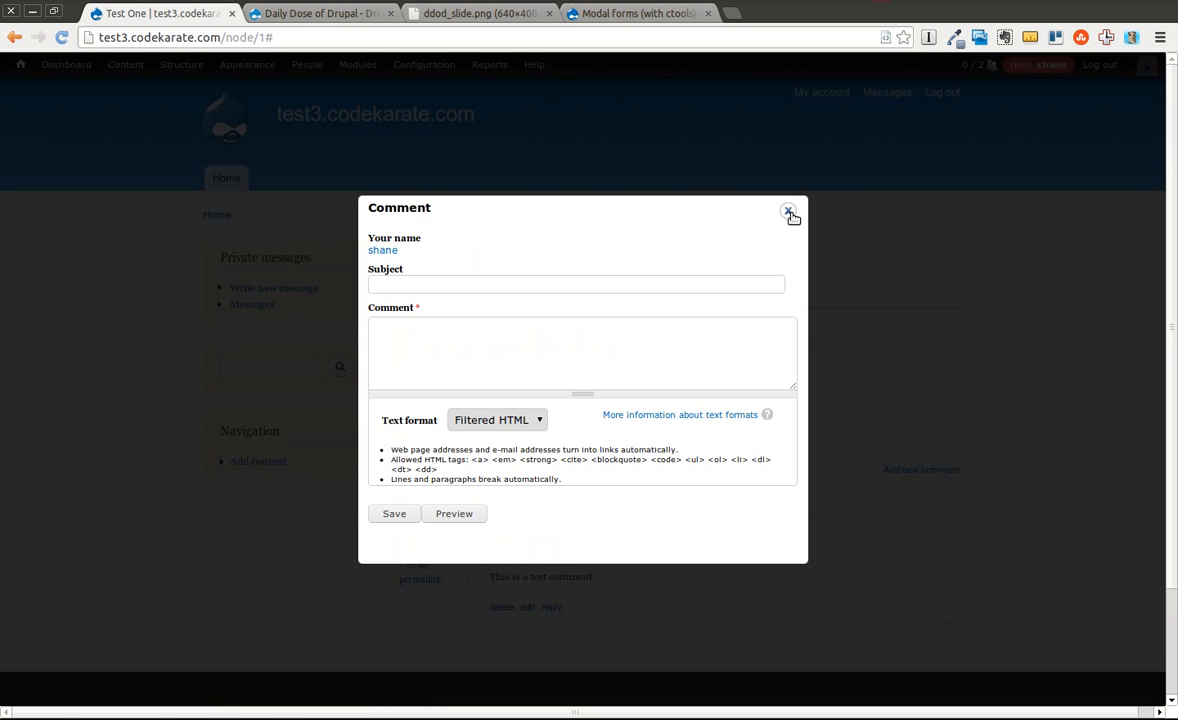
pyautogui.click(789, 213)
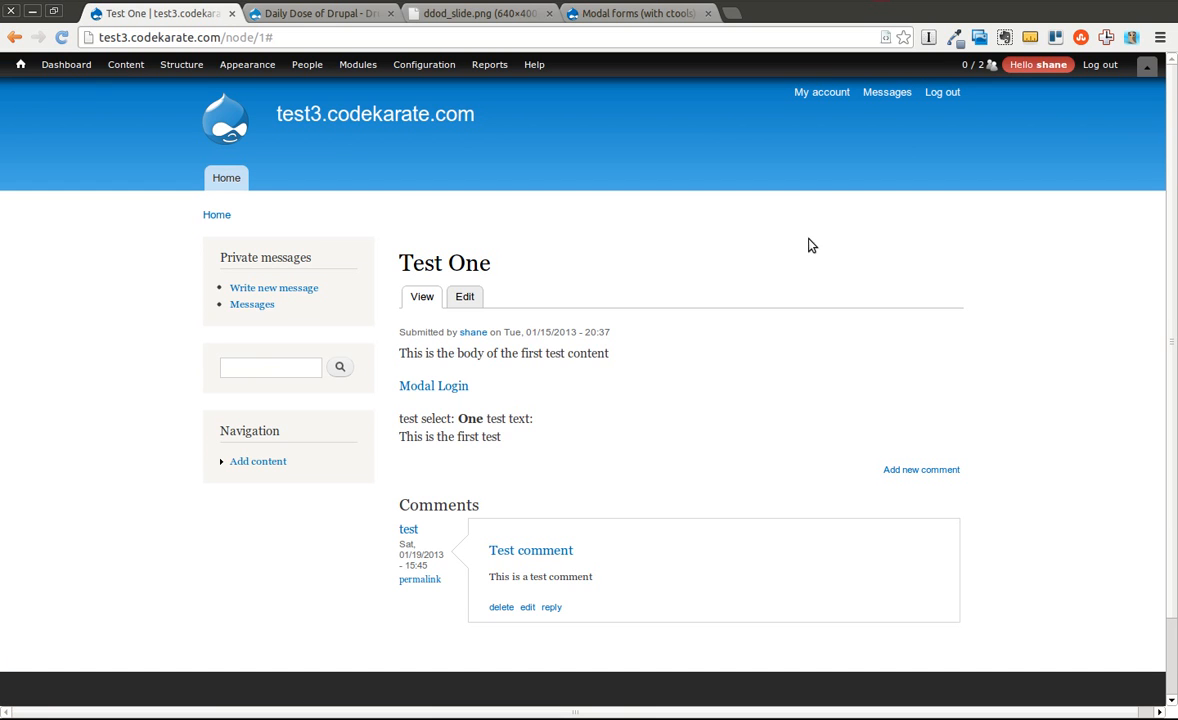
pyautogui.moveTo(460, 185)
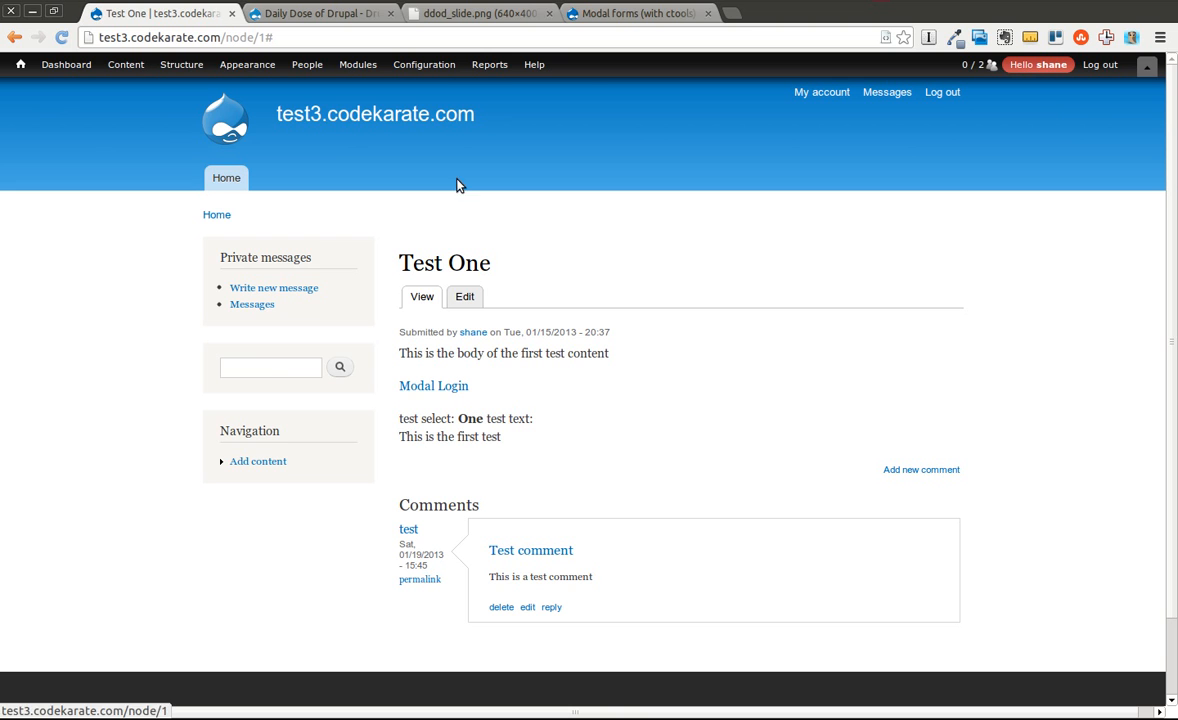
# Review ctools_modal_text_button() and popup size examples, then return to Test One.
pyautogui.click(635, 13)
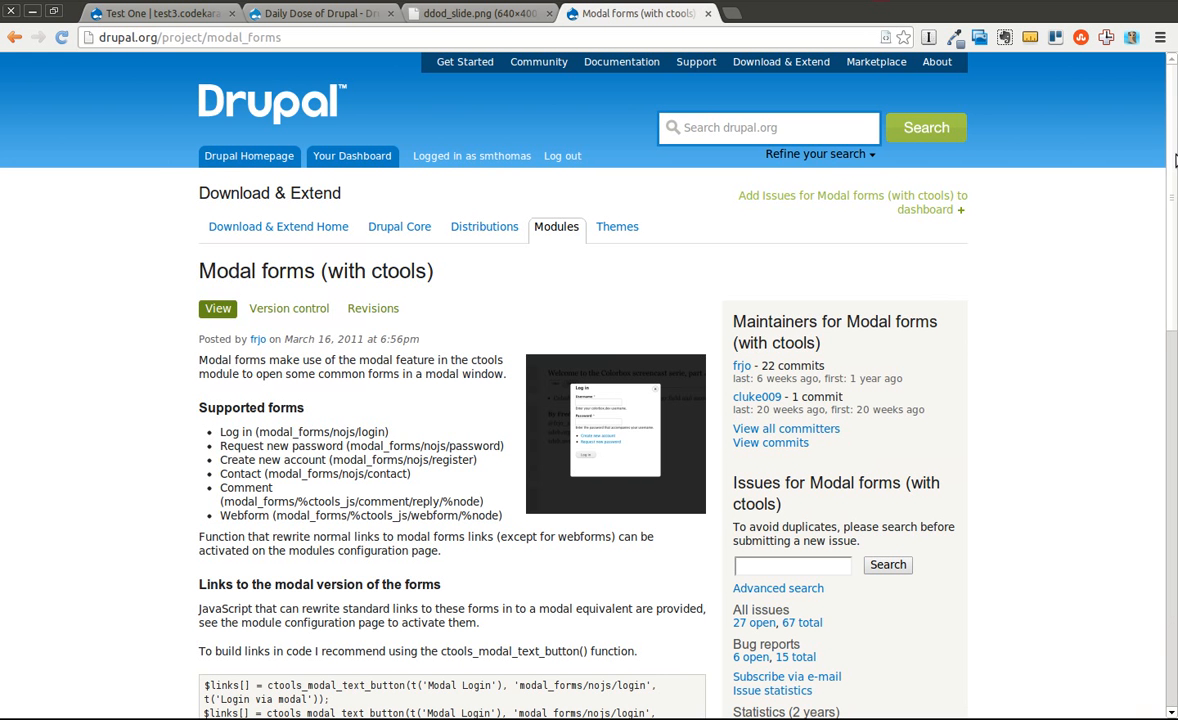
pyautogui.scroll(-3)
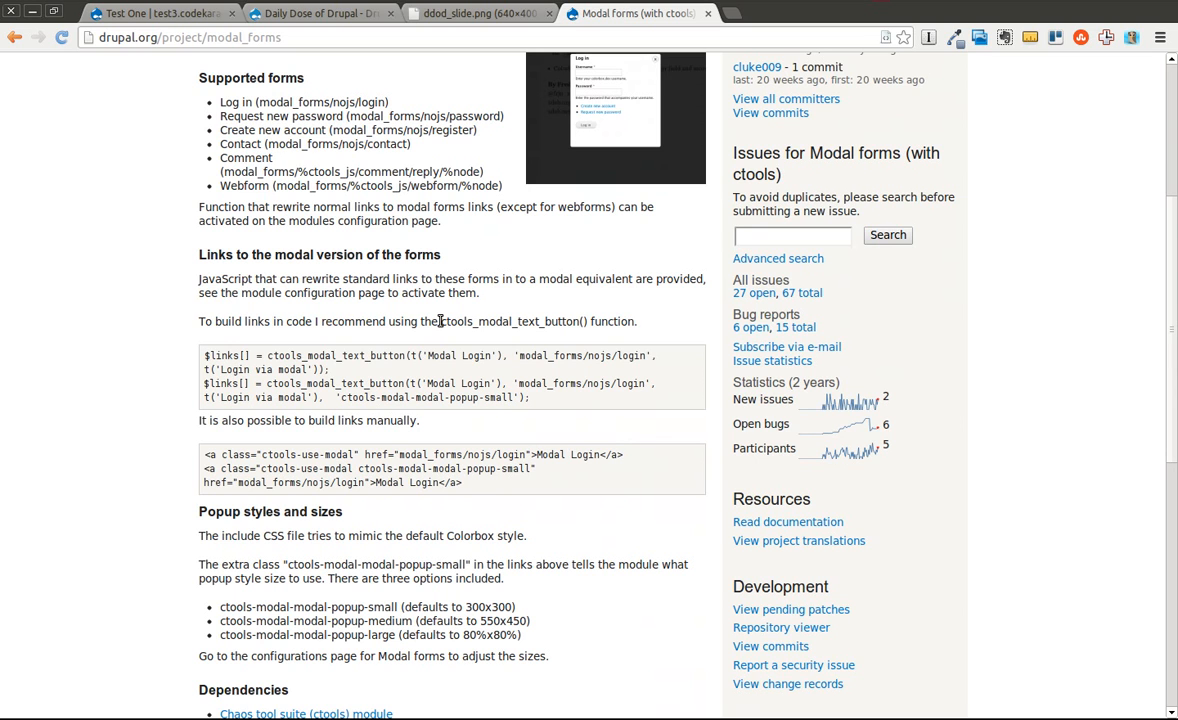
pyautogui.doubleClick(510, 321)
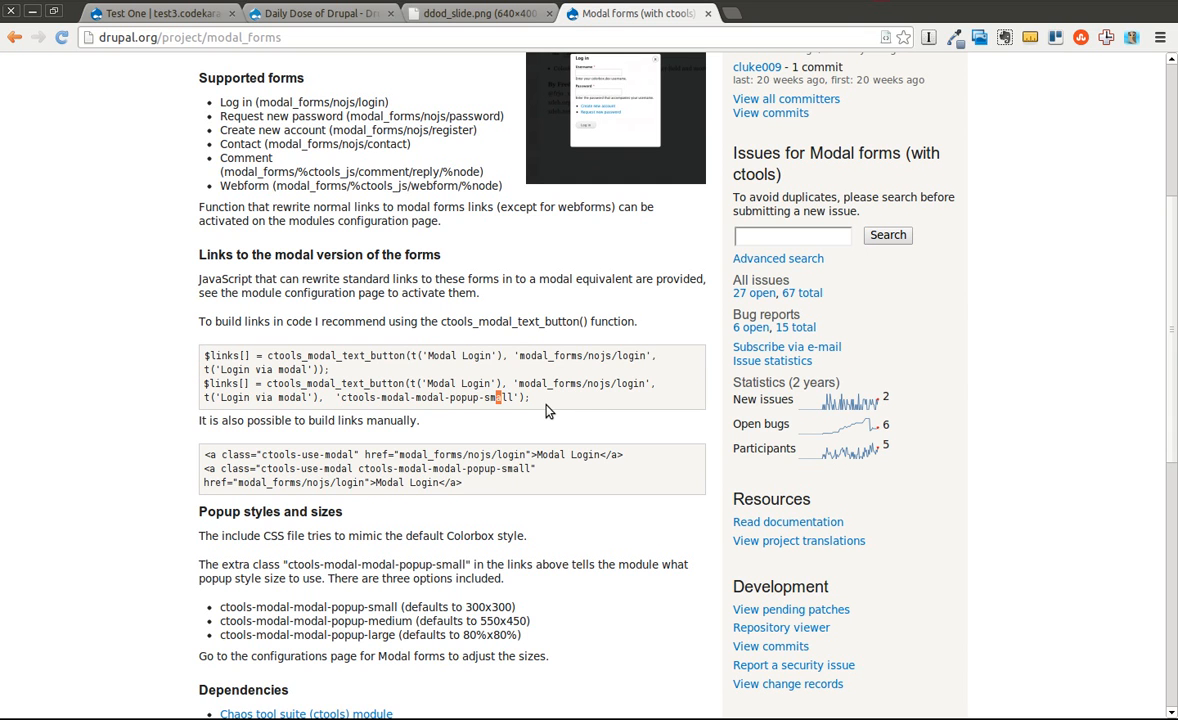
pyautogui.moveTo(322, 382)
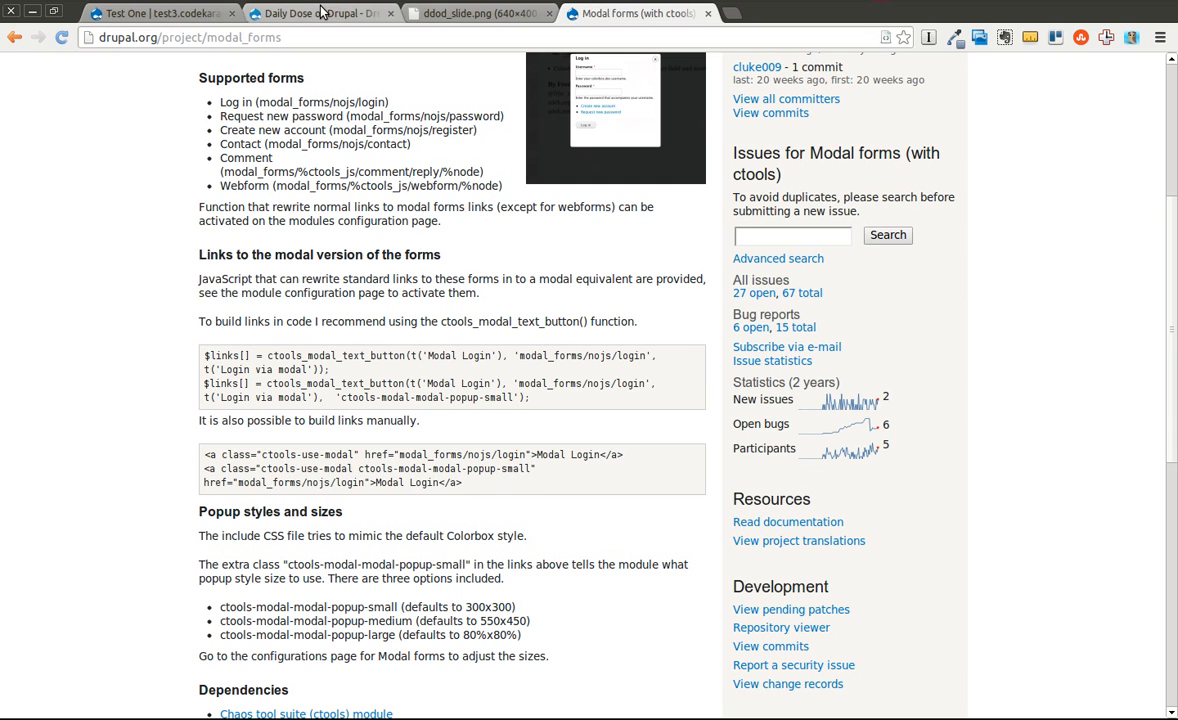
pyautogui.click(300, 13)
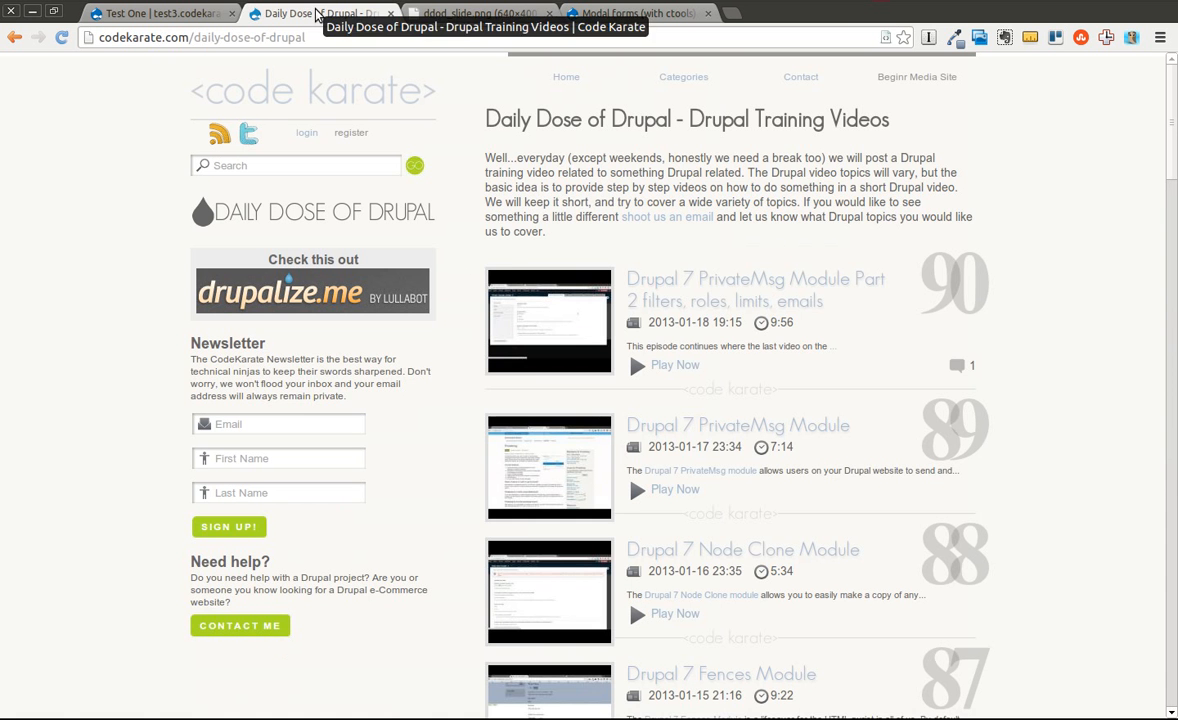
pyautogui.click(150, 13)
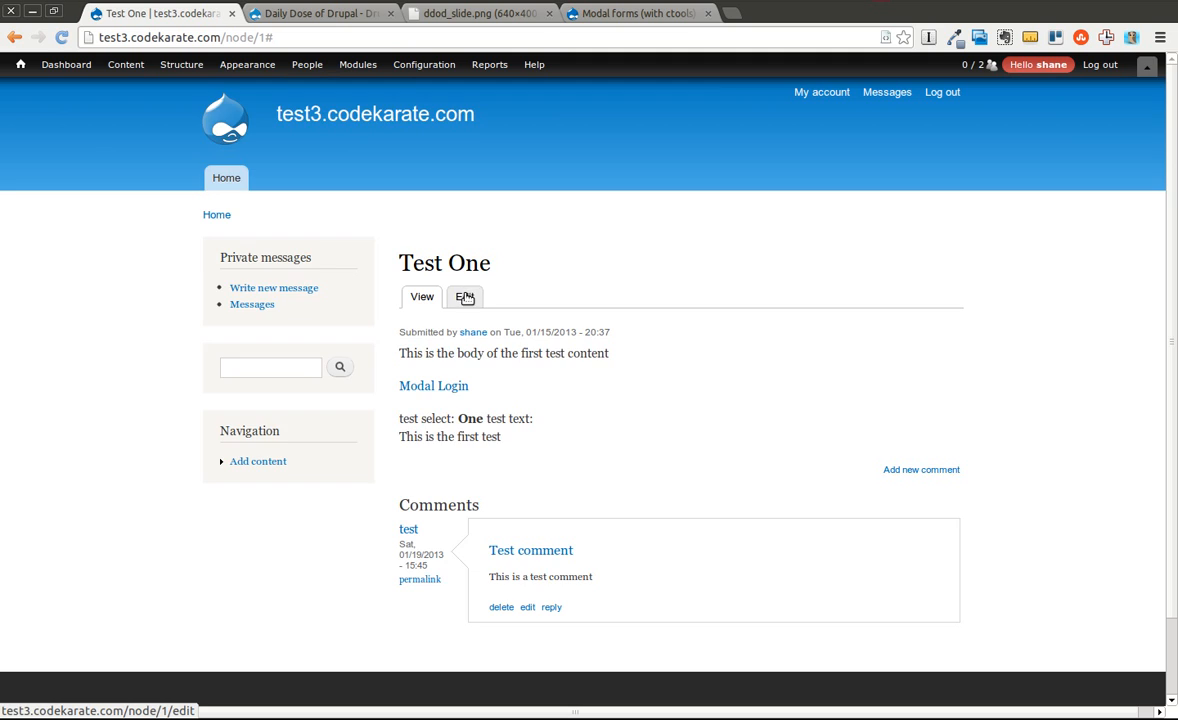
# Change Test One's Modal Login link class to ctools-modal-modal-popup-small and save the page.
pyautogui.click(464, 296)
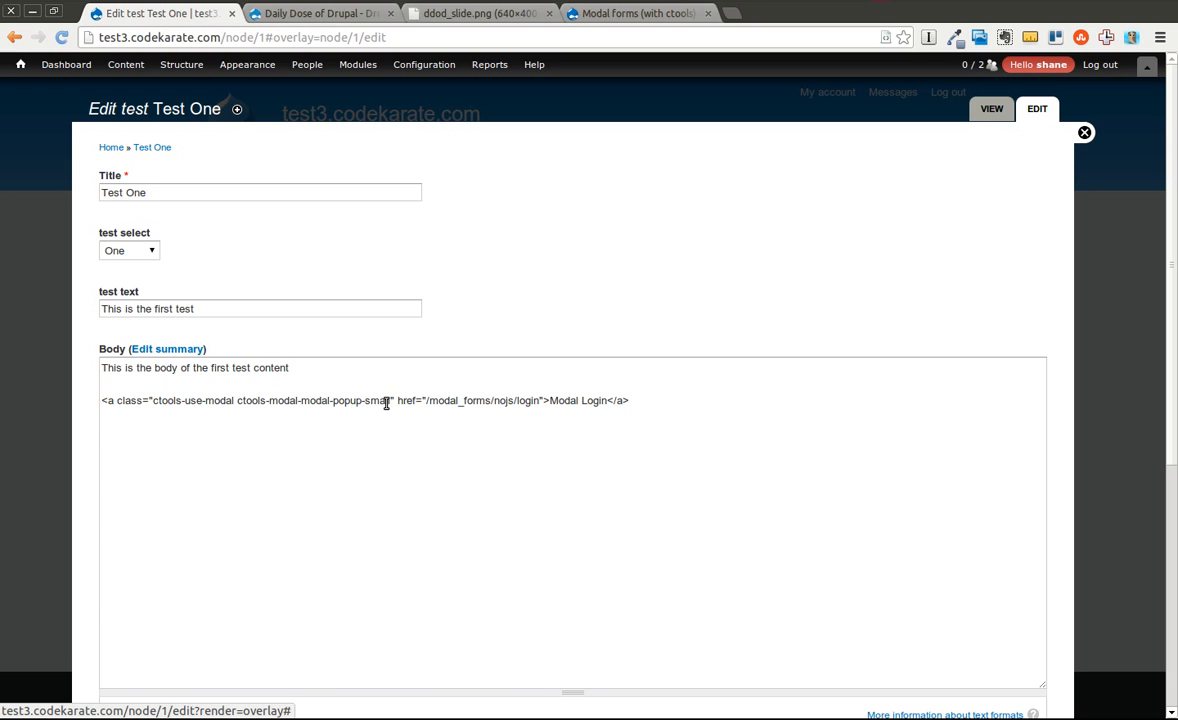
pyautogui.doubleClick(376, 400)
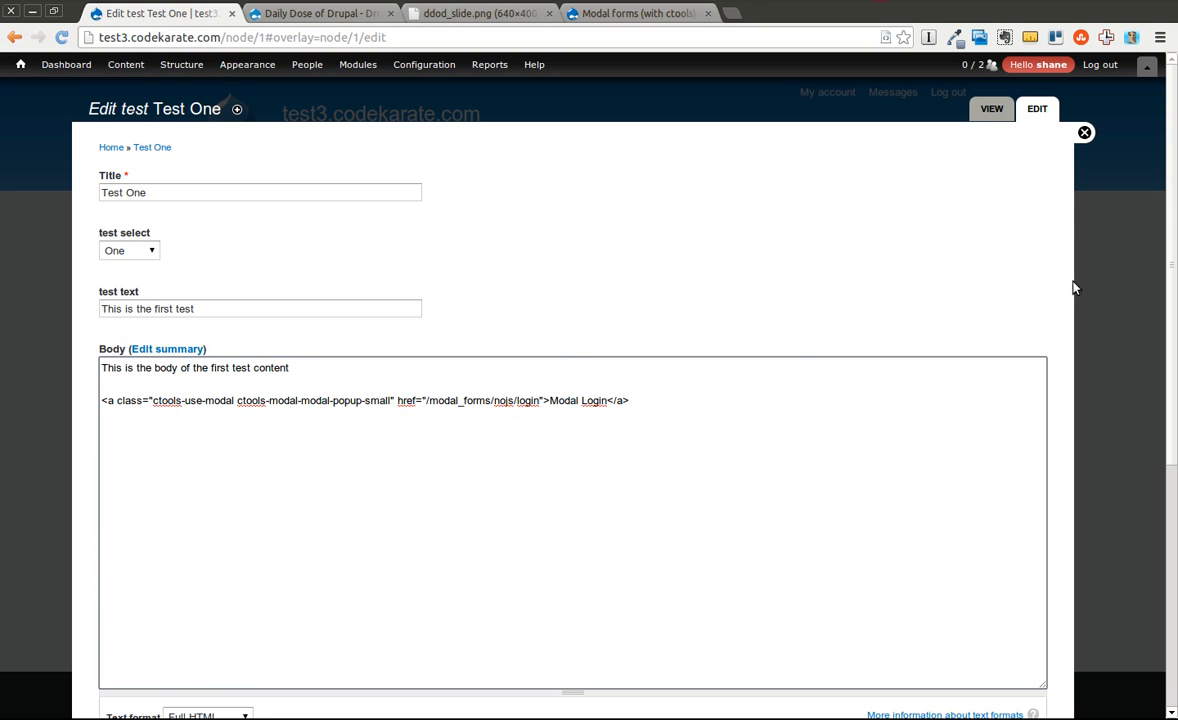
pyautogui.scroll(-3)
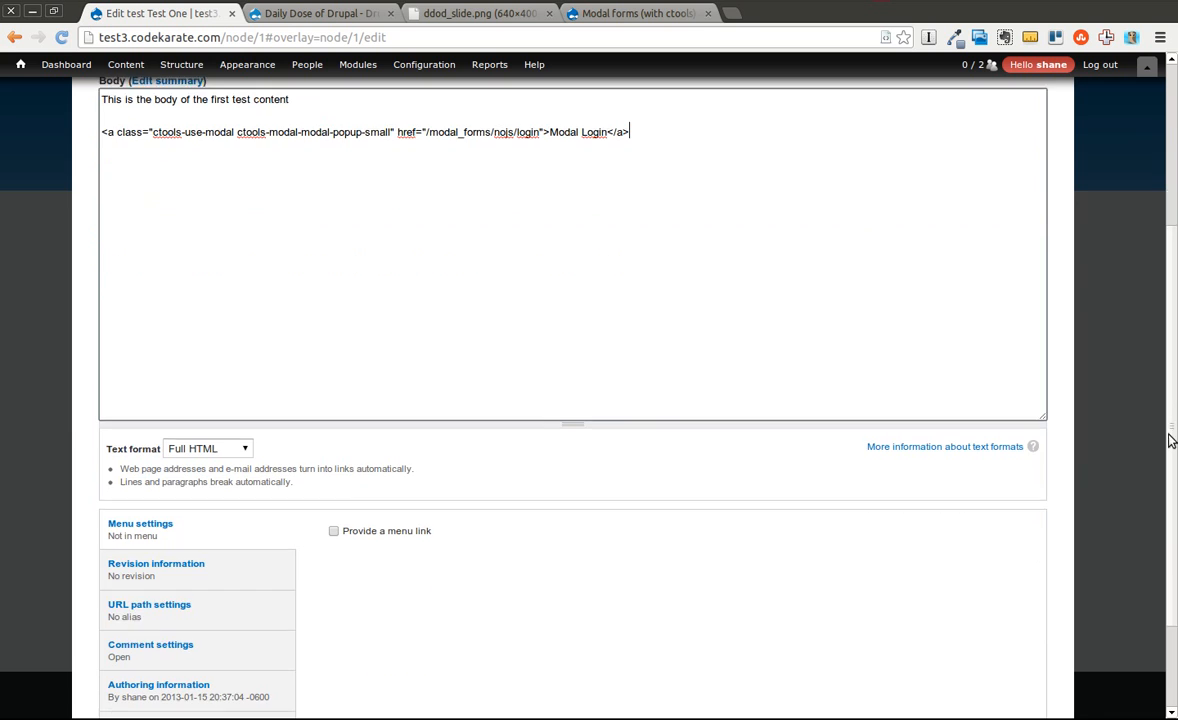
pyautogui.scroll(-3)
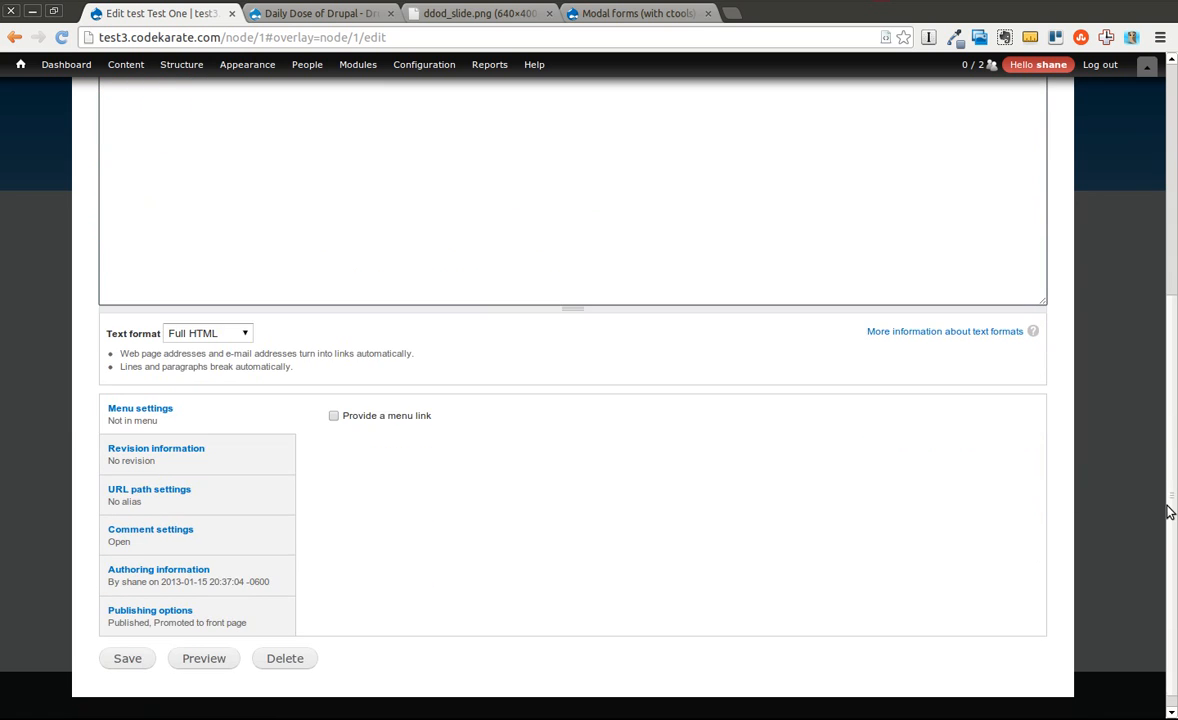
pyautogui.click(127, 642)
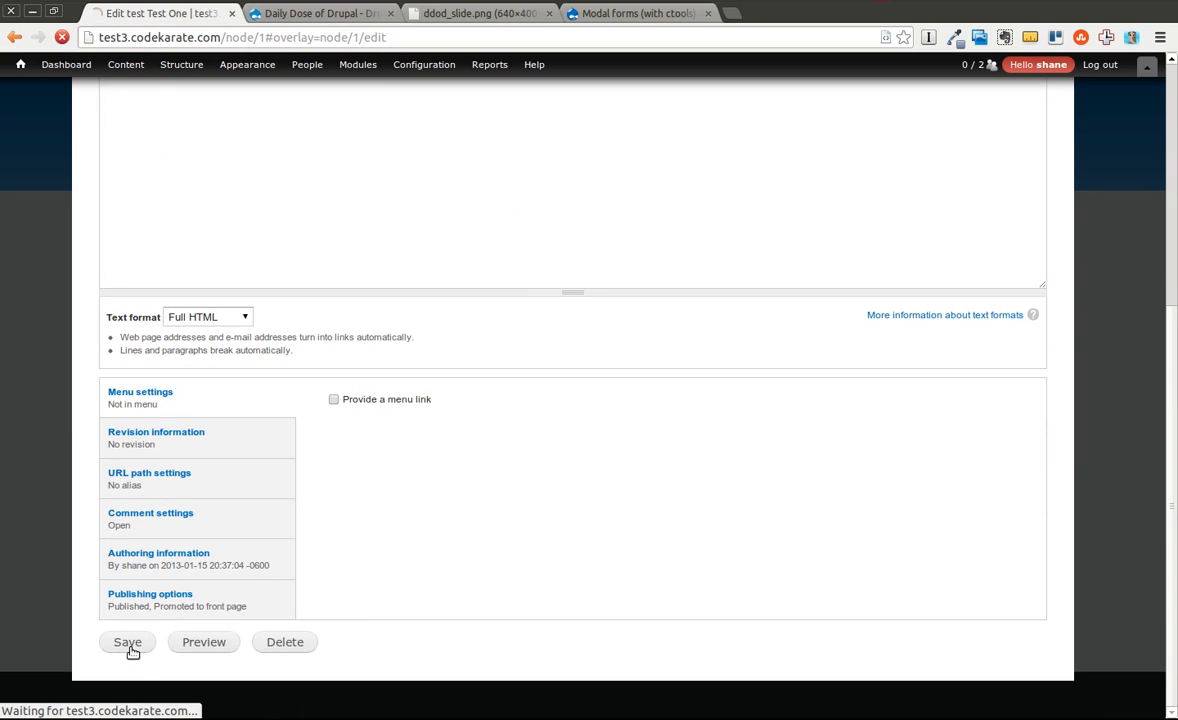
pyautogui.click(127, 642)
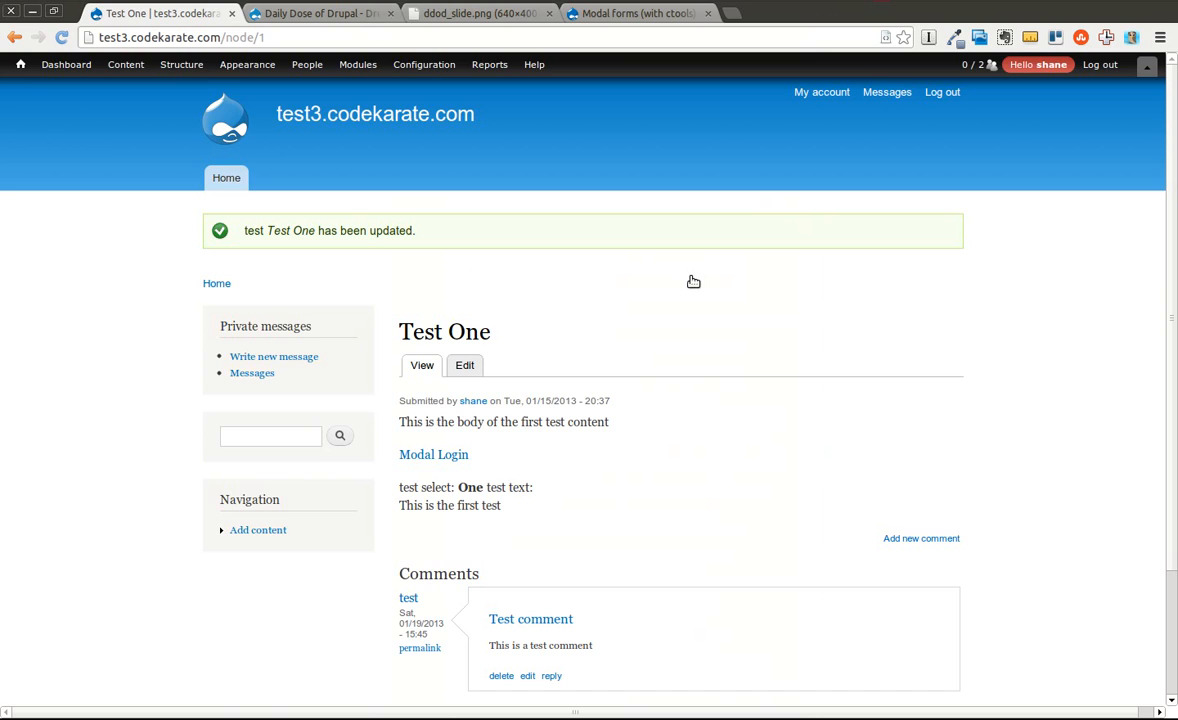
pyautogui.moveTo(600, 478)
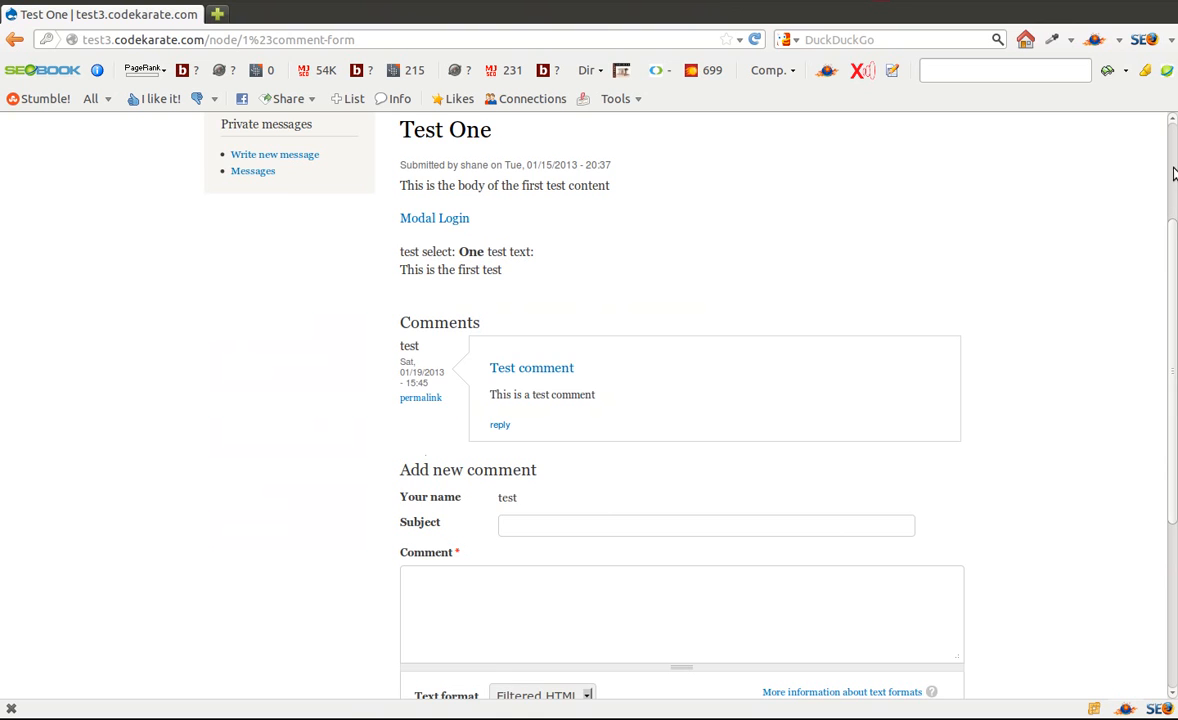
# Log out and check that the Modal Login link opens a small login popup.
pyautogui.click(943, 128)
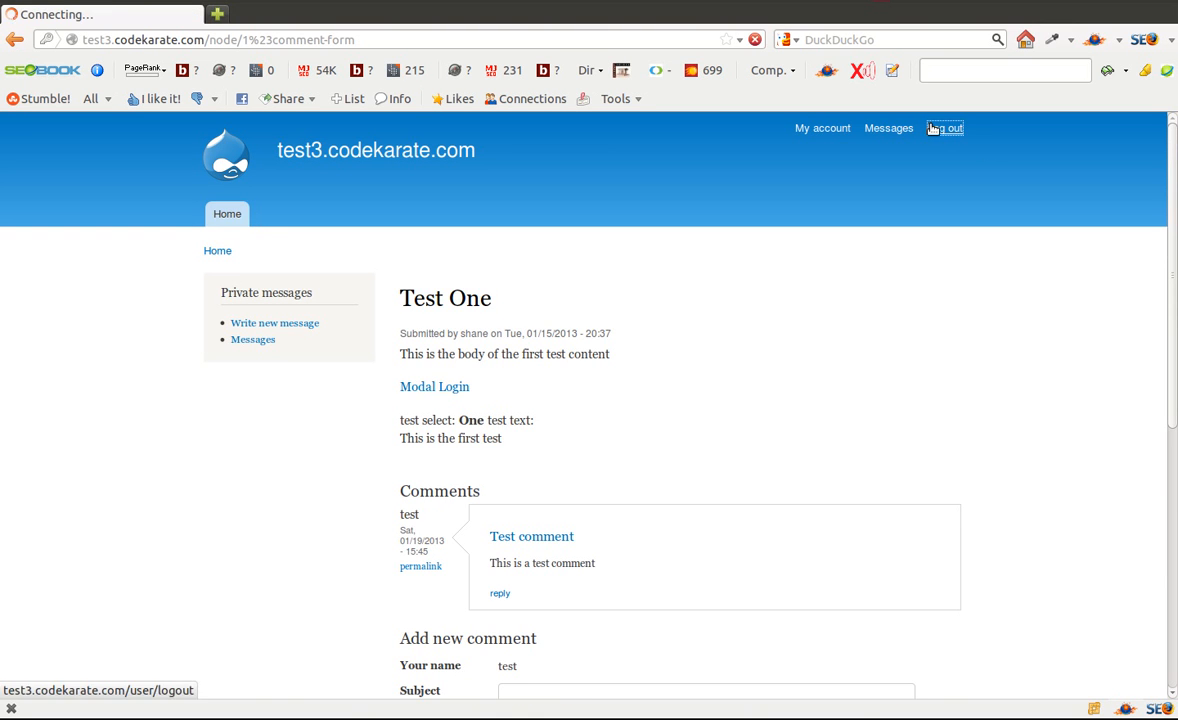
pyautogui.click(434, 386)
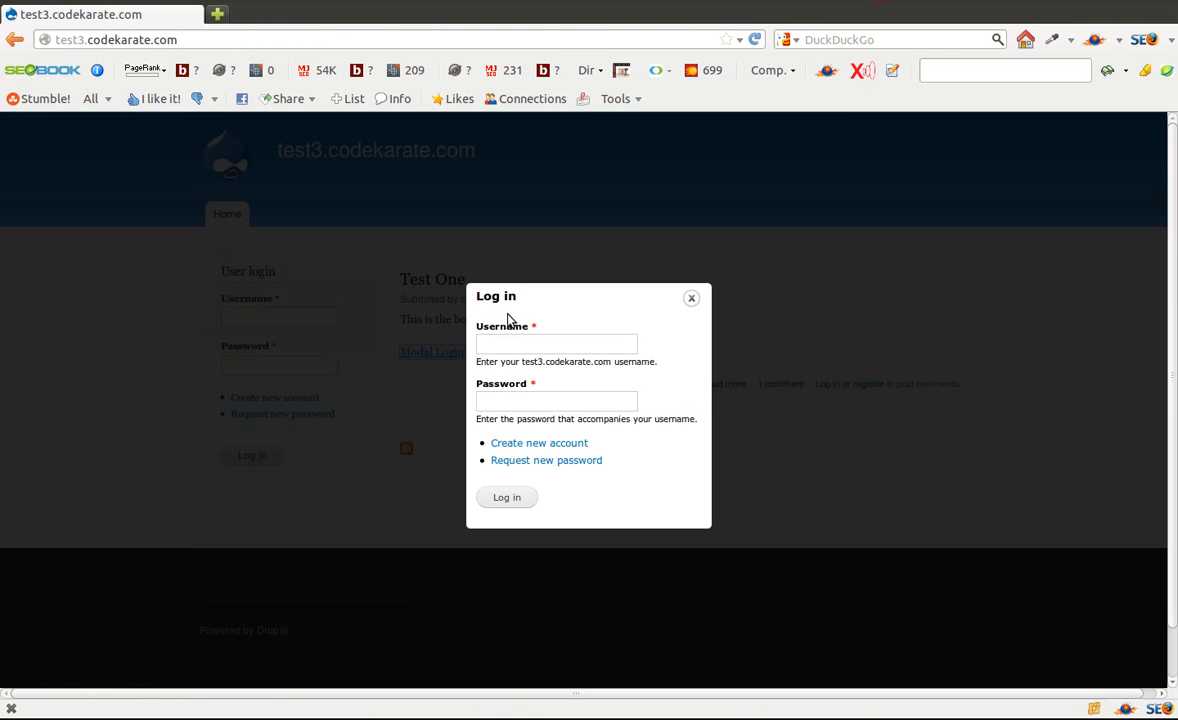
pyautogui.click(691, 298)
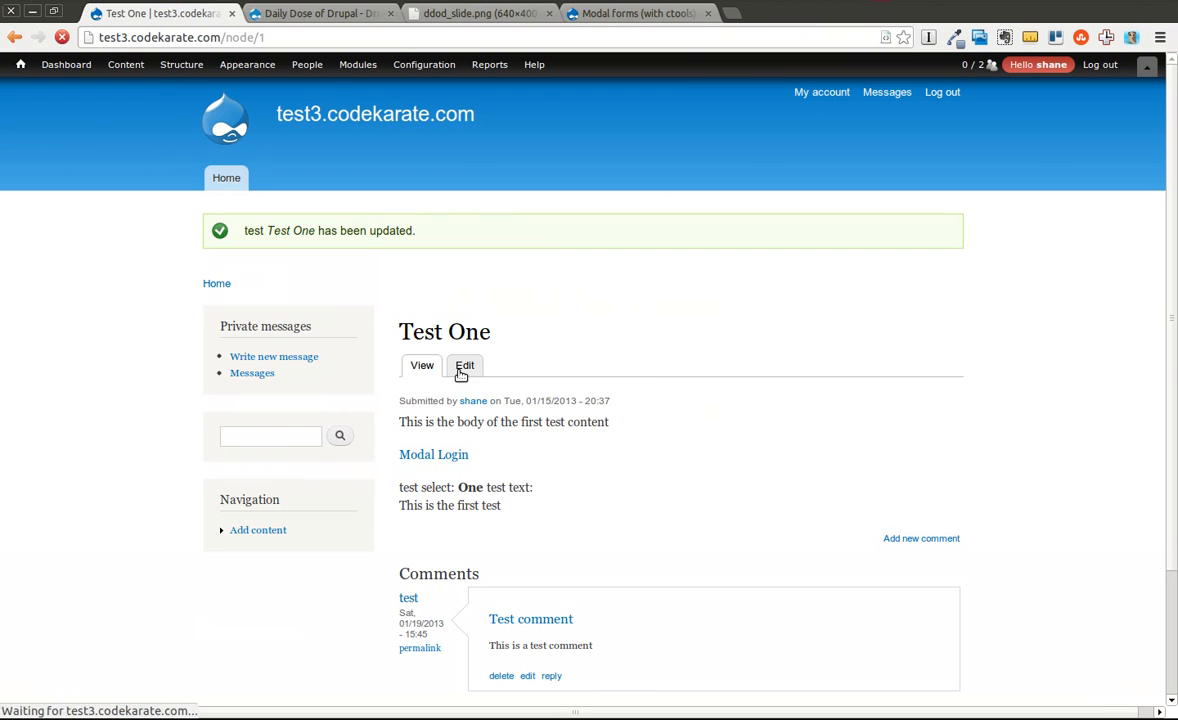
# Re-save the Test One content.
pyautogui.click(464, 365)
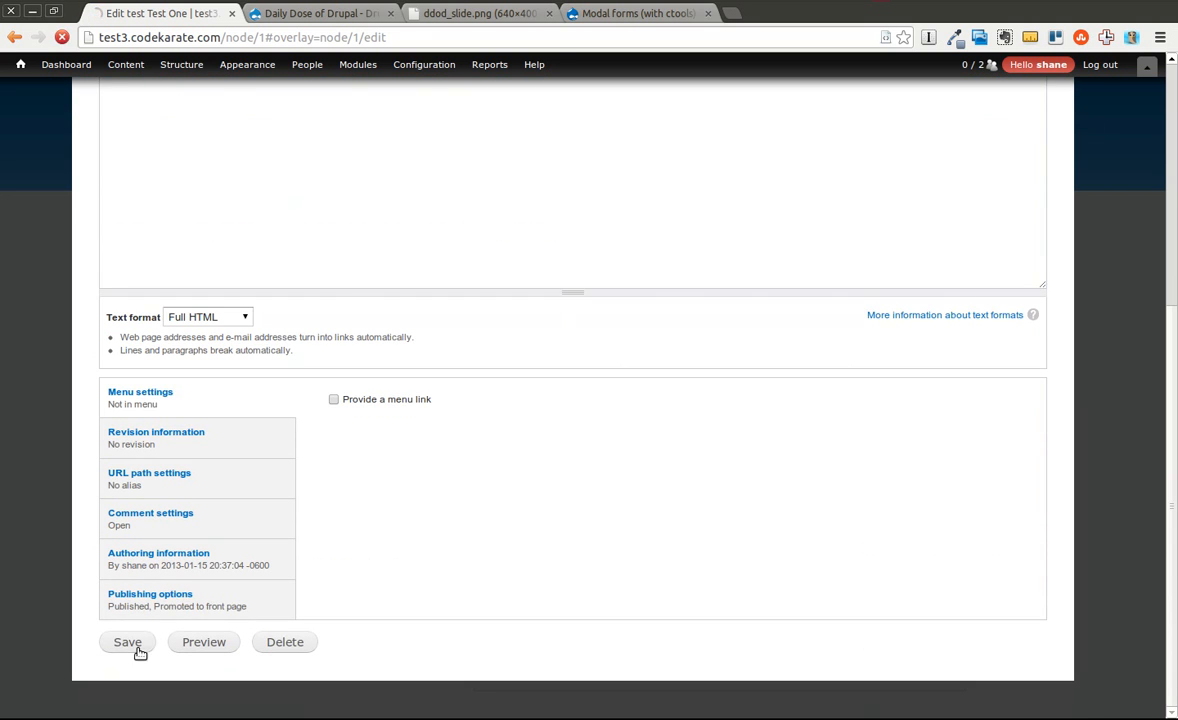
pyautogui.click(127, 641)
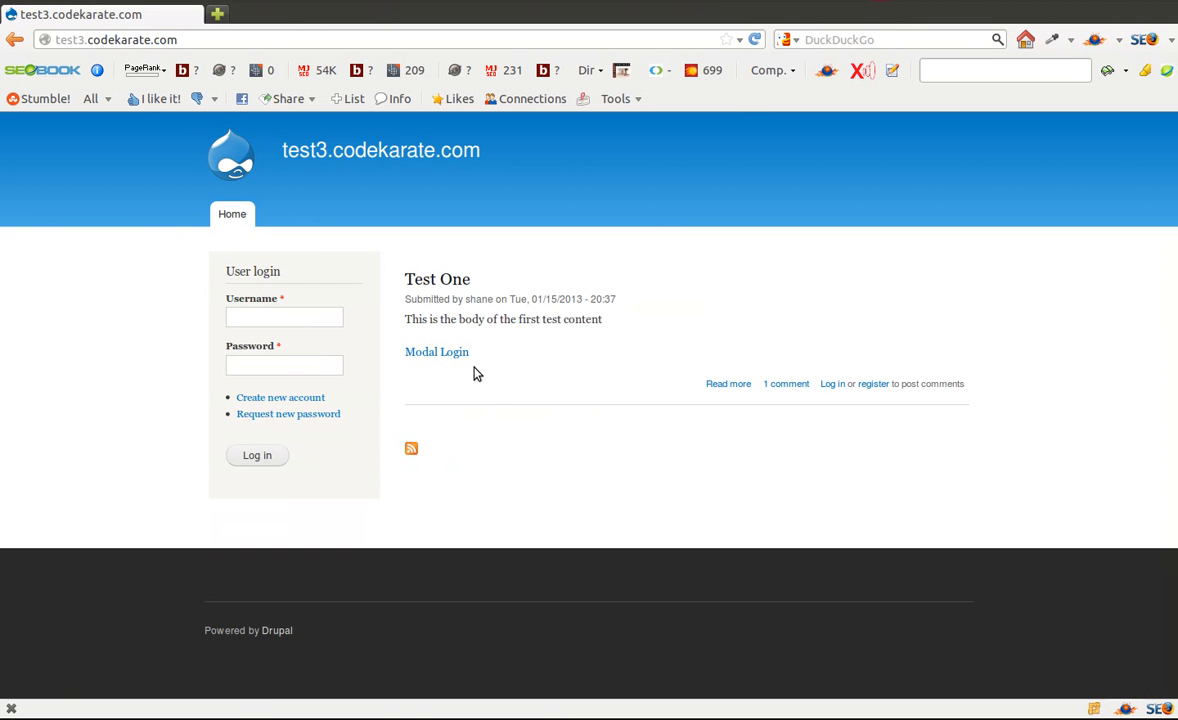
pyautogui.click(436, 351)
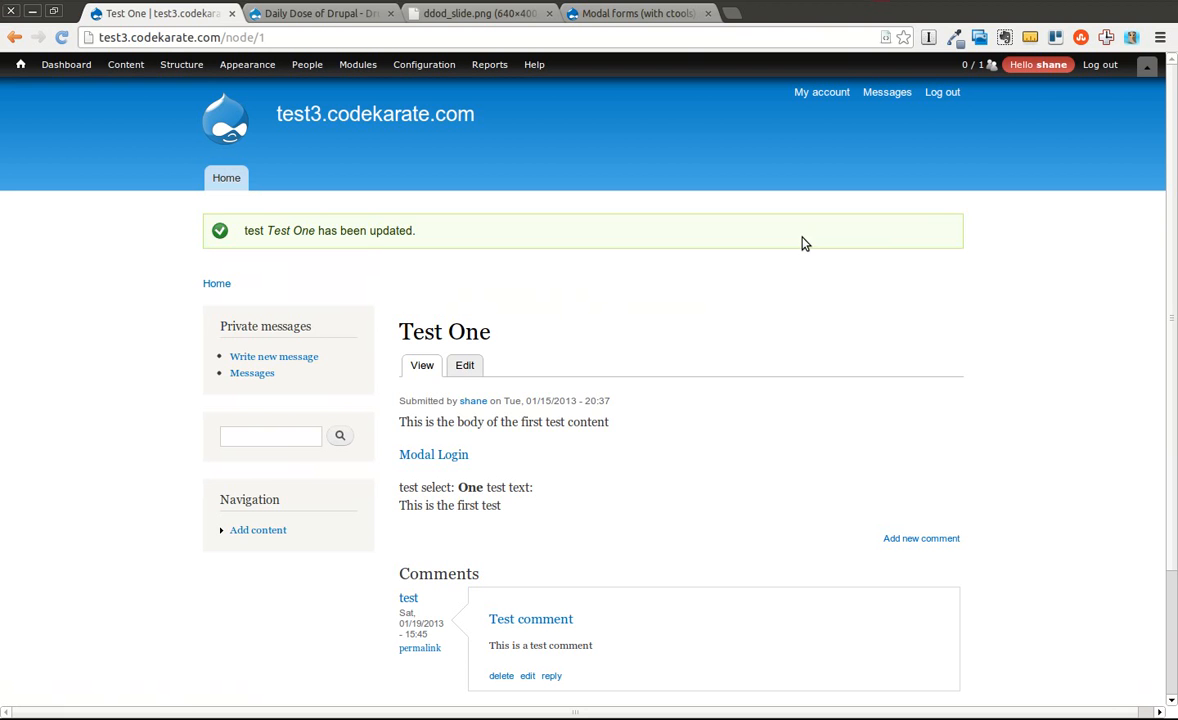
# Set Test One's login link class to ctools-modal-modal-popup-large, save, and preview the large popup.
pyautogui.click(464, 365)
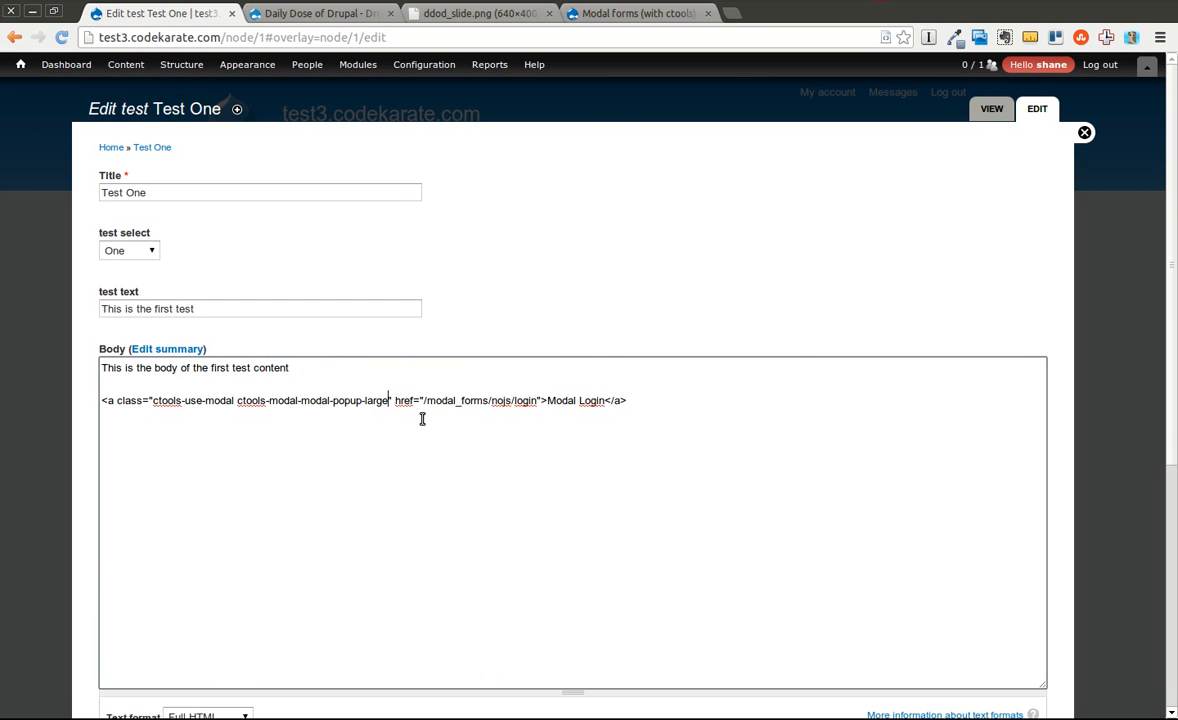
pyautogui.scroll(-3)
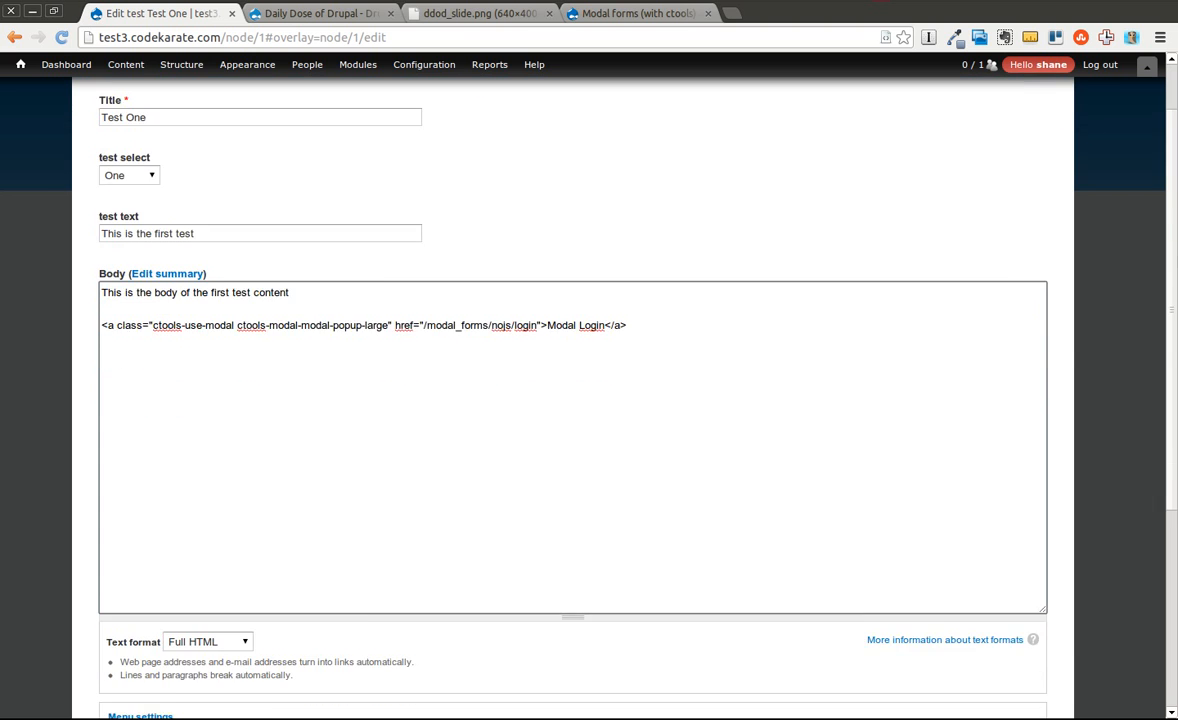
pyautogui.scroll(-3)
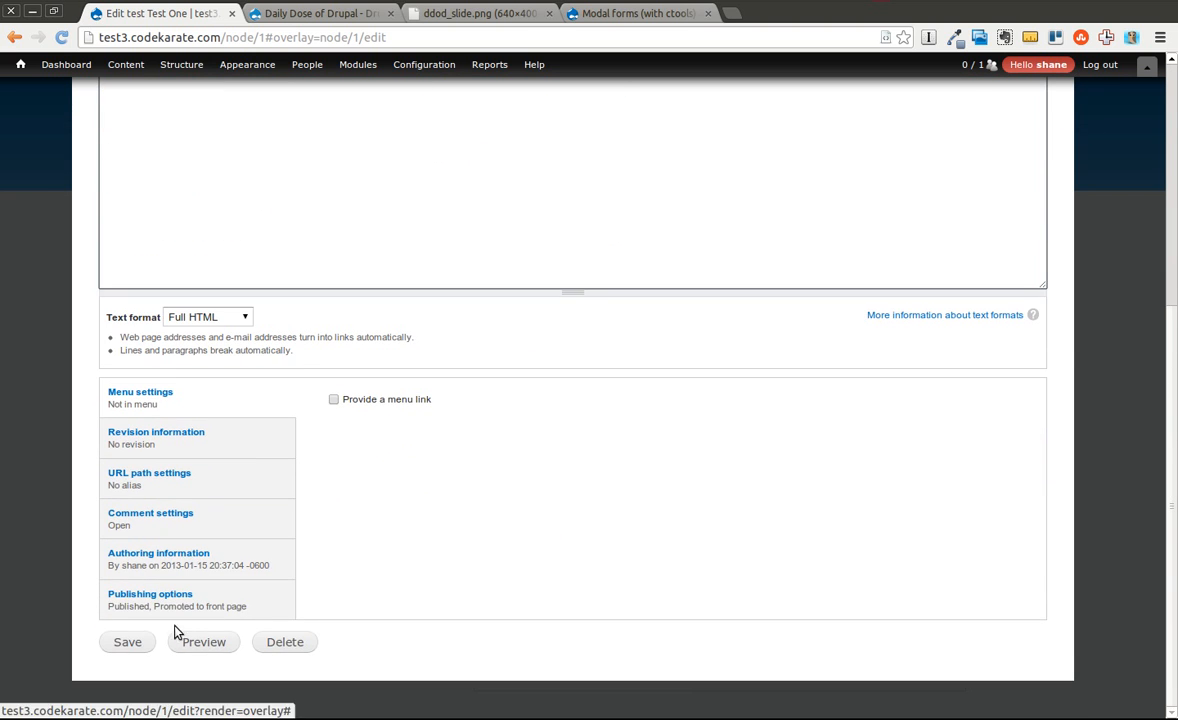
pyautogui.click(127, 642)
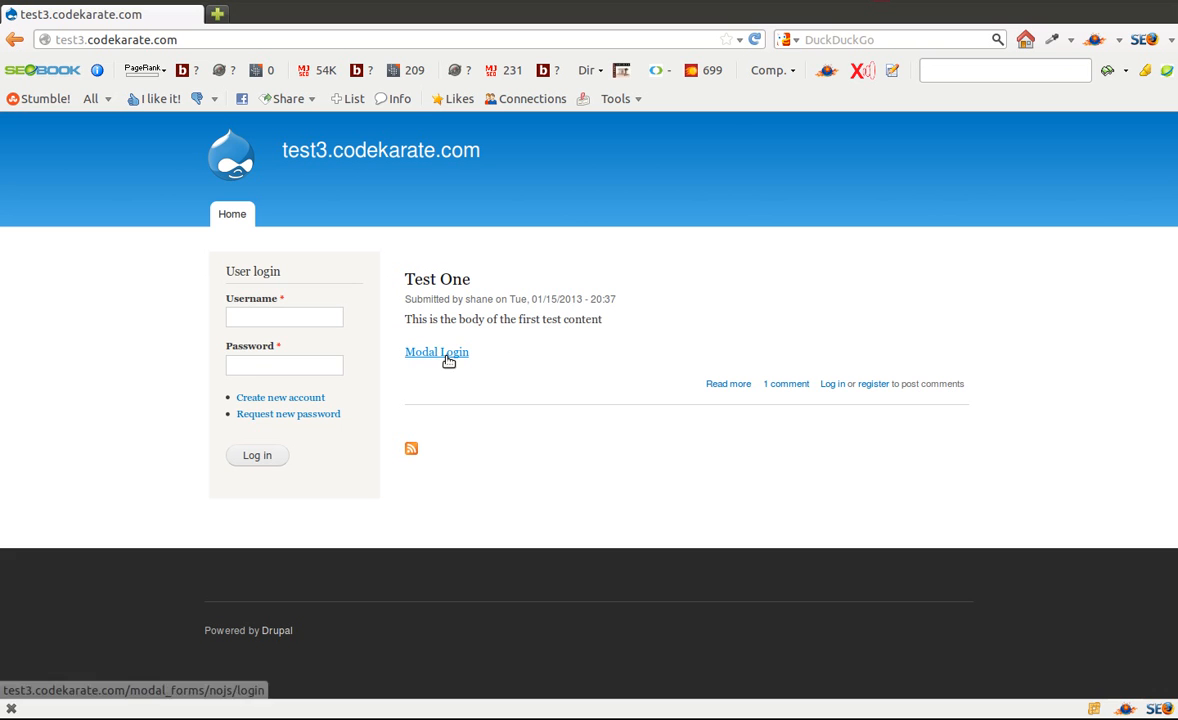
pyautogui.click(436, 352)
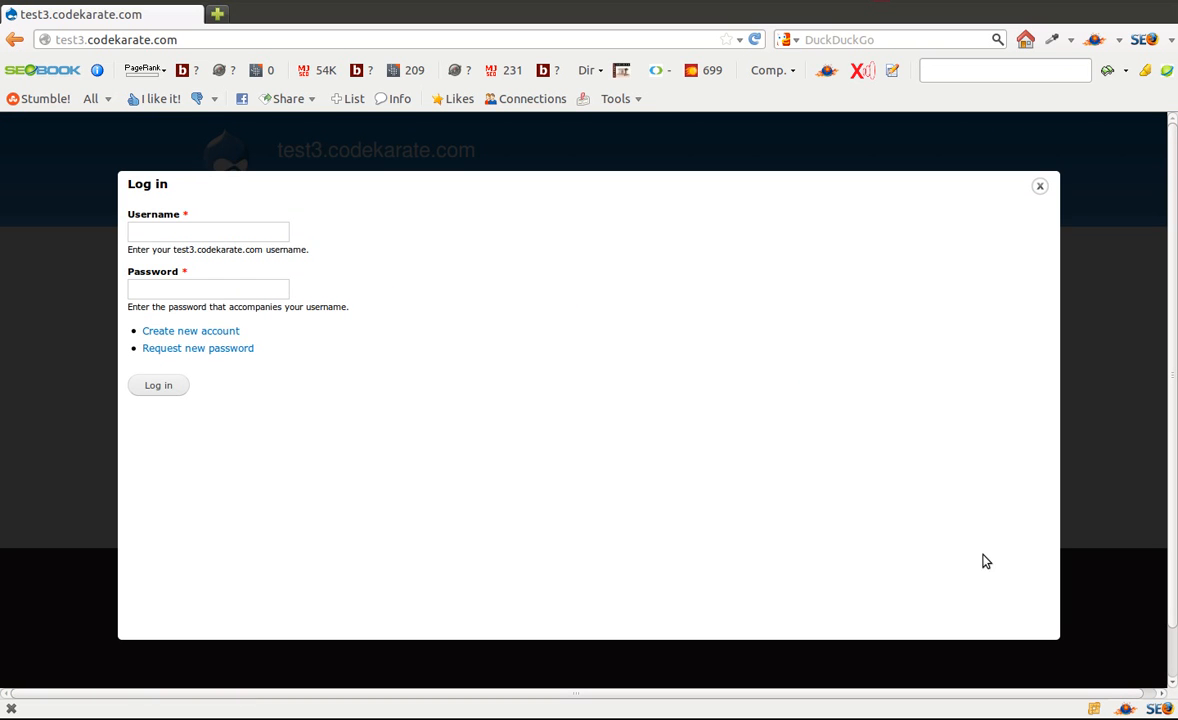
pyautogui.moveTo(355, 518)
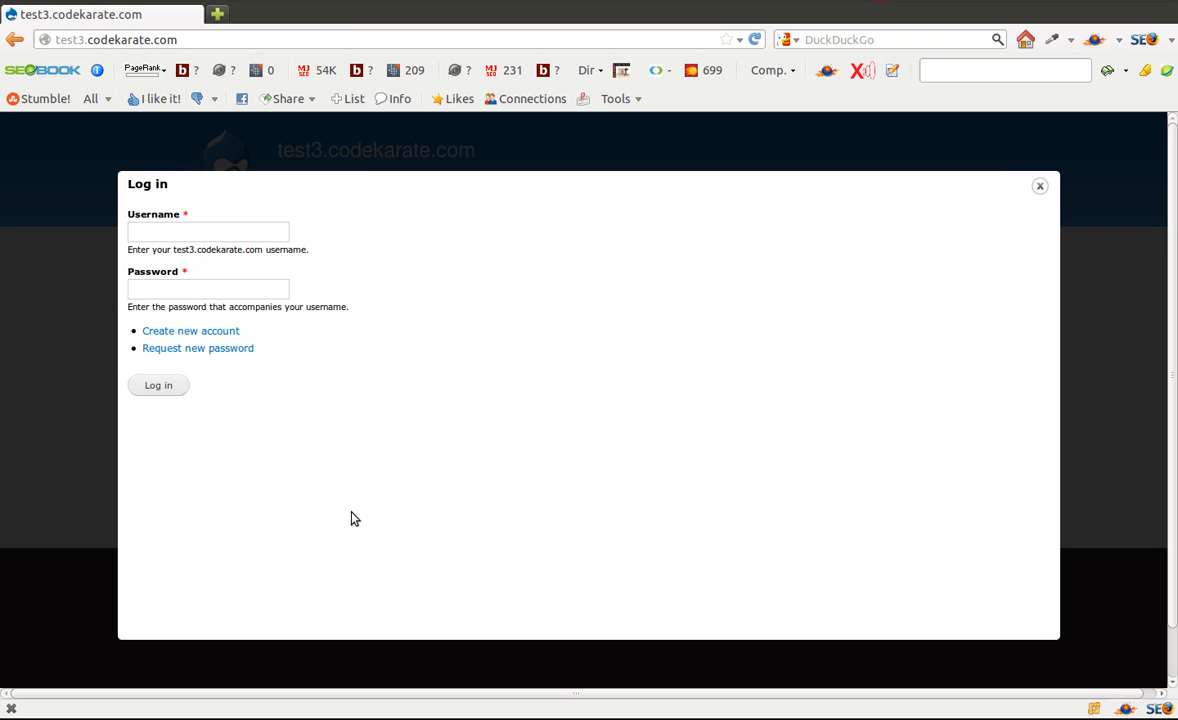
pyautogui.moveTo(1024, 223)
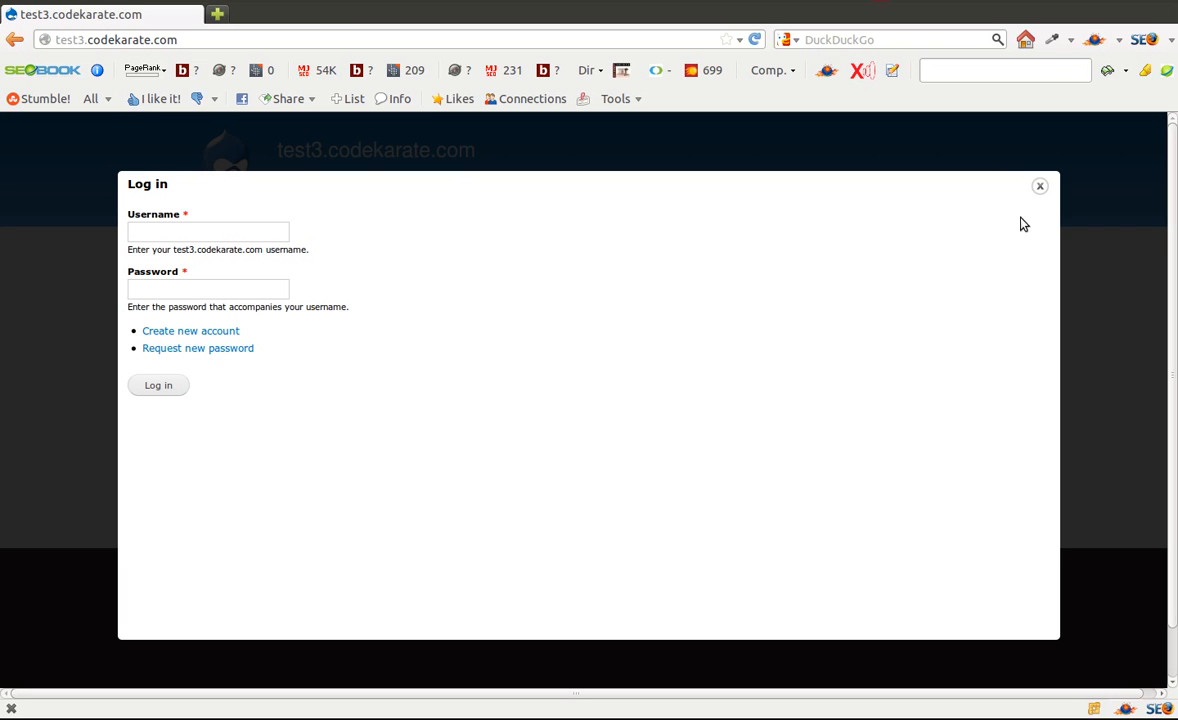
pyautogui.click(1040, 186)
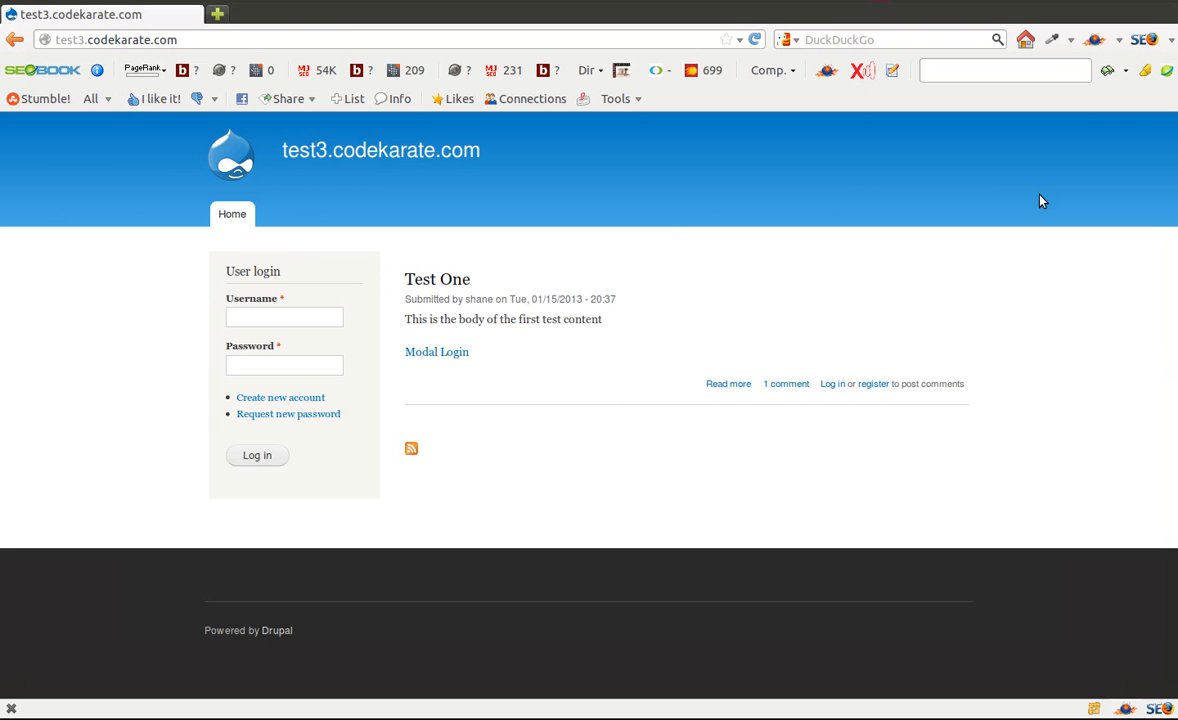
pyautogui.moveTo(672, 279)
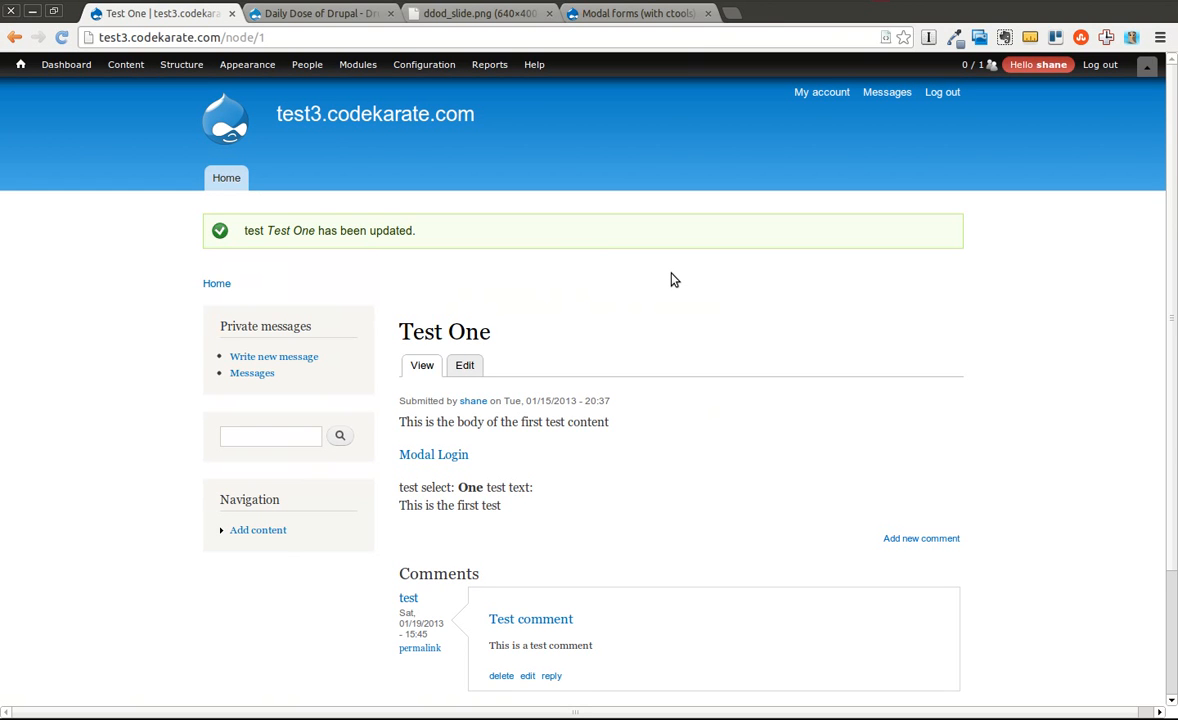
pyautogui.moveTo(739, 228)
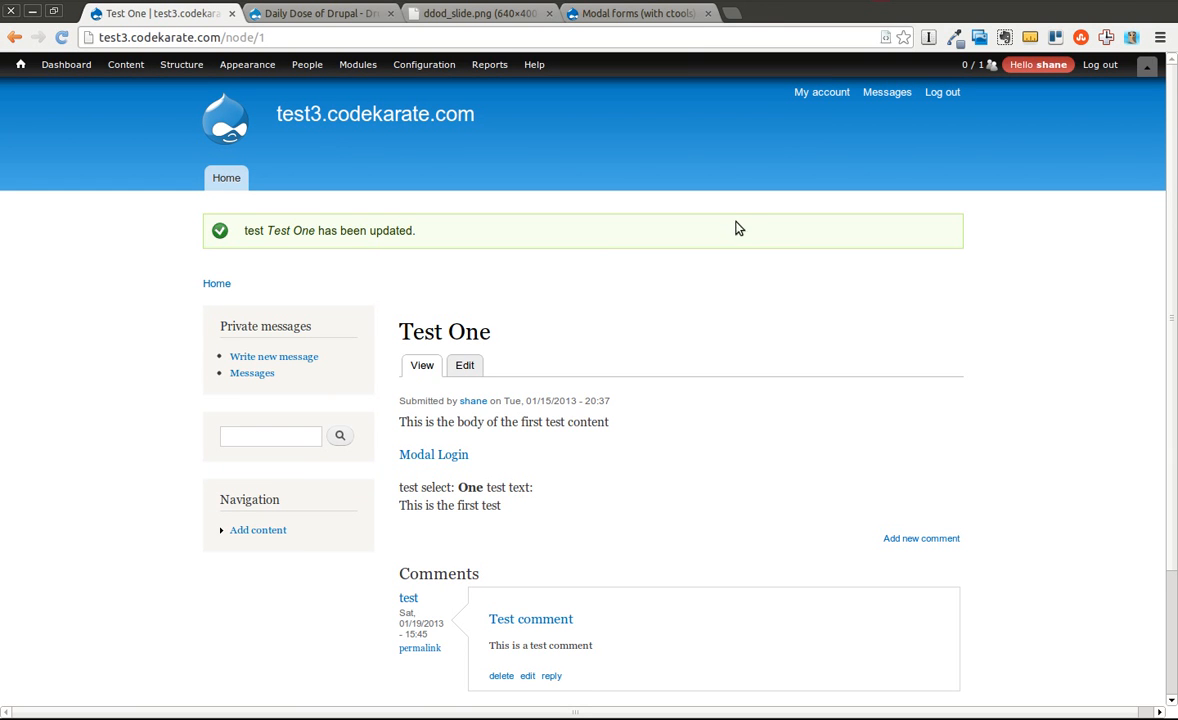